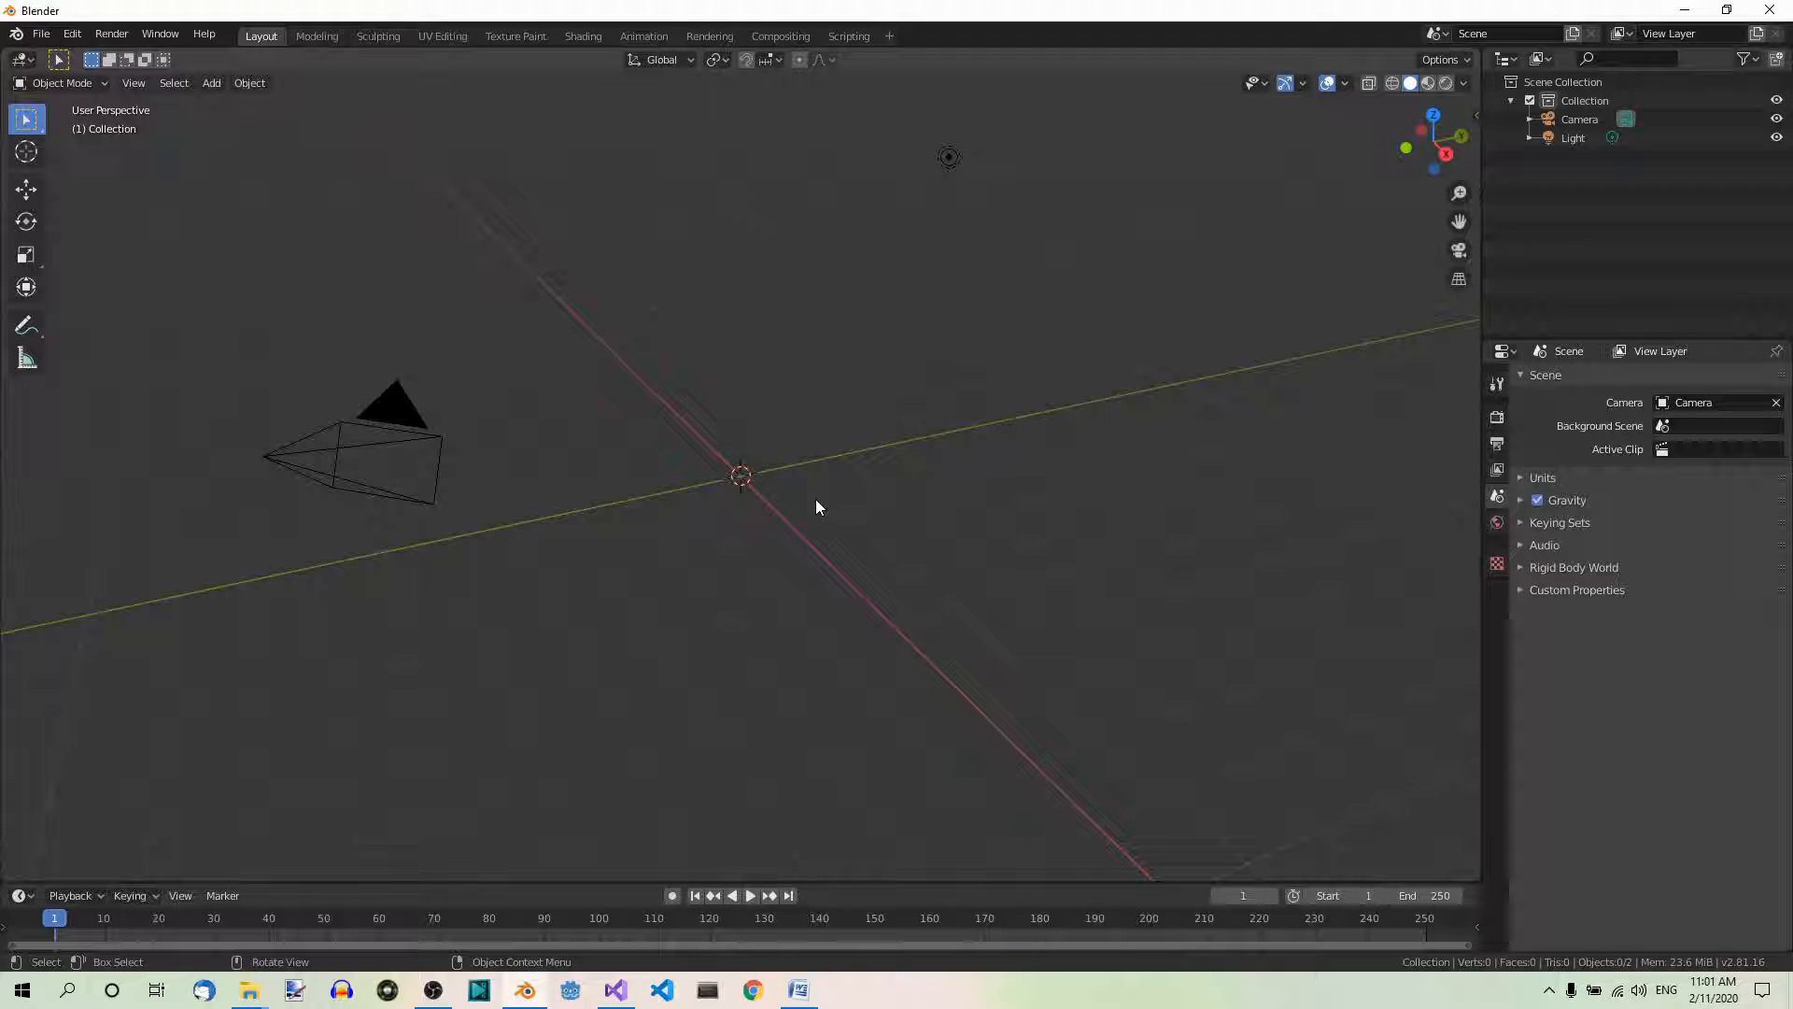
{"action": "mouse_move", "coordinate": [485, 390]}
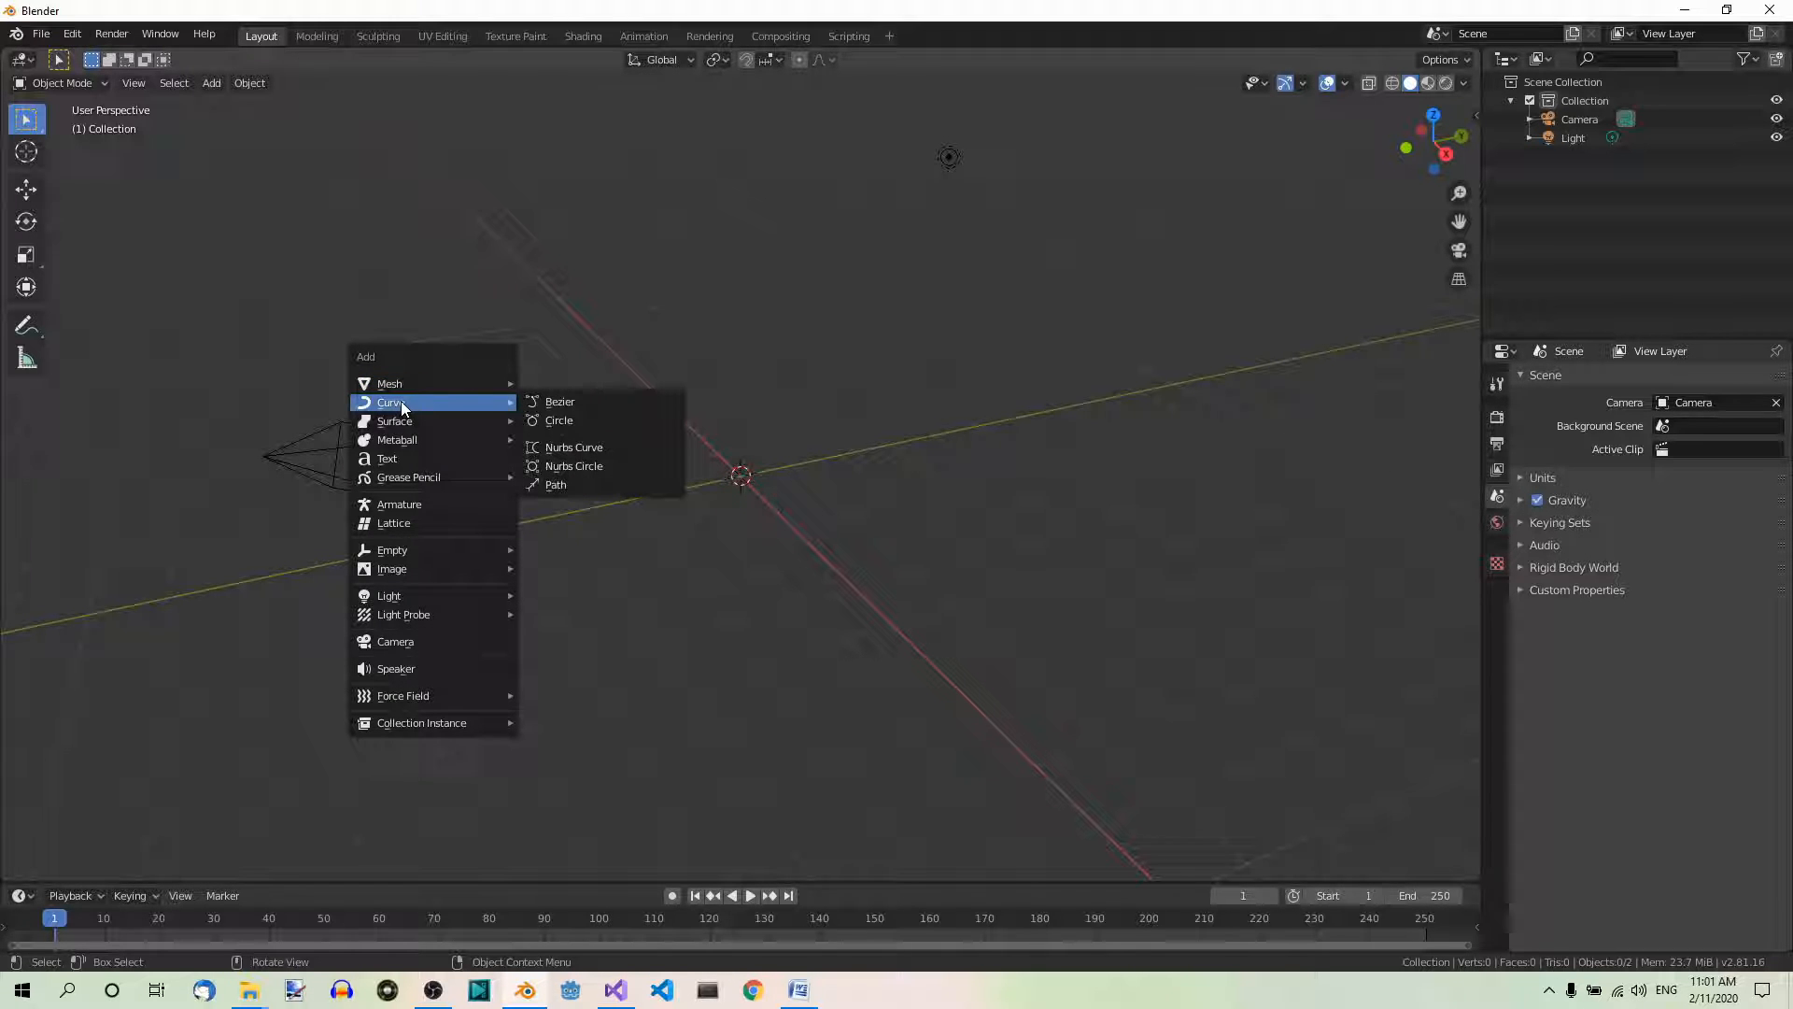
Add a Bezier circle curve at the scene origin via Shift+A > Curve > Circle.
{"action": "left_click", "coordinate": [559, 420]}
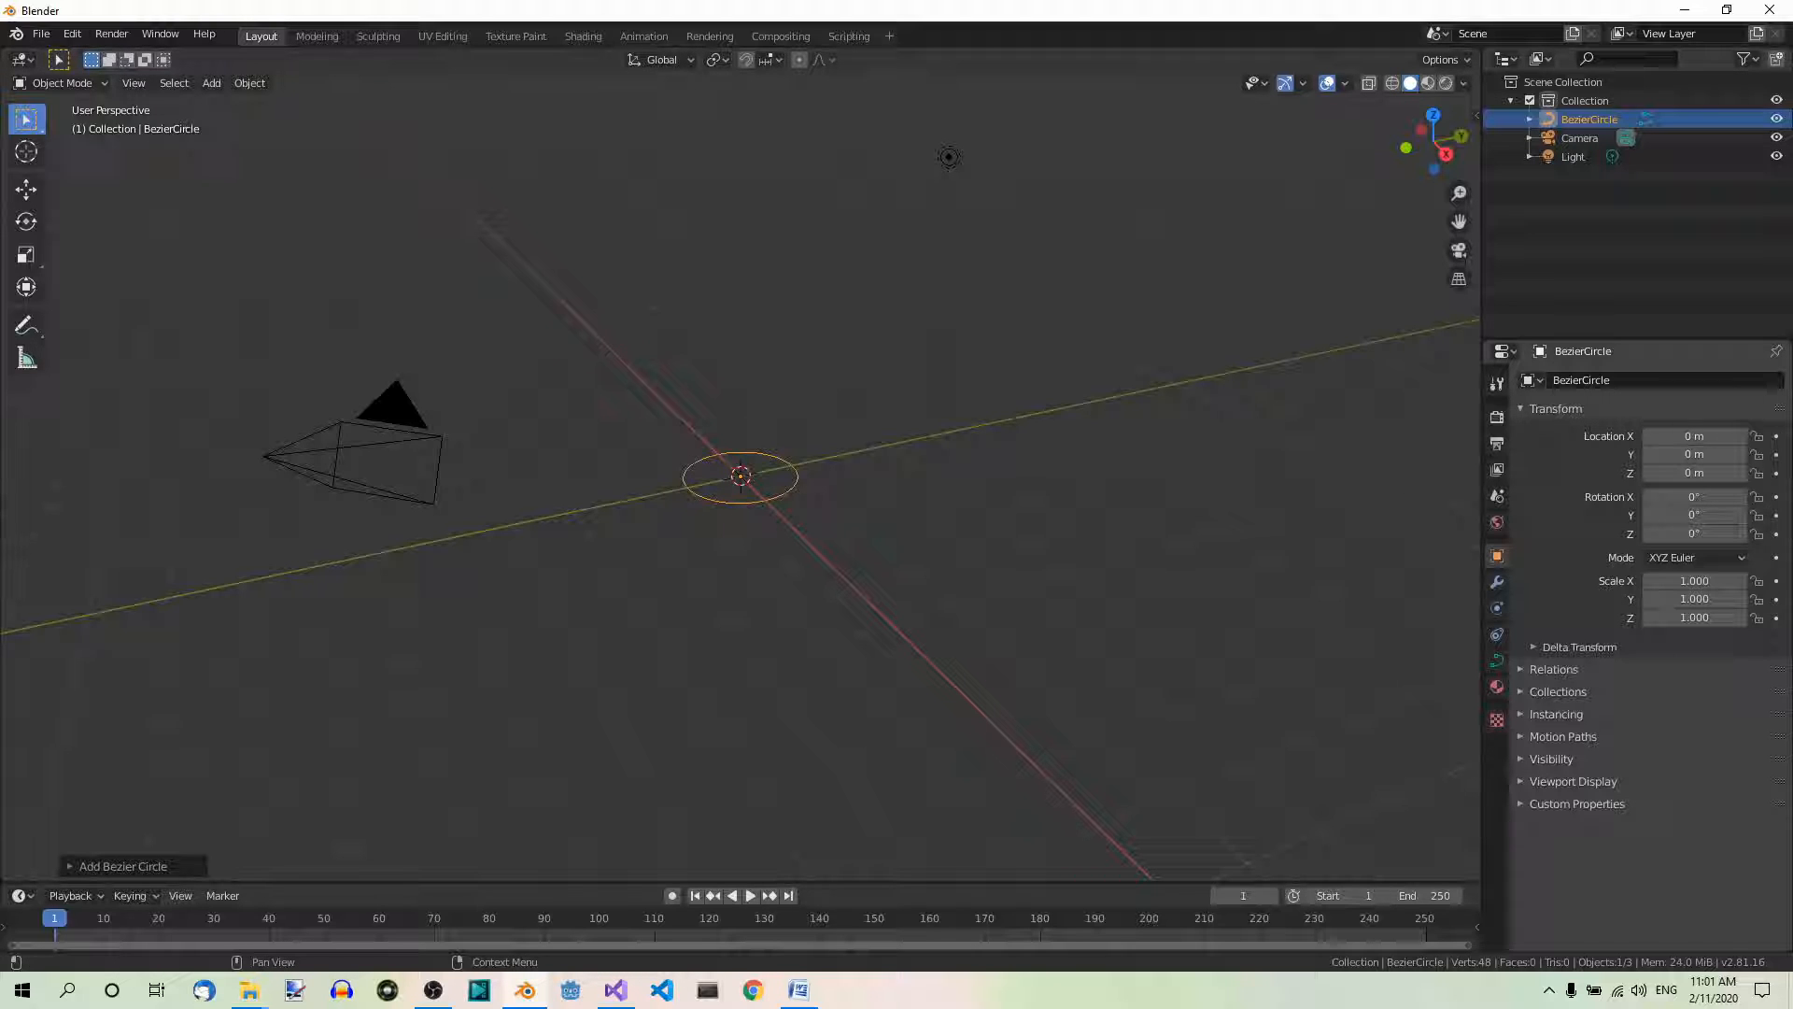
{"action": "mouse_move", "coordinate": [1024, 533]}
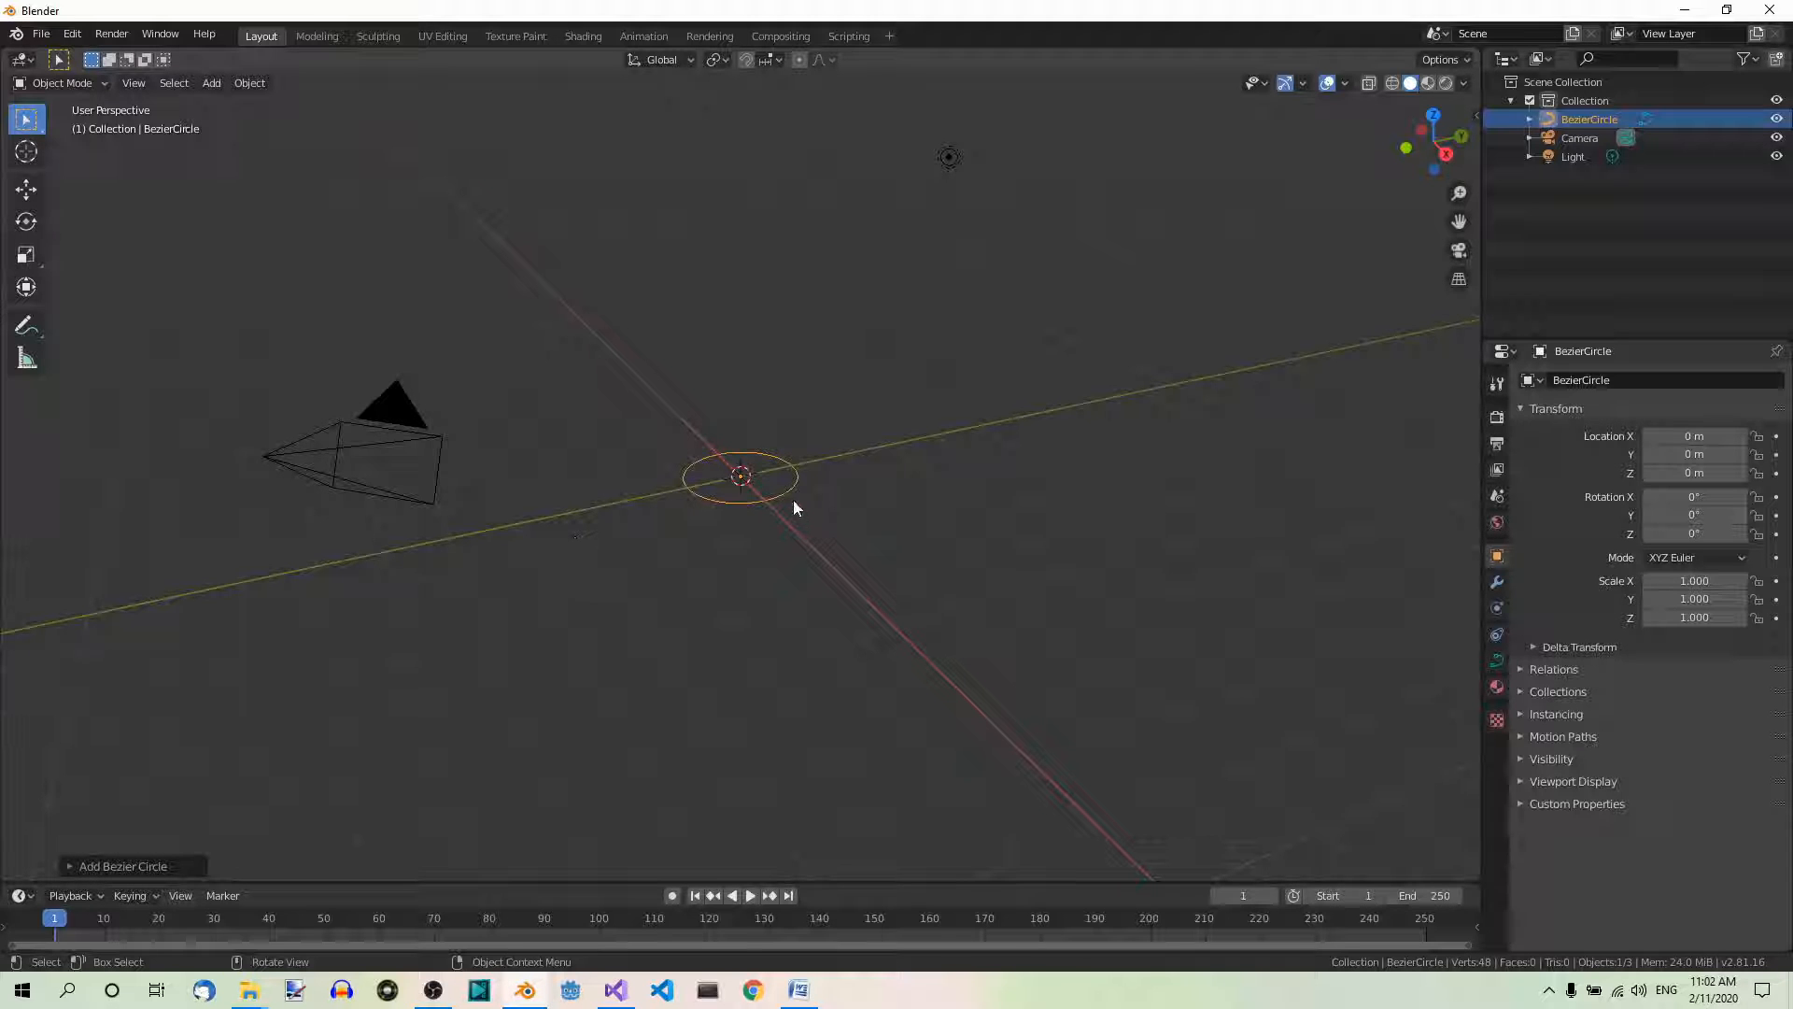
{"action": "mouse_move", "coordinate": [830, 523]}
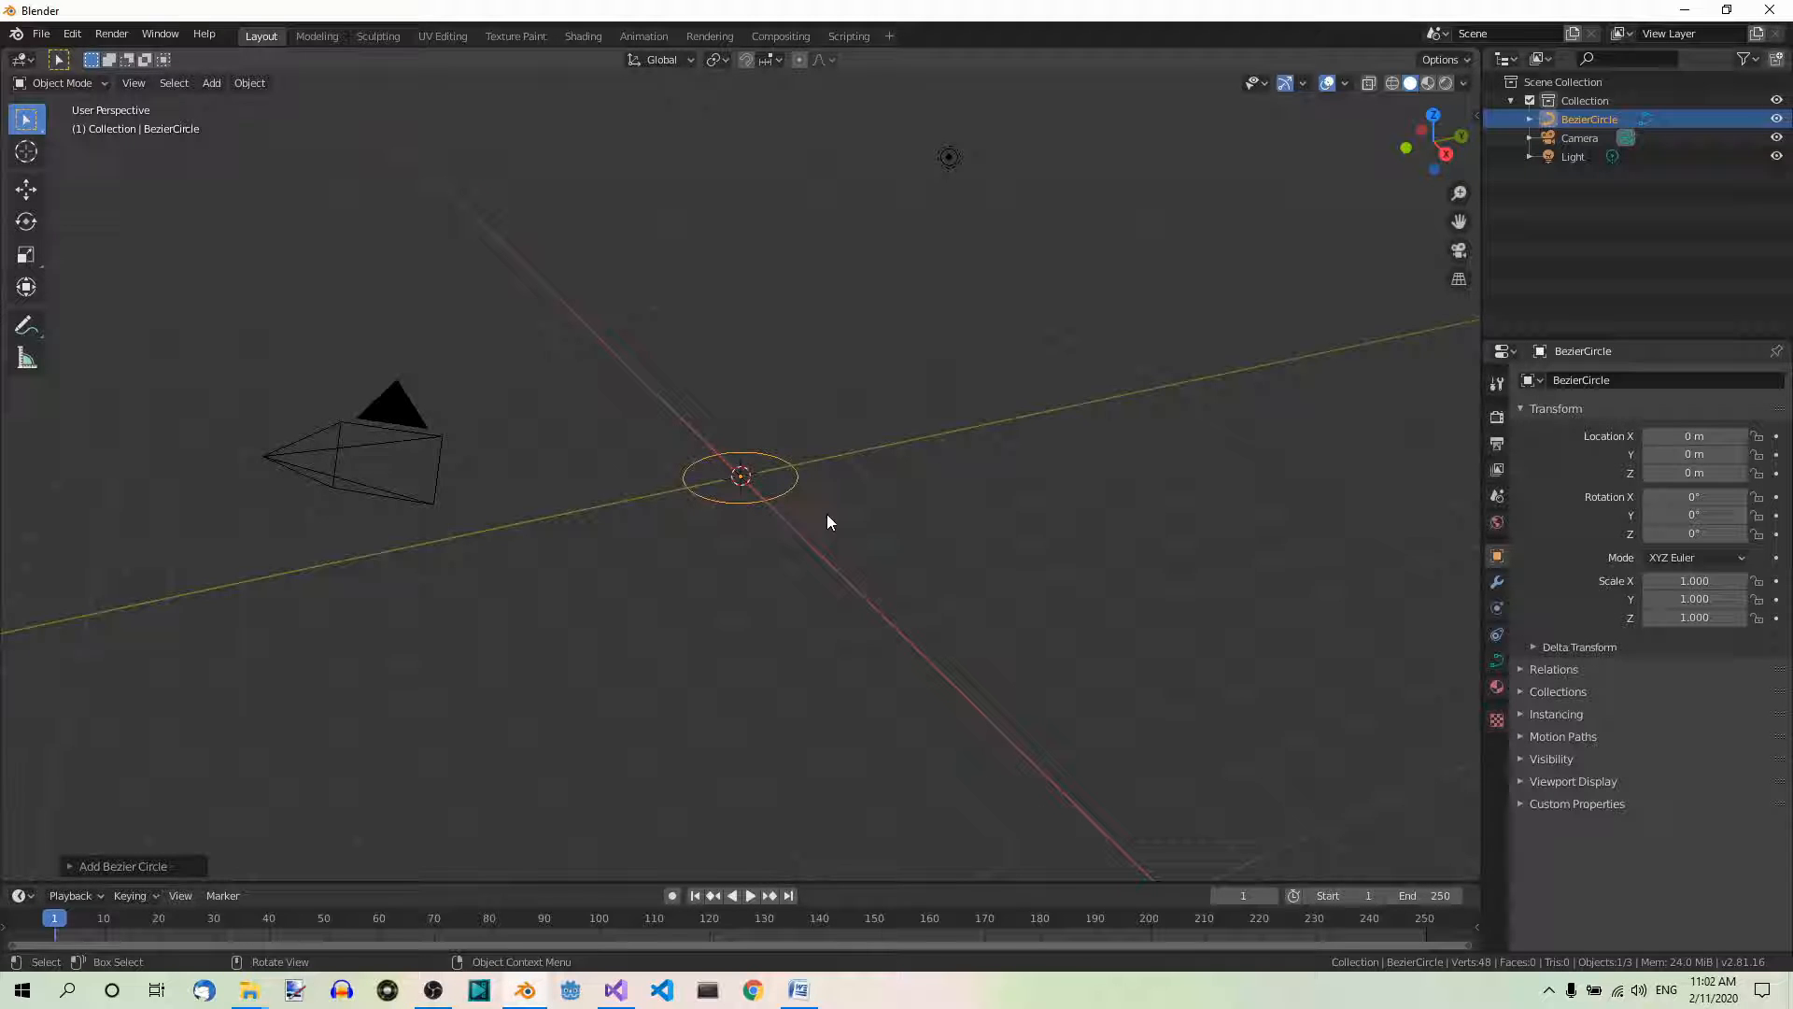
In Edit Mode, move the circle's points along X and rotate the circle upright.
{"action": "key", "text": "Tab"}
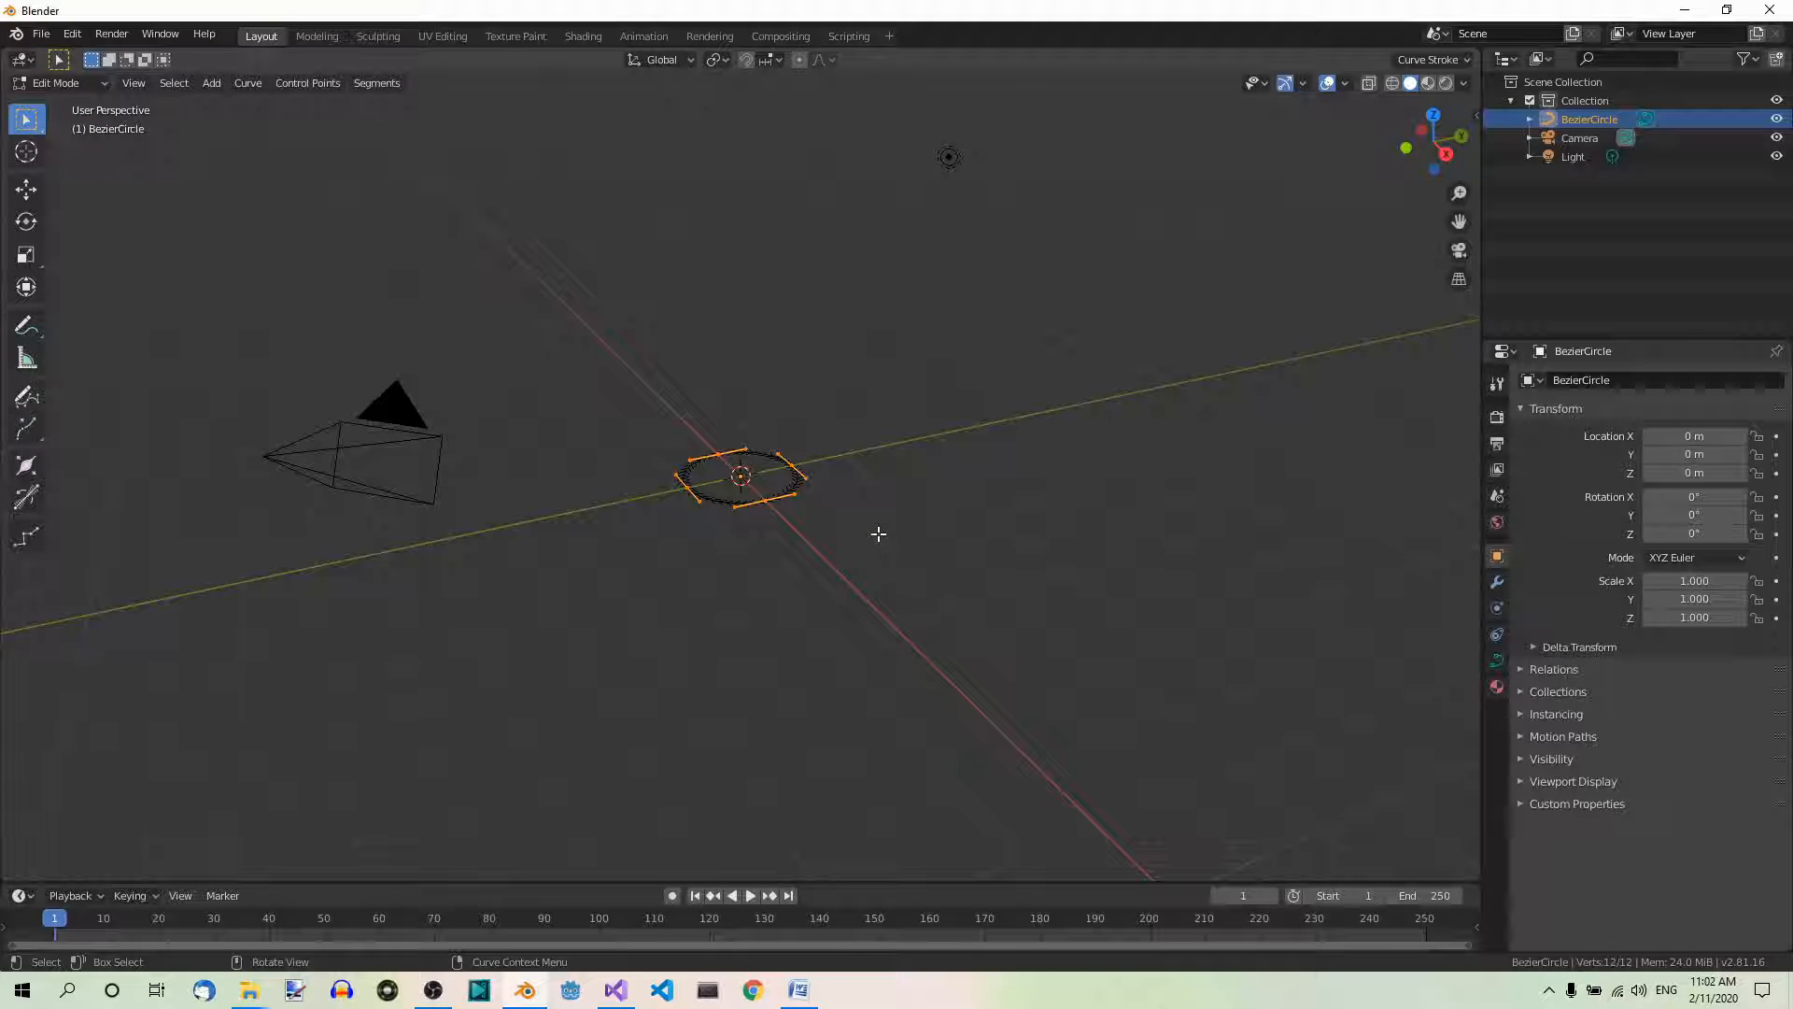
{"action": "key", "text": "g"}
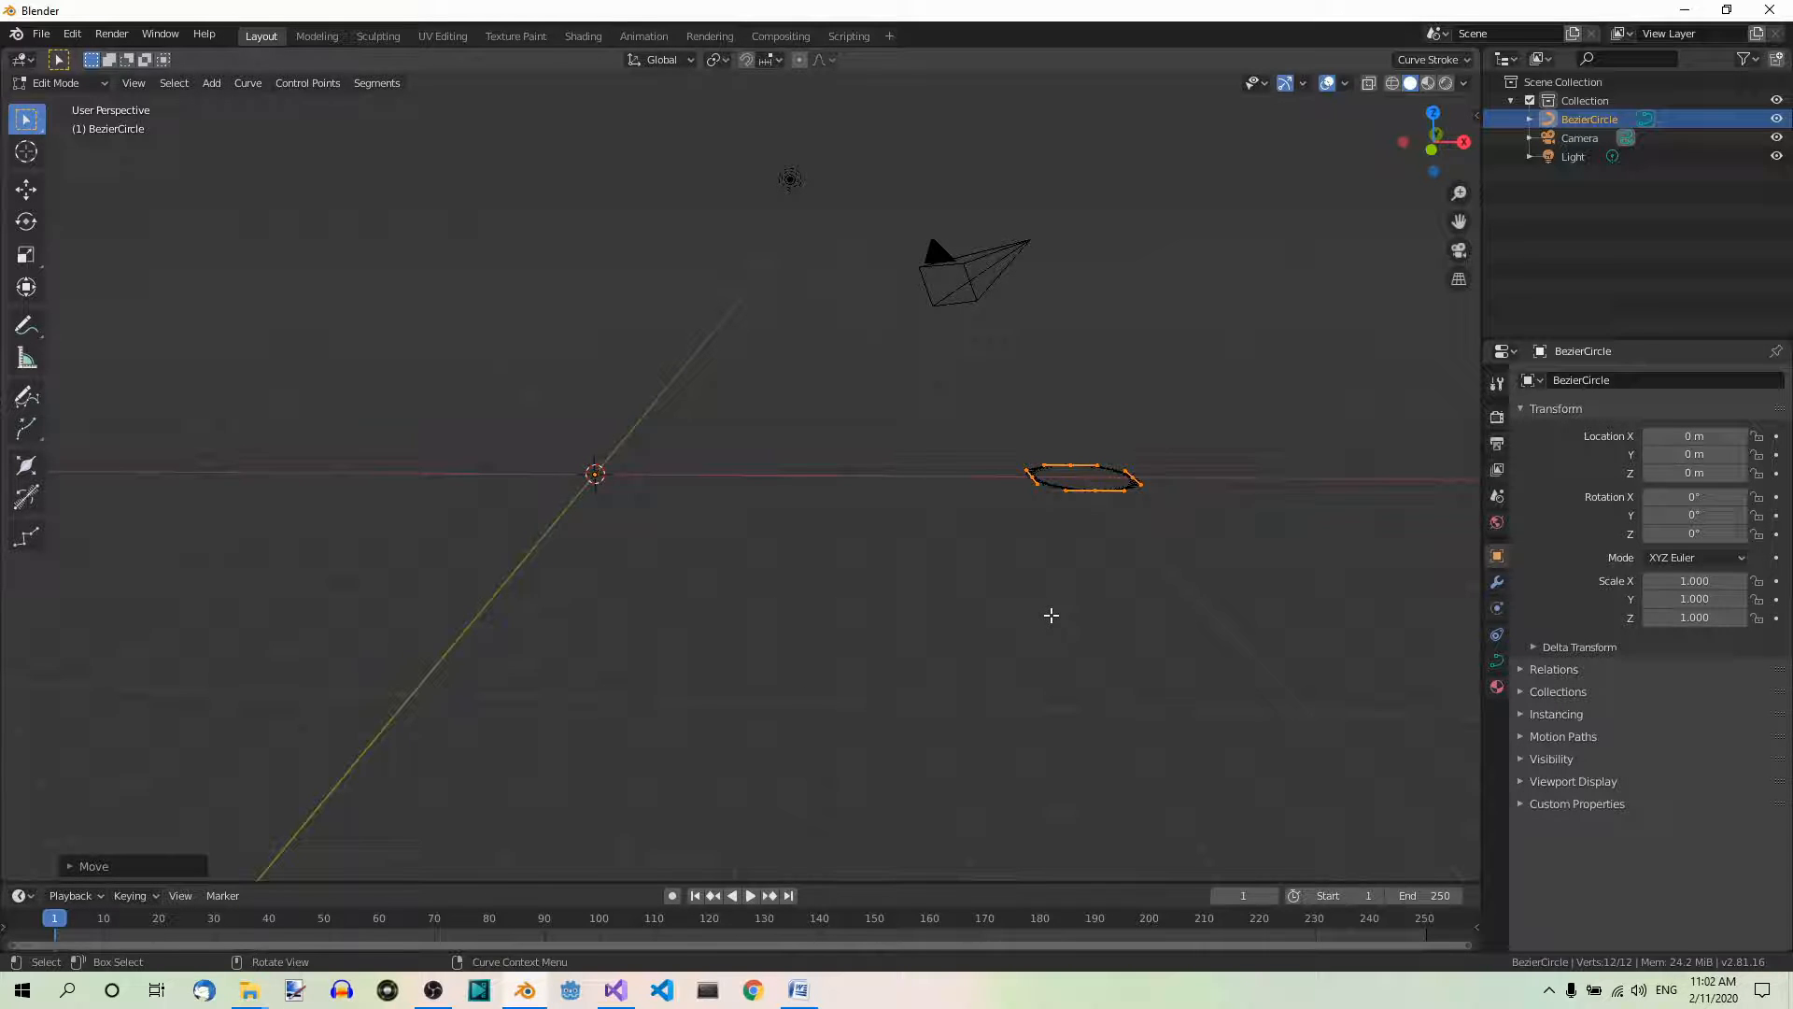
{"action": "key", "text": "r"}
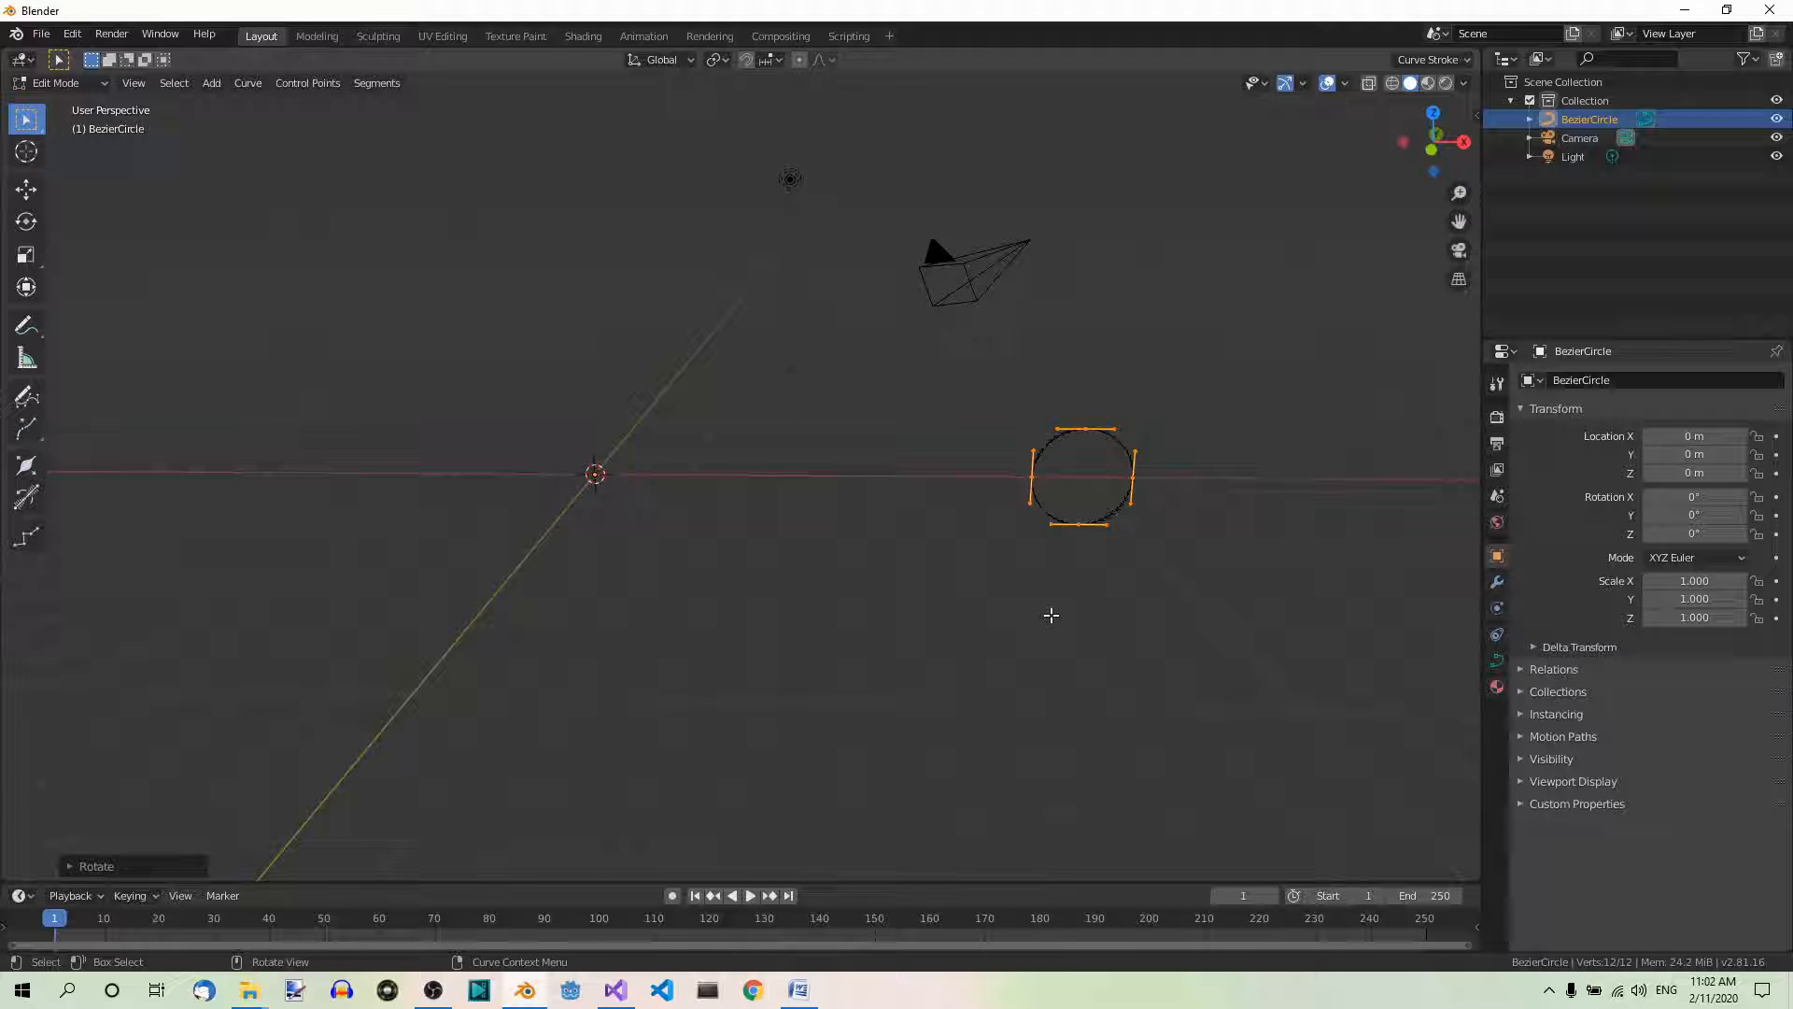
{"action": "mouse_move", "coordinate": [927, 577]}
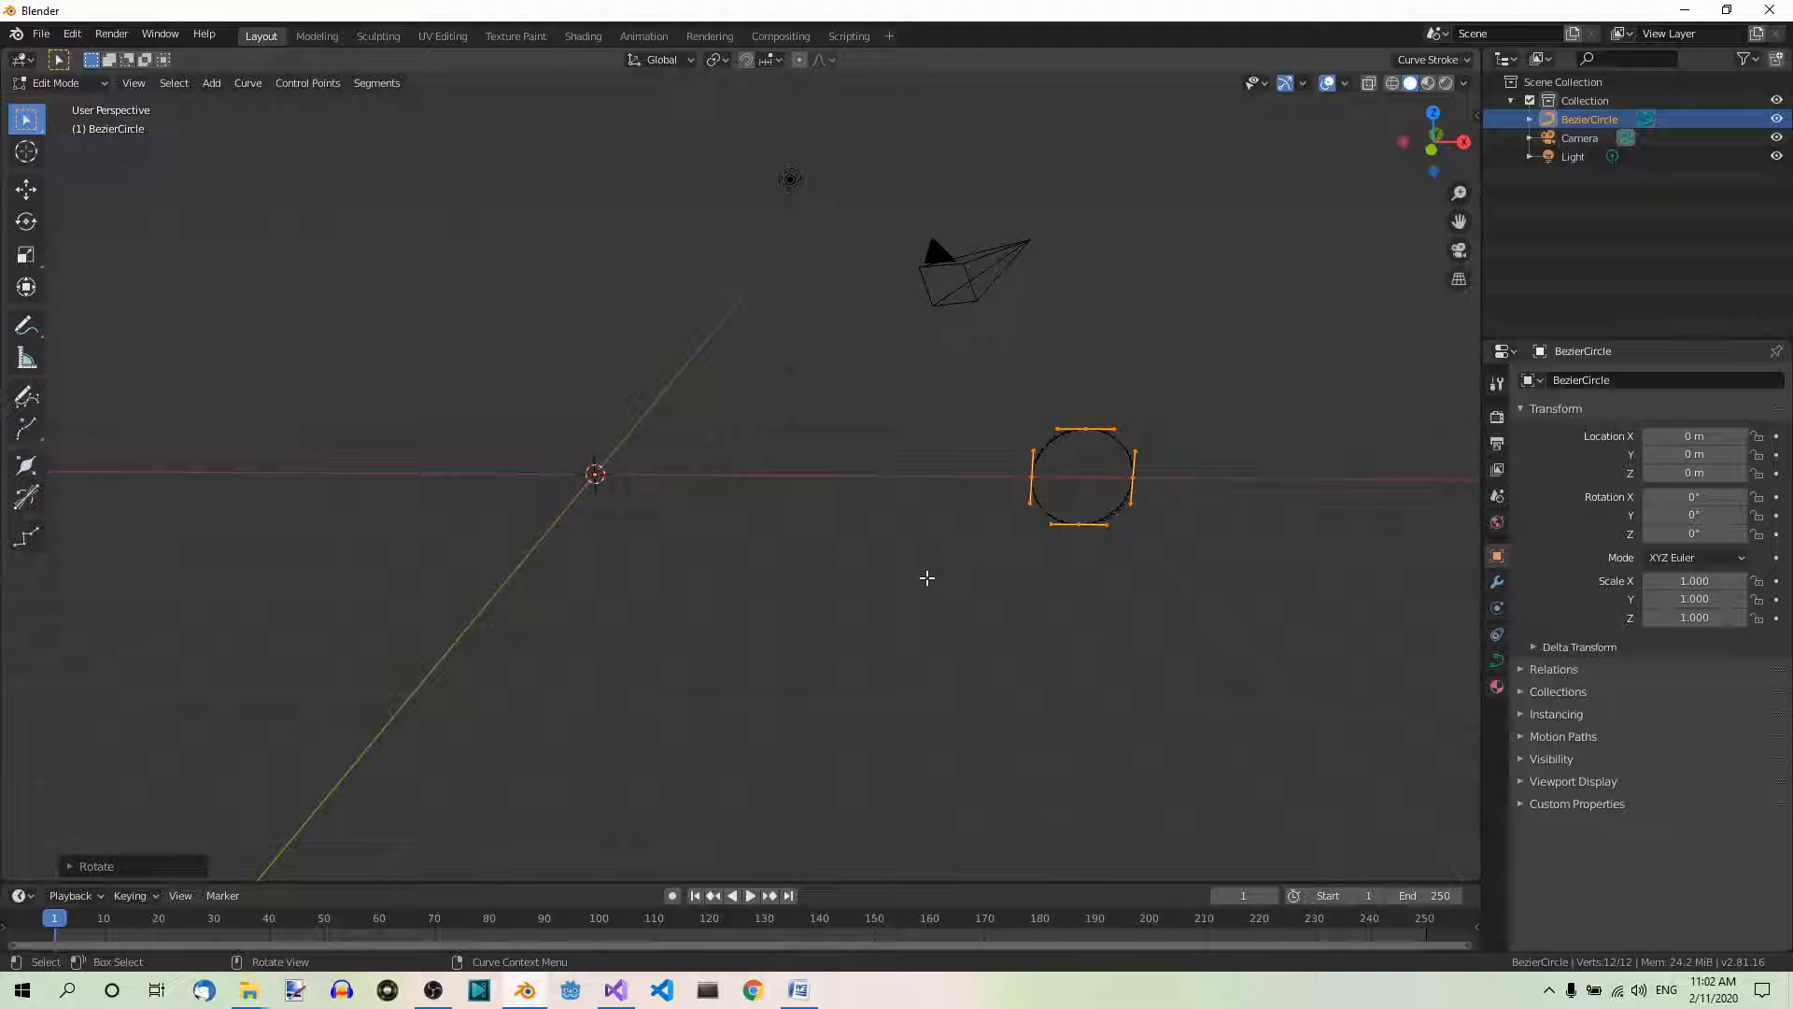
{"action": "key", "text": "Tab"}
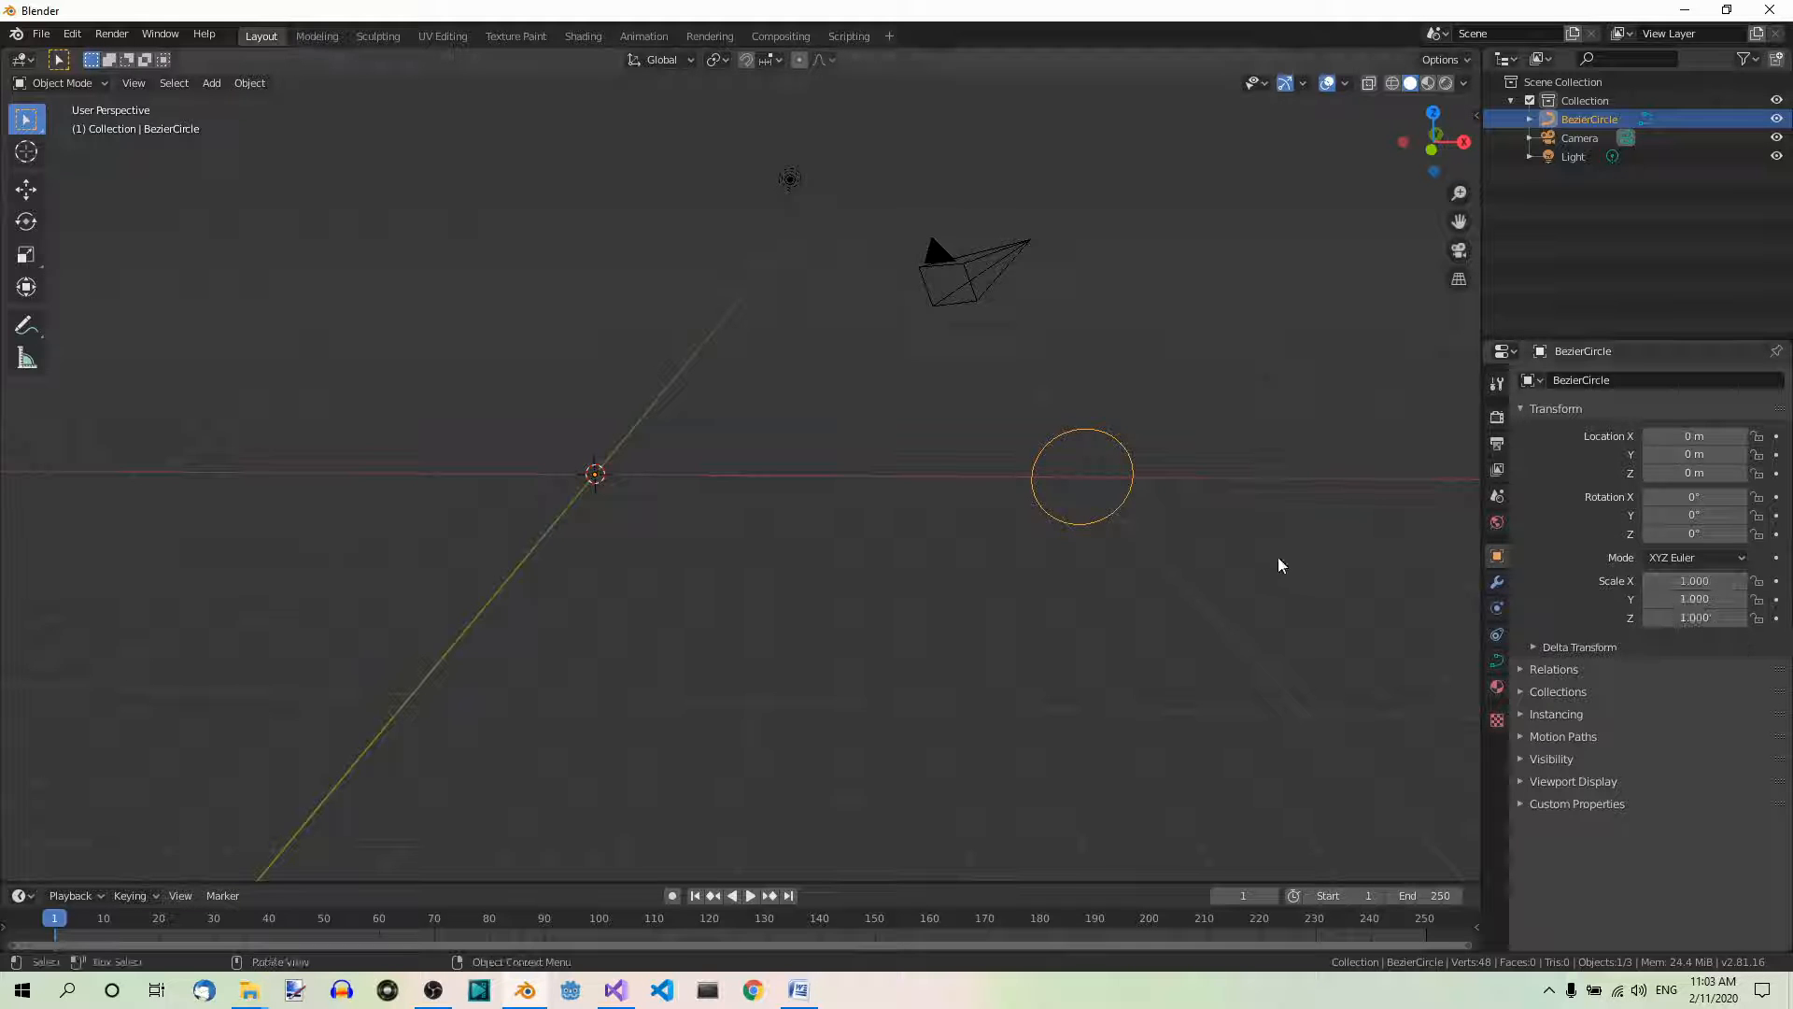
{"action": "mouse_move", "coordinate": [1323, 585]}
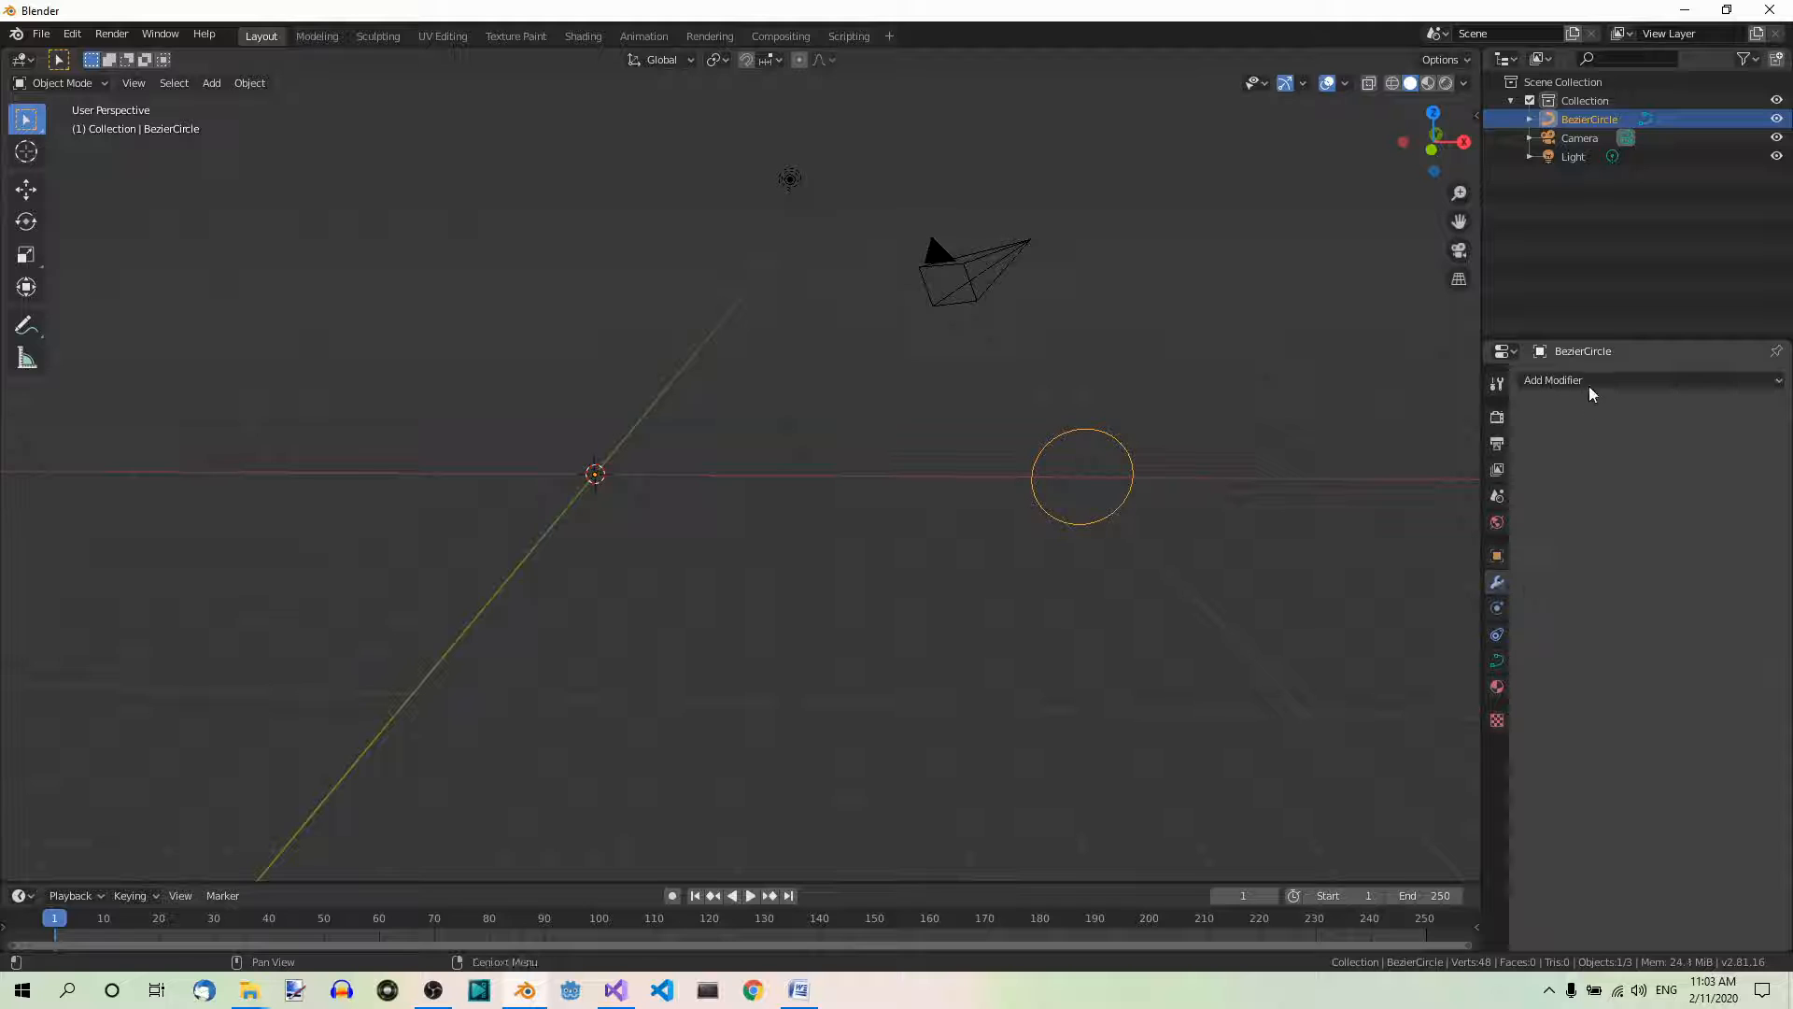
Add a Screw modifier to the upright circle and adjust its settings to form coils.
{"action": "left_click", "coordinate": [1553, 380]}
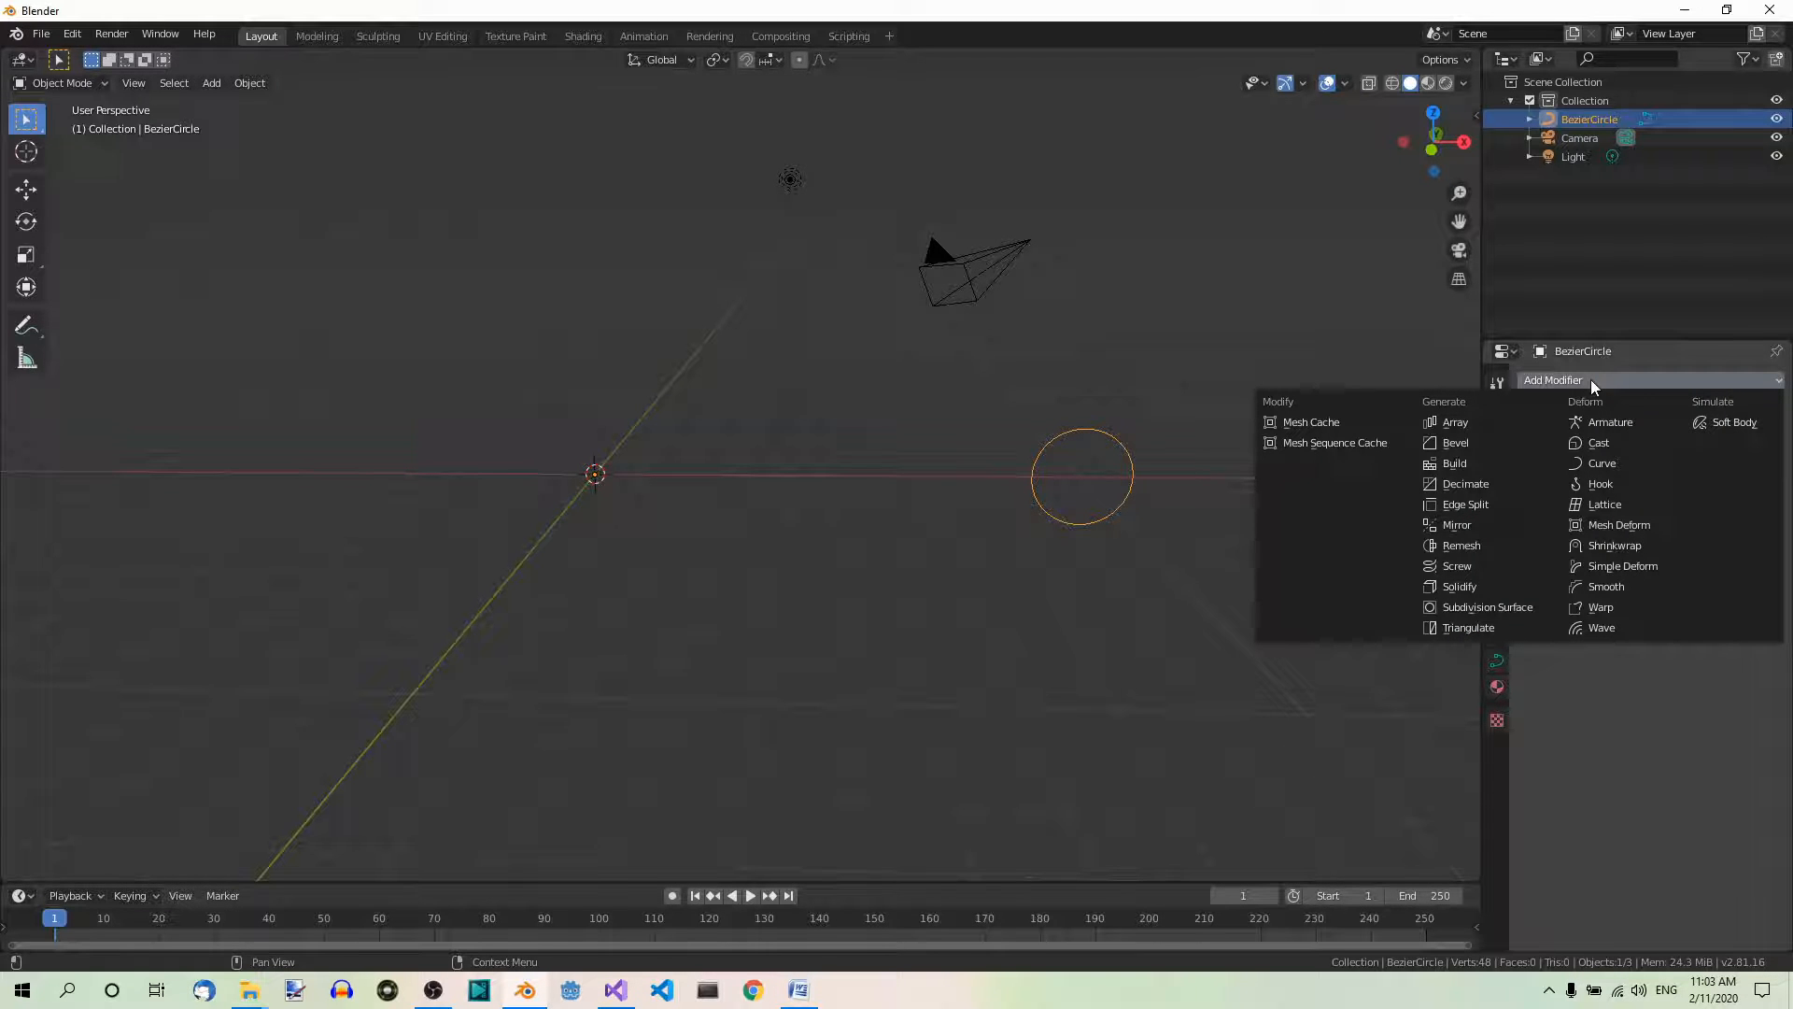
{"action": "left_click", "coordinate": [1456, 565]}
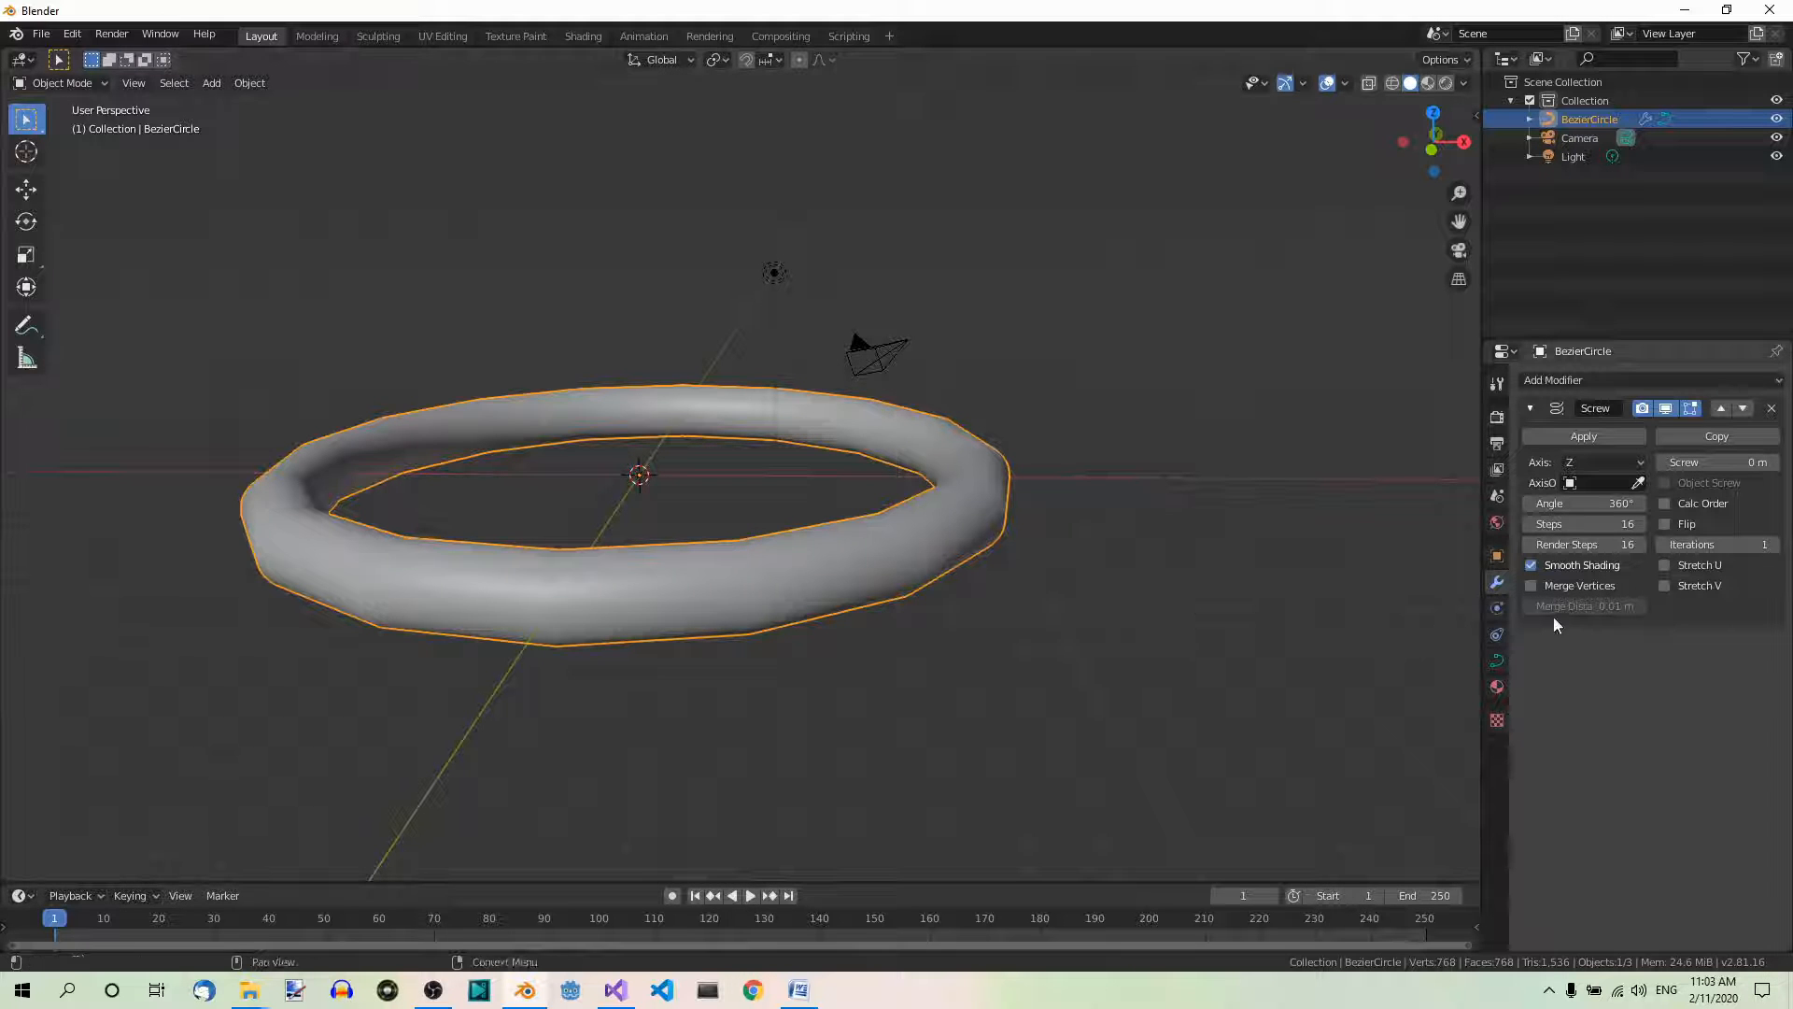
{"action": "left_click", "coordinate": [1710, 462]}
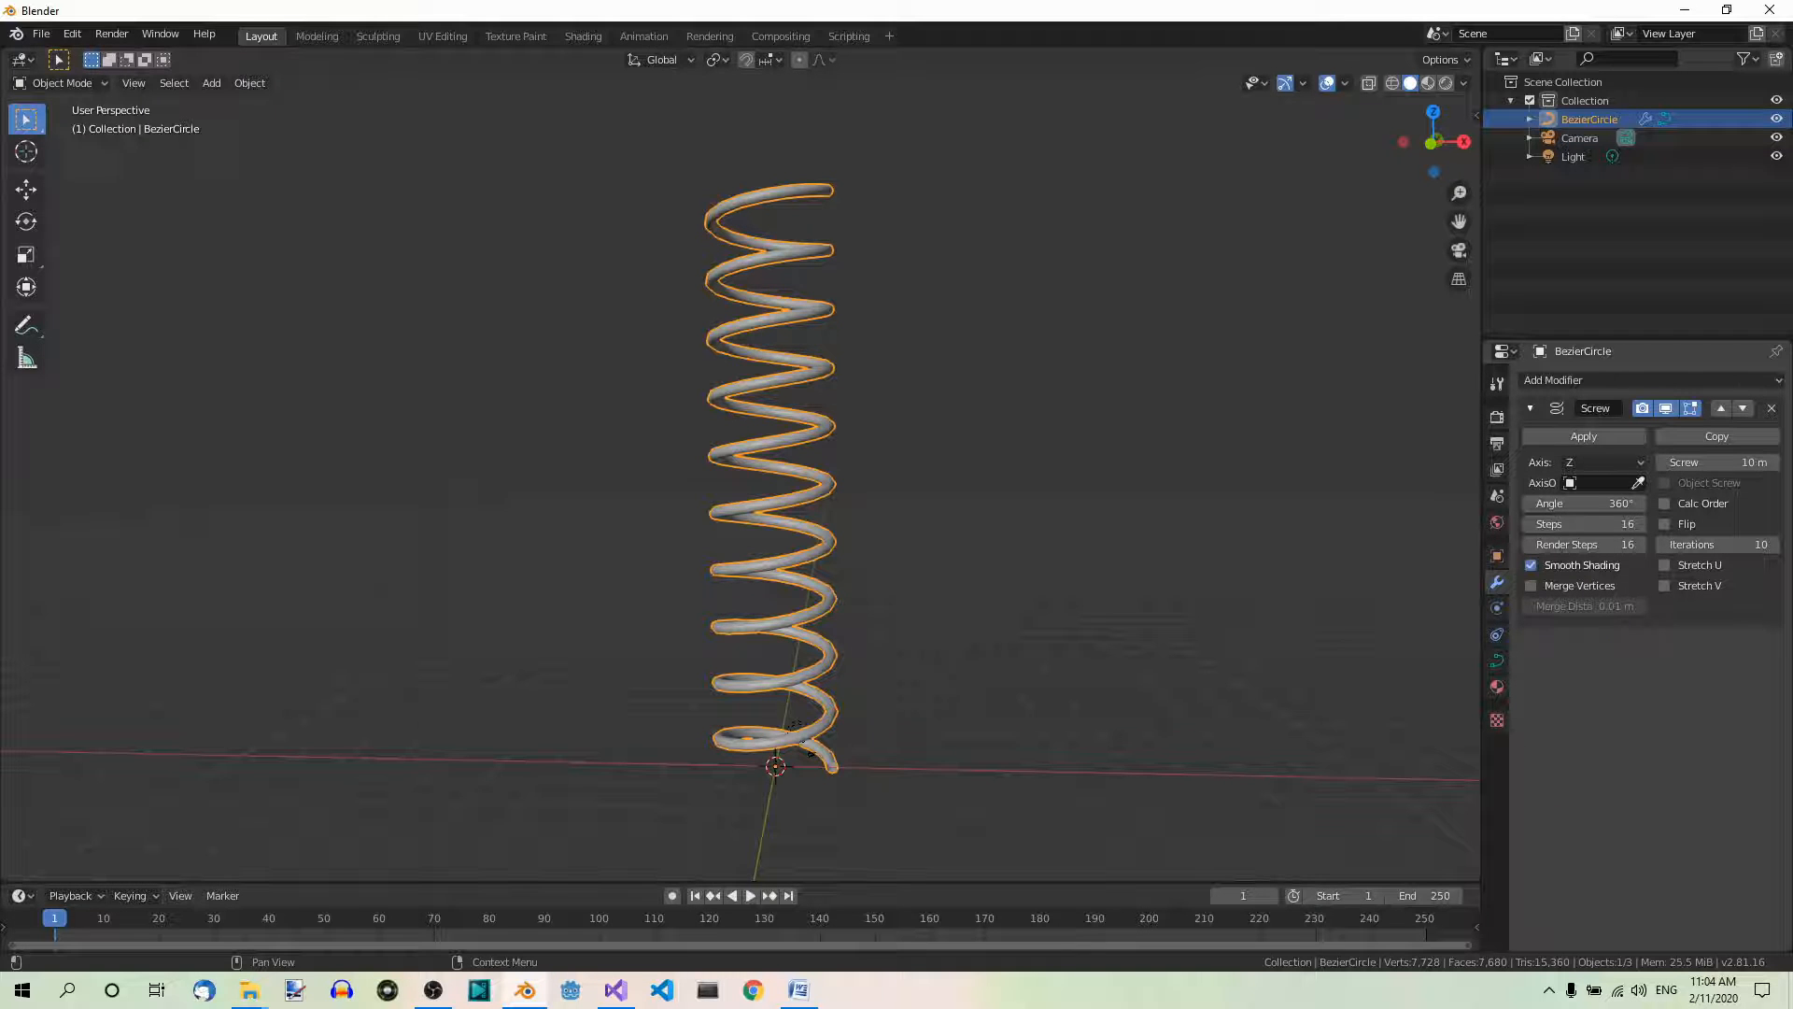
Convert the spring curve to a mesh, baking in the Screw shape.
{"action": "left_click", "coordinate": [1582, 436]}
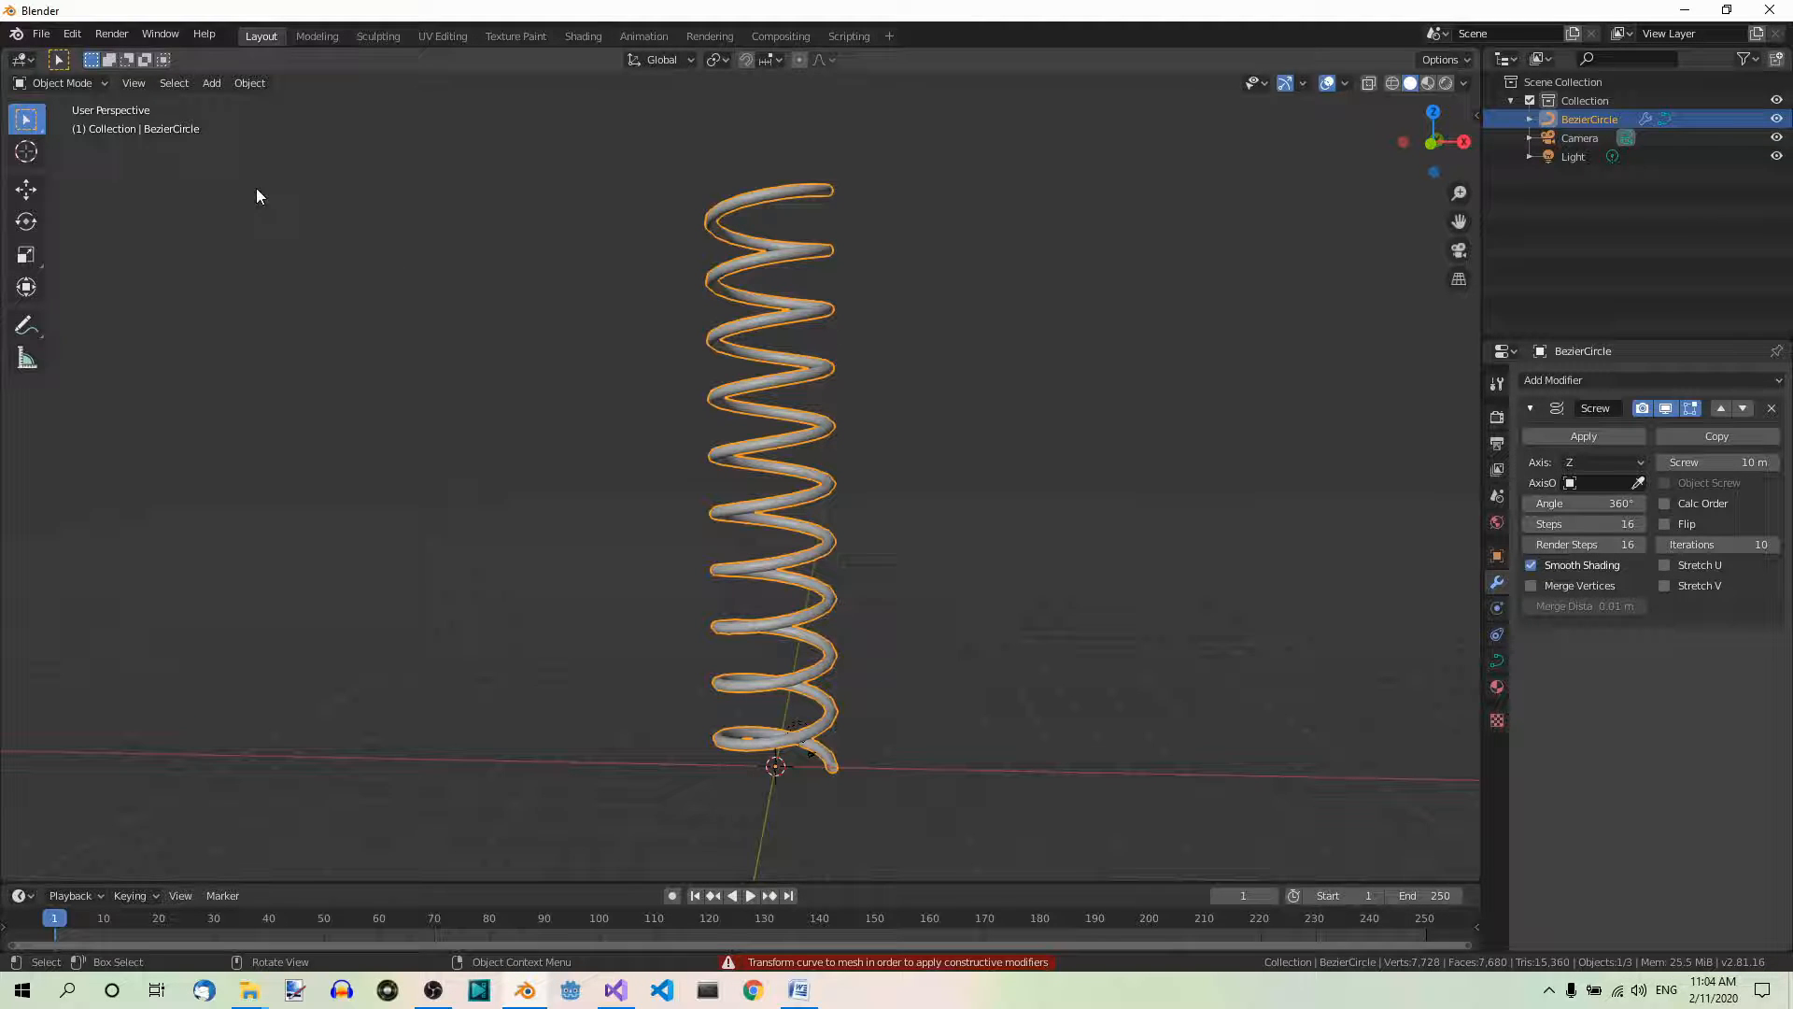
{"action": "left_click", "coordinate": [248, 82]}
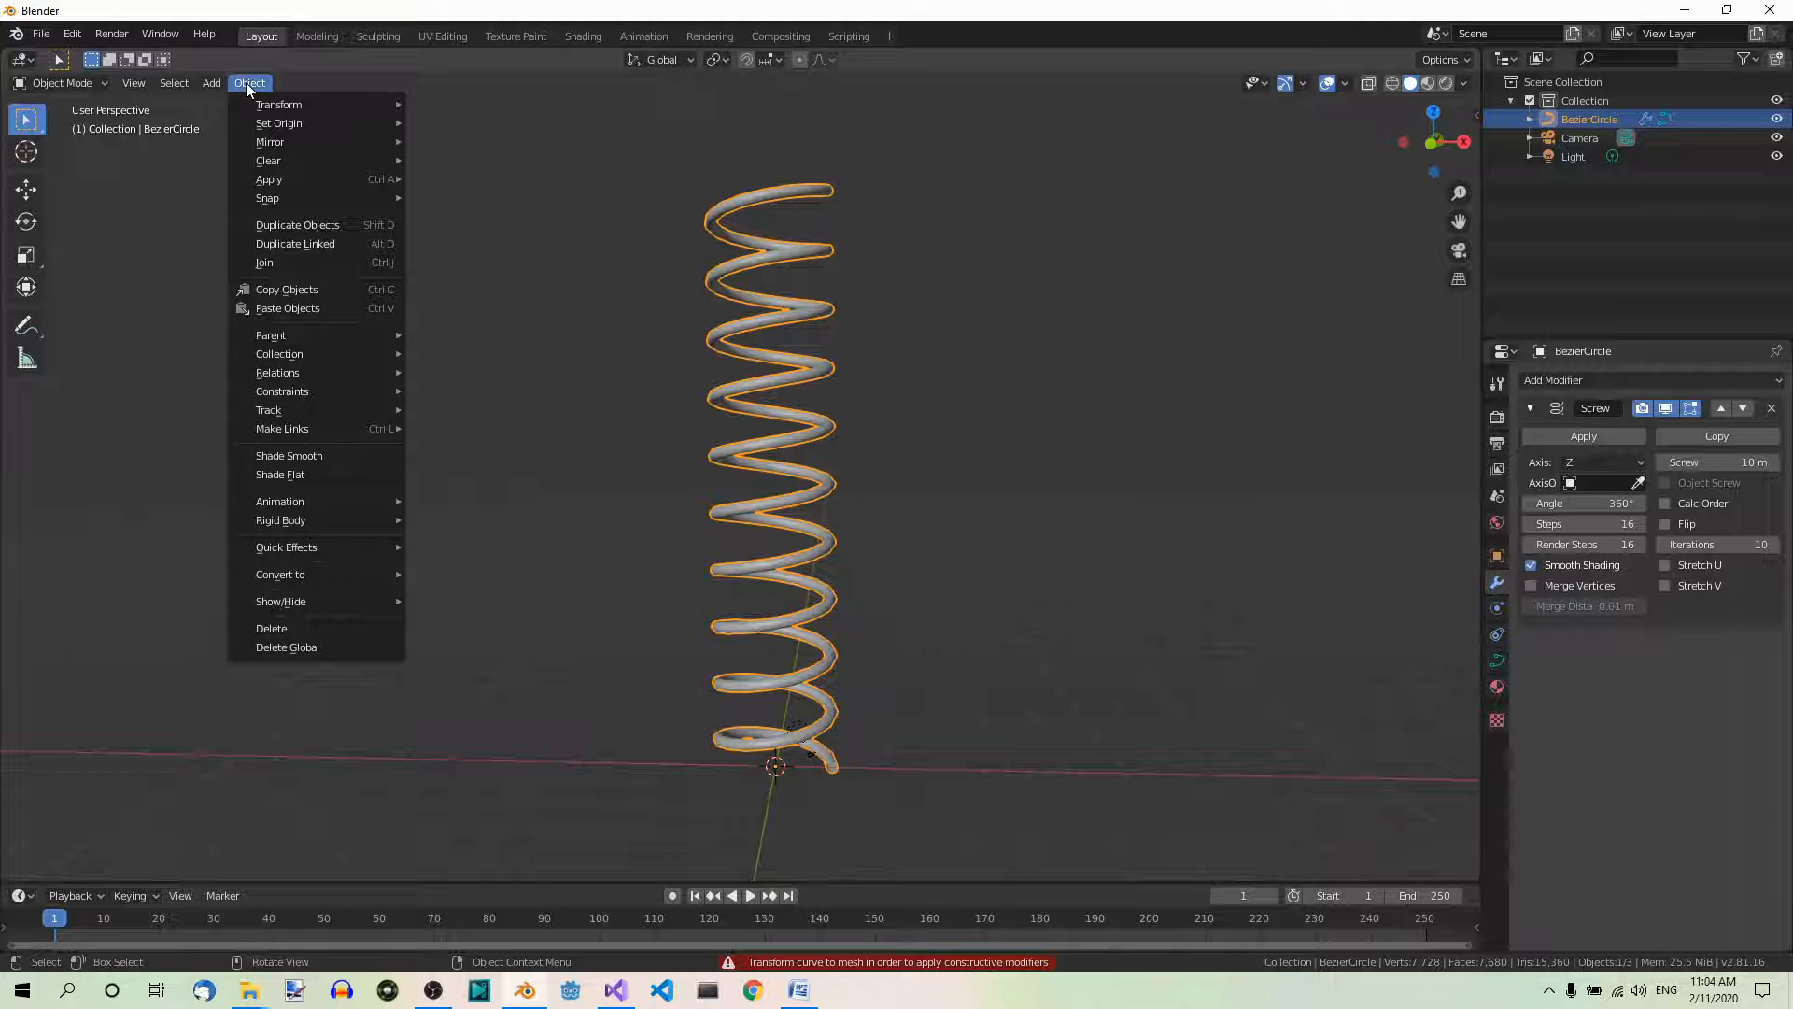
{"action": "mouse_move", "coordinate": [302, 573]}
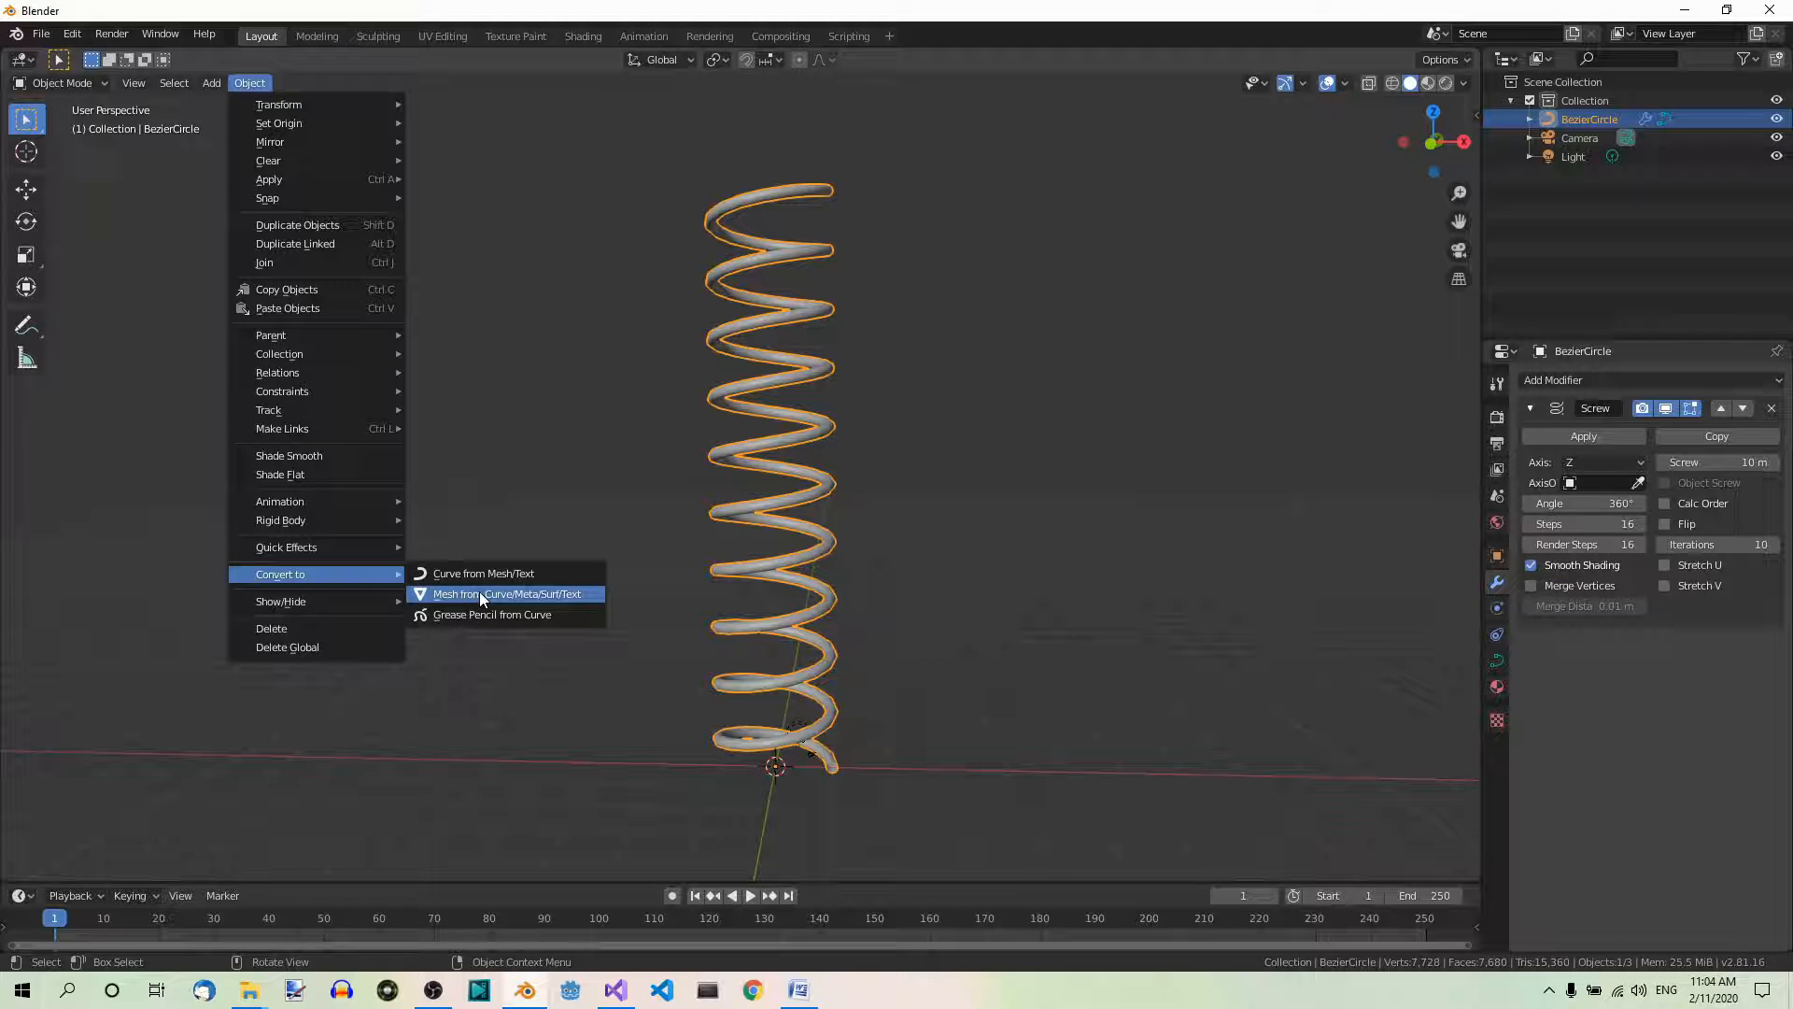
{"action": "left_click", "coordinate": [506, 594]}
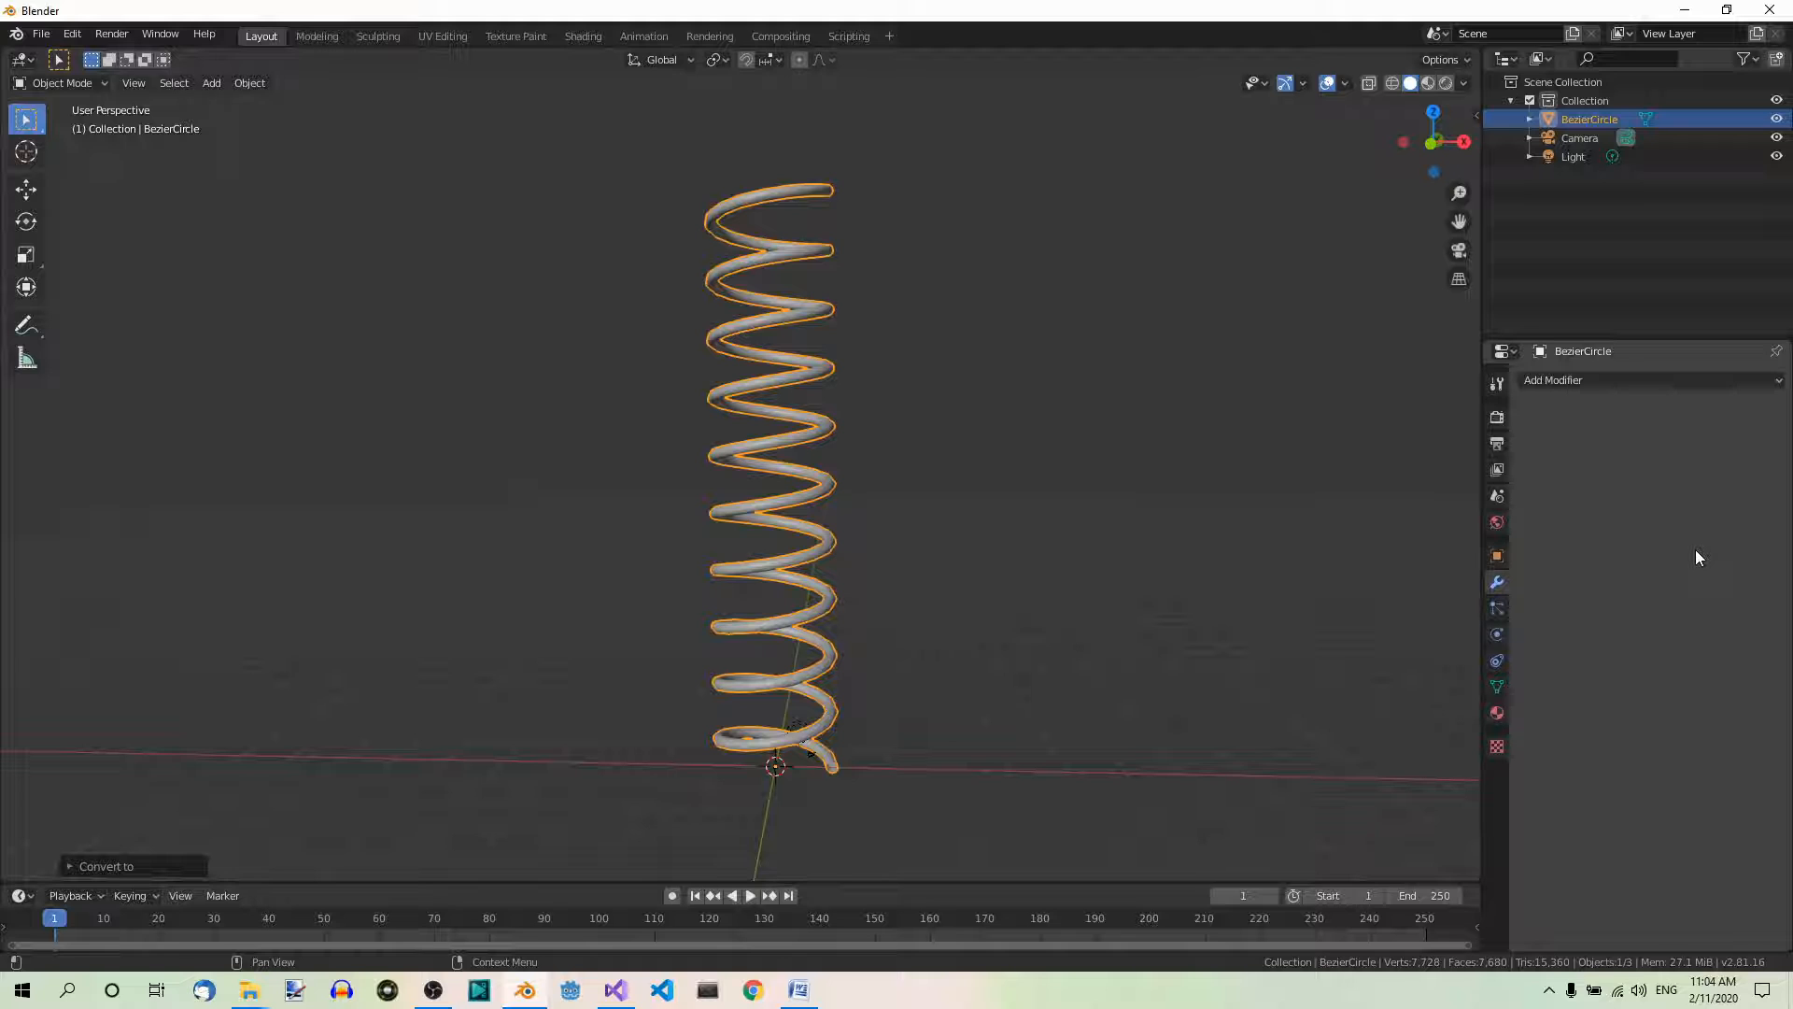
Add a Subdivision Surface modifier at viewport level 2 and apply it to the spring.
{"action": "left_click", "coordinate": [1589, 380]}
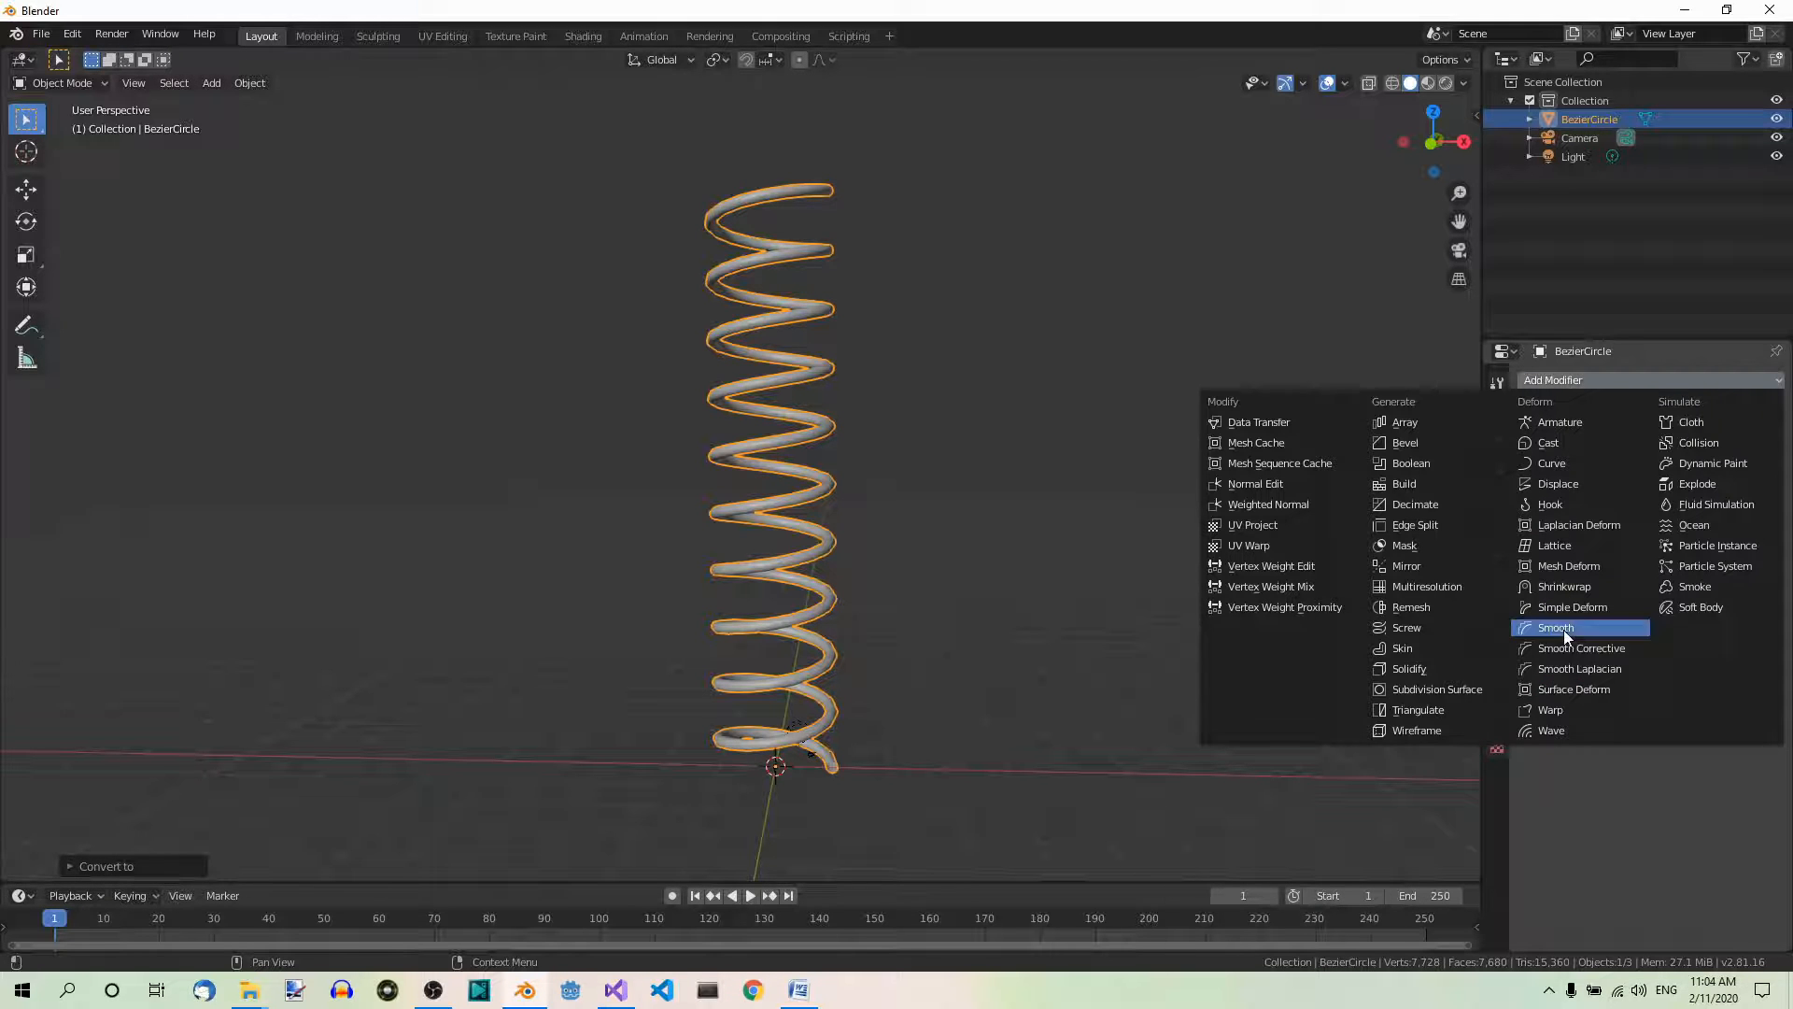
{"action": "left_click", "coordinate": [1438, 688]}
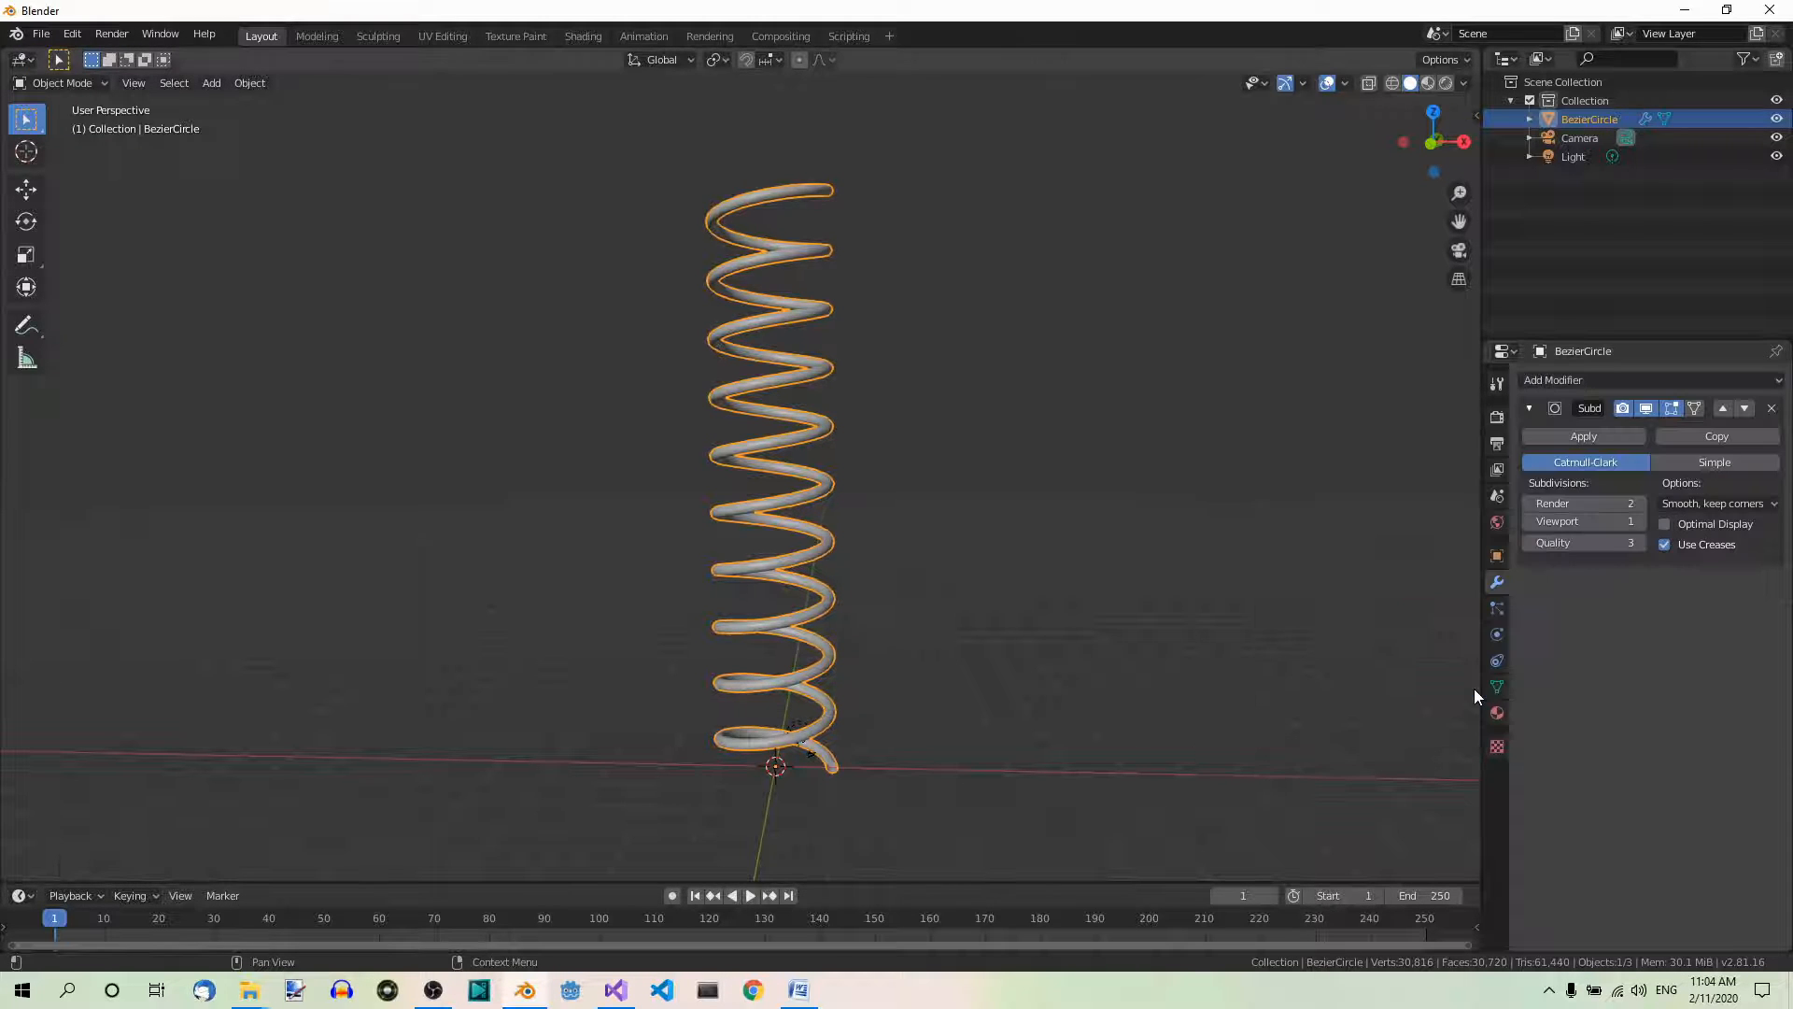
{"action": "left_click", "coordinate": [1584, 521]}
{"action": "type", "text": "2"}
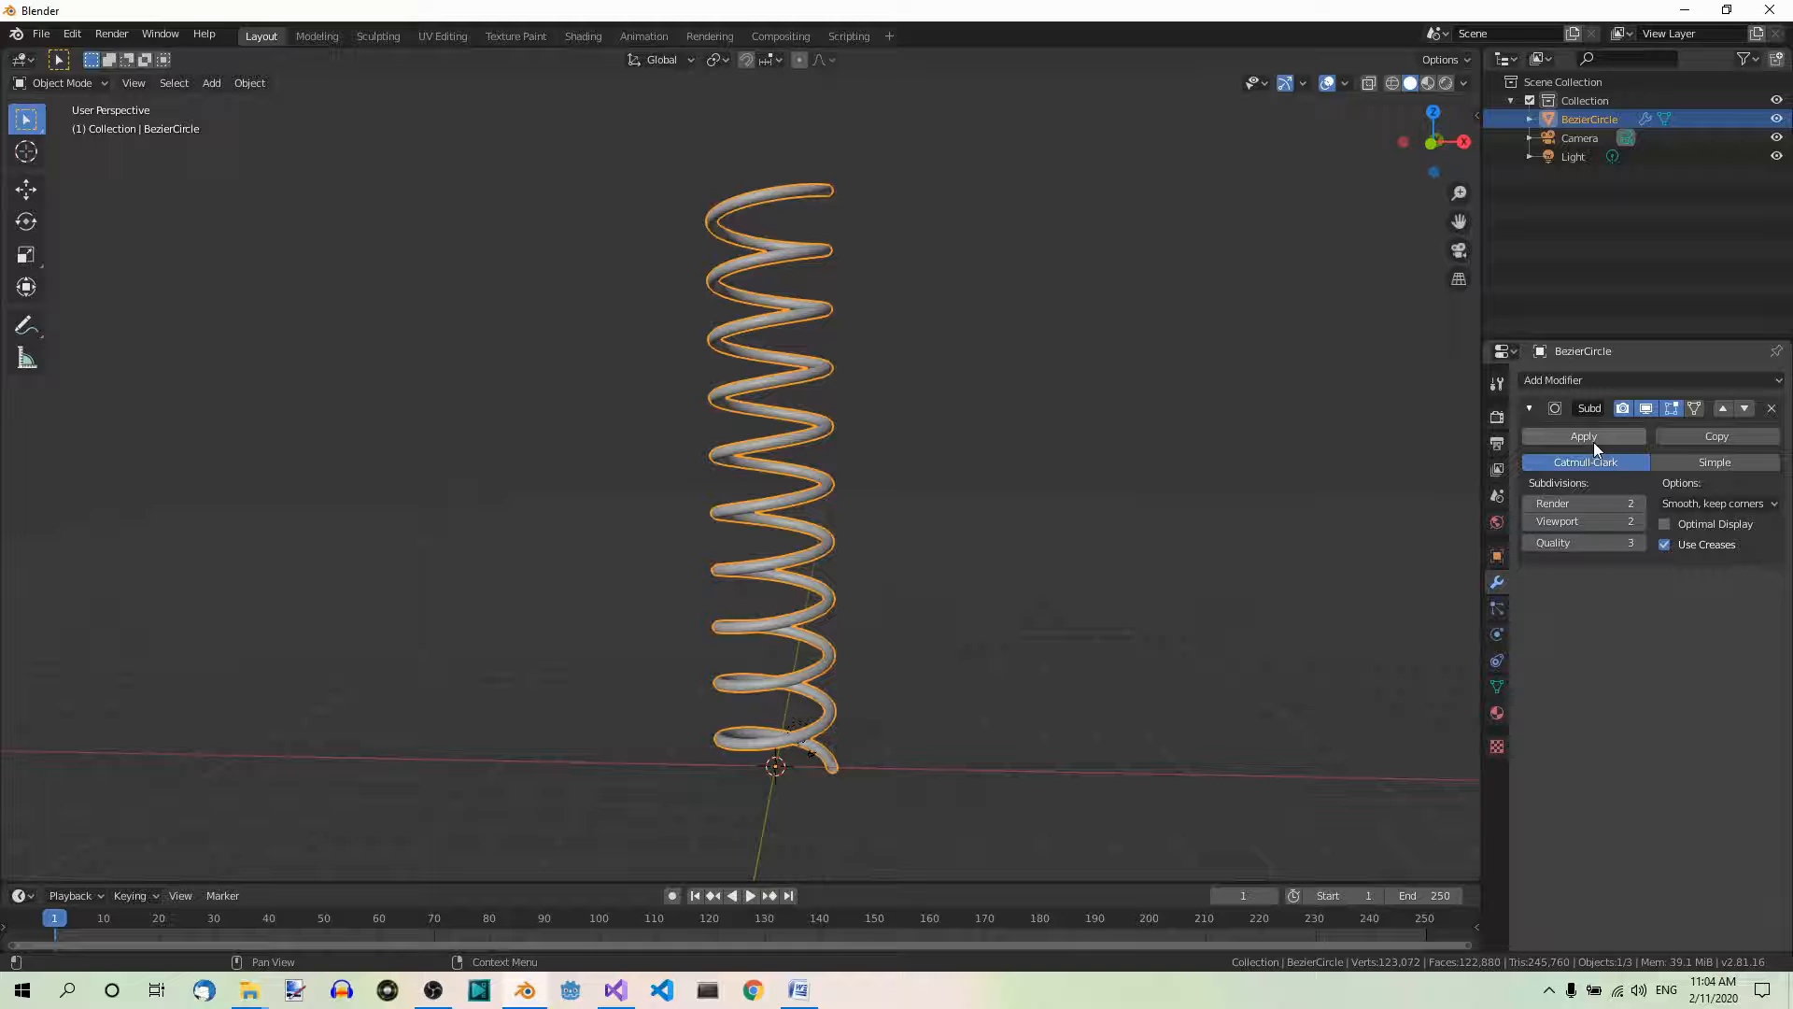
{"action": "left_click", "coordinate": [1584, 436]}
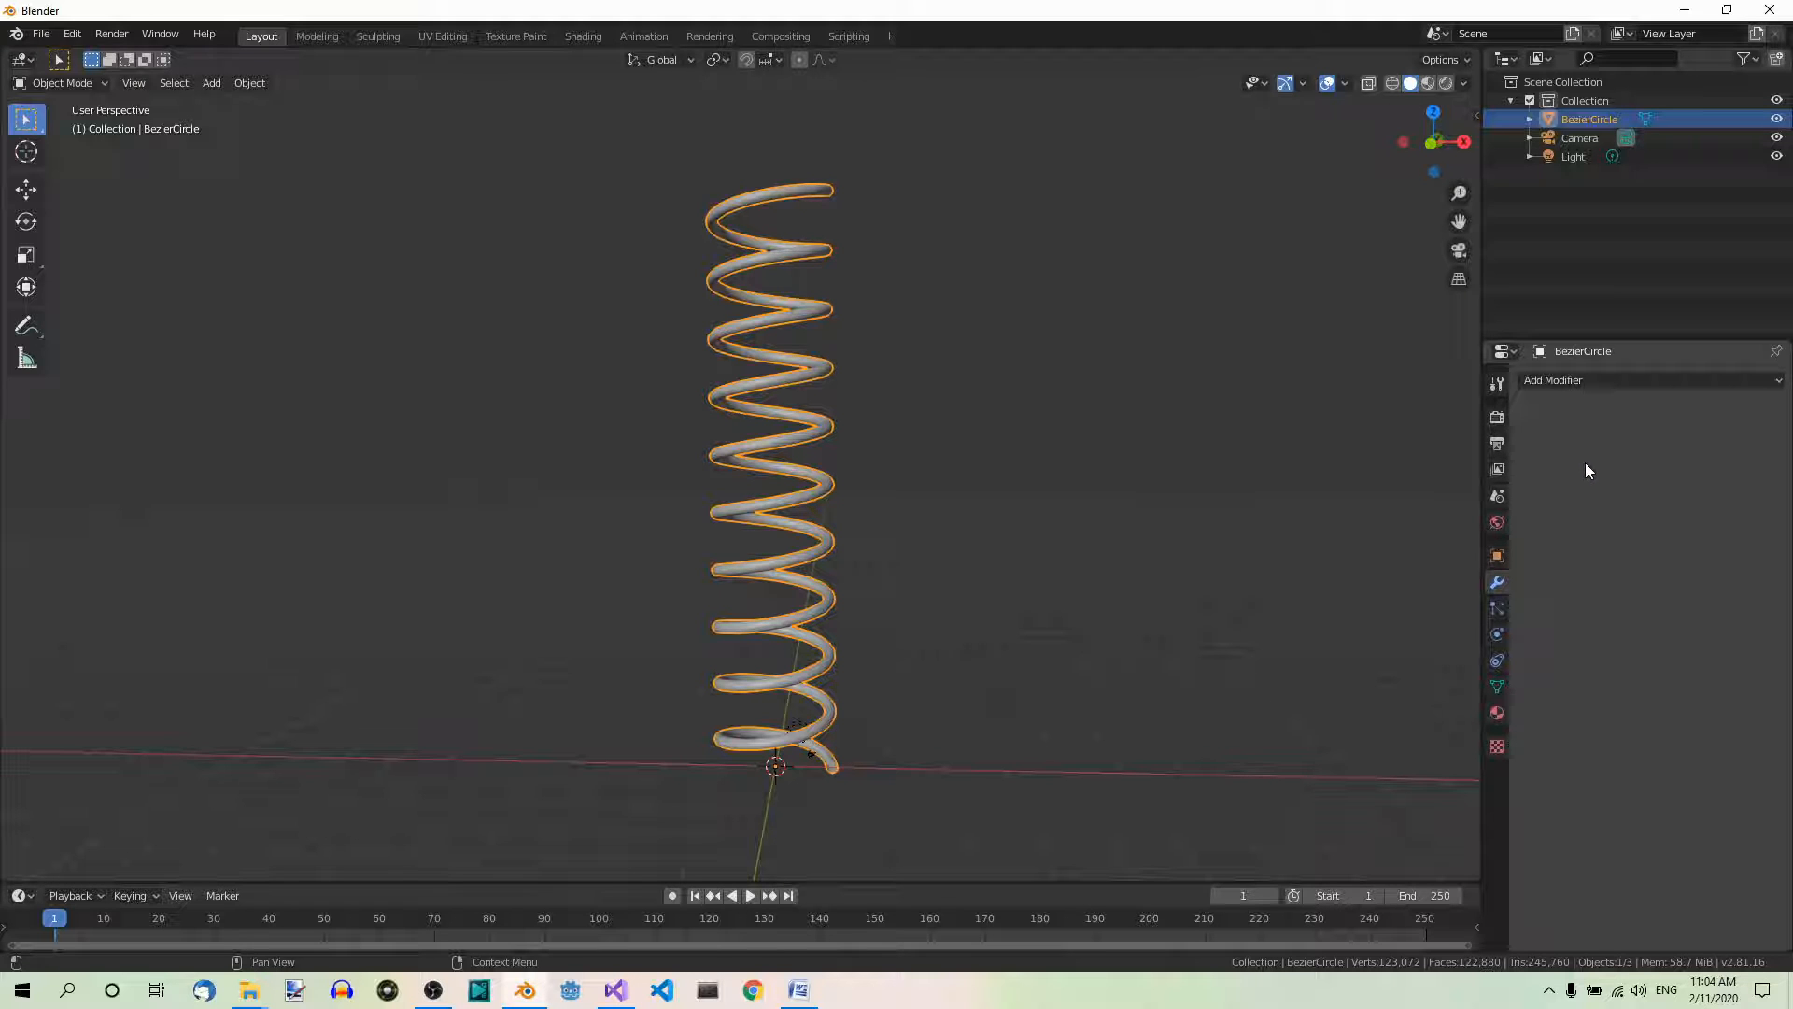
{"action": "mouse_move", "coordinate": [1058, 442]}
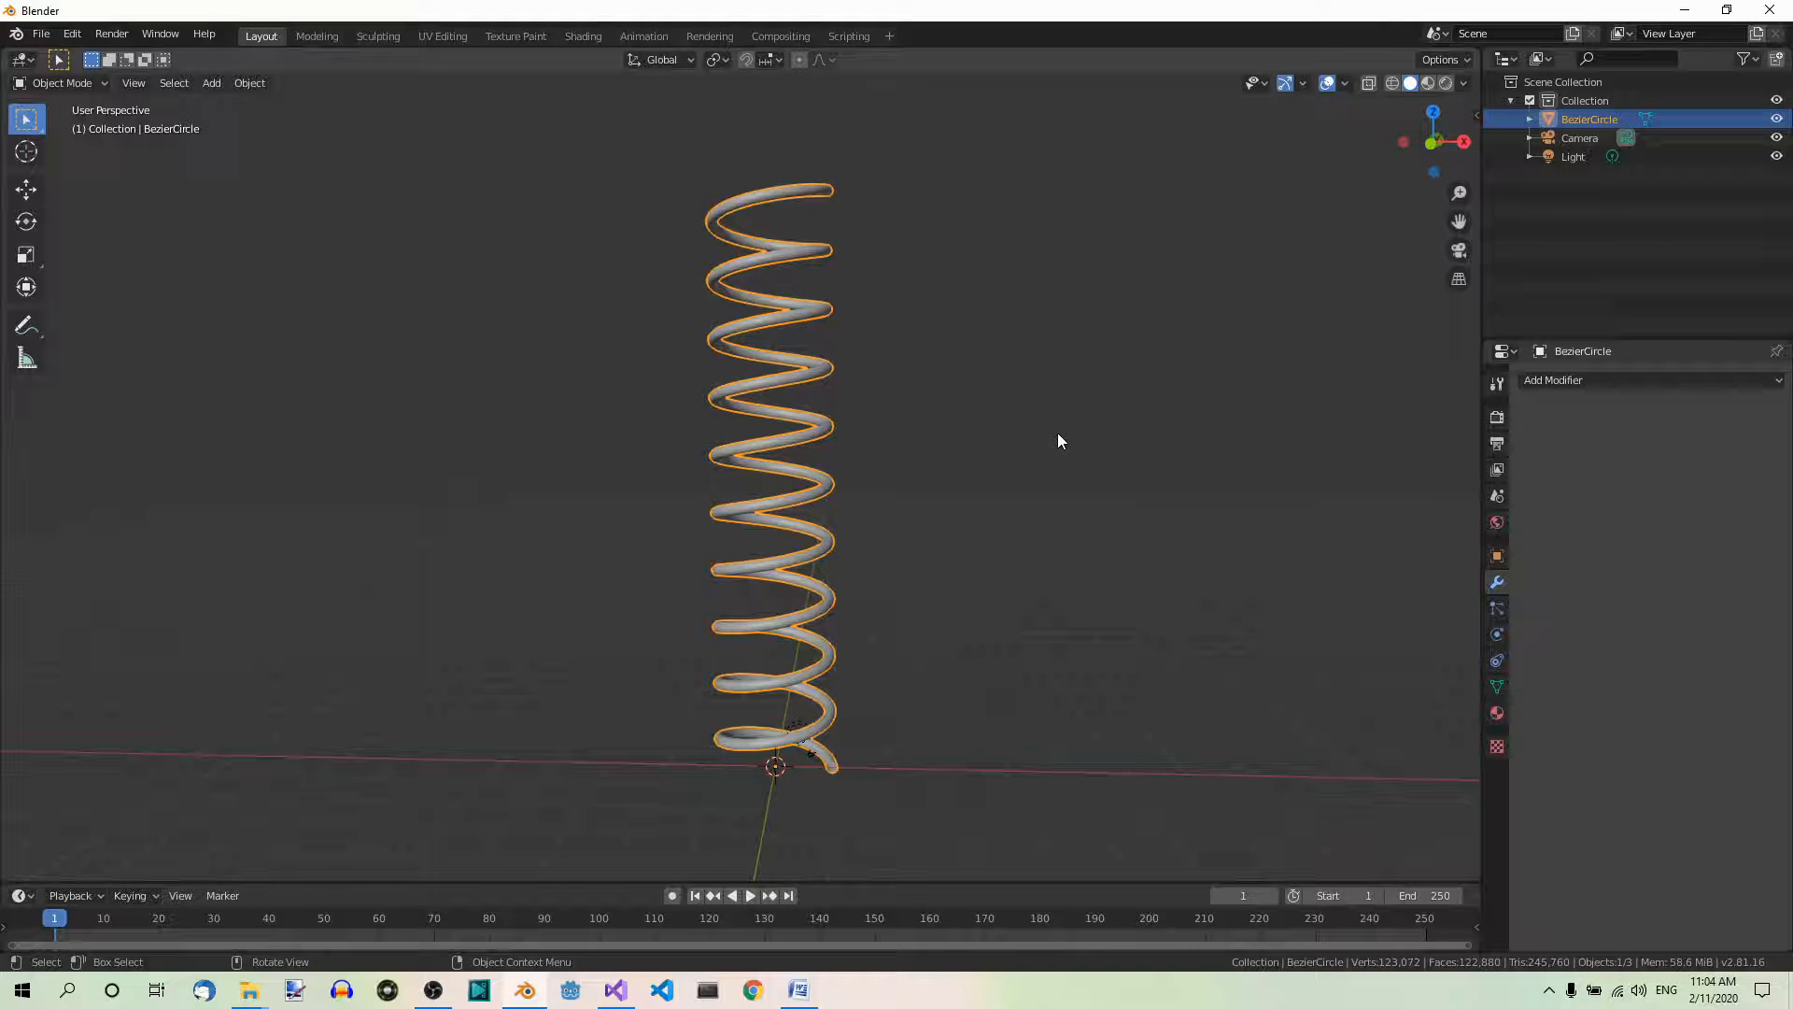
Enter Edit Mode on the spring mesh and switch to Edge Select.
{"action": "key", "text": "Tab"}
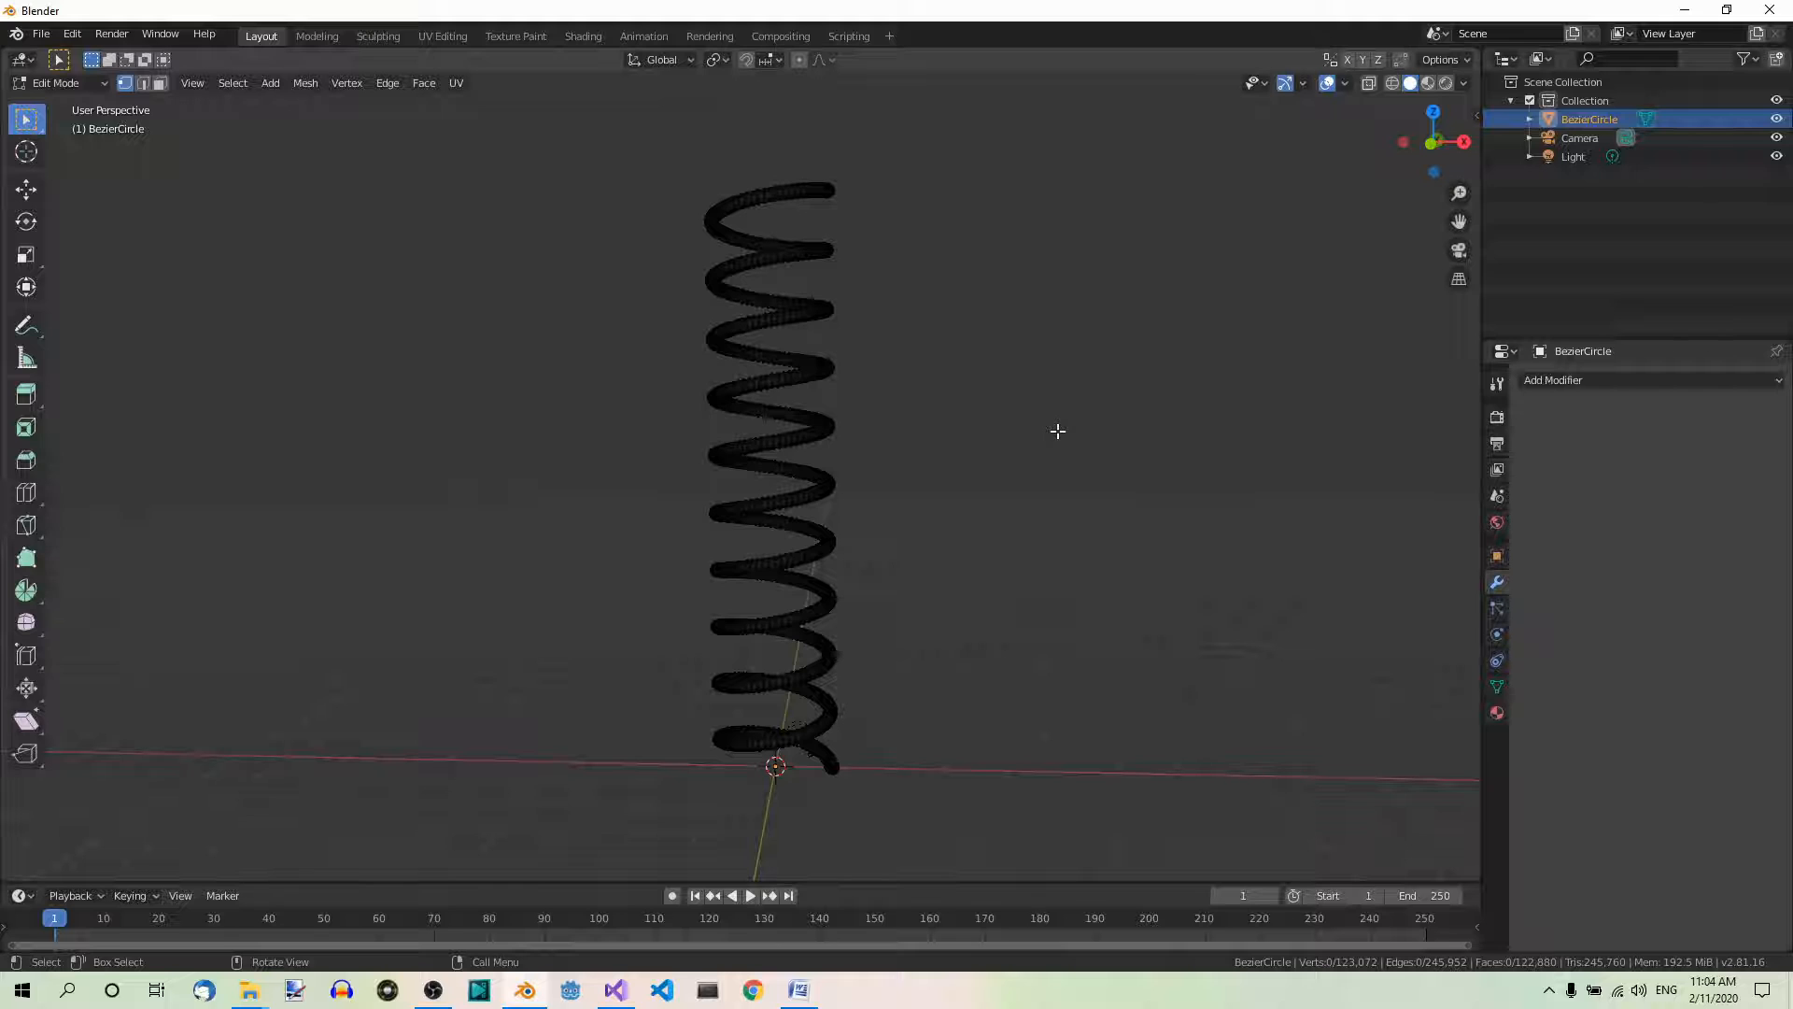
{"action": "mouse_move", "coordinate": [1089, 466]}
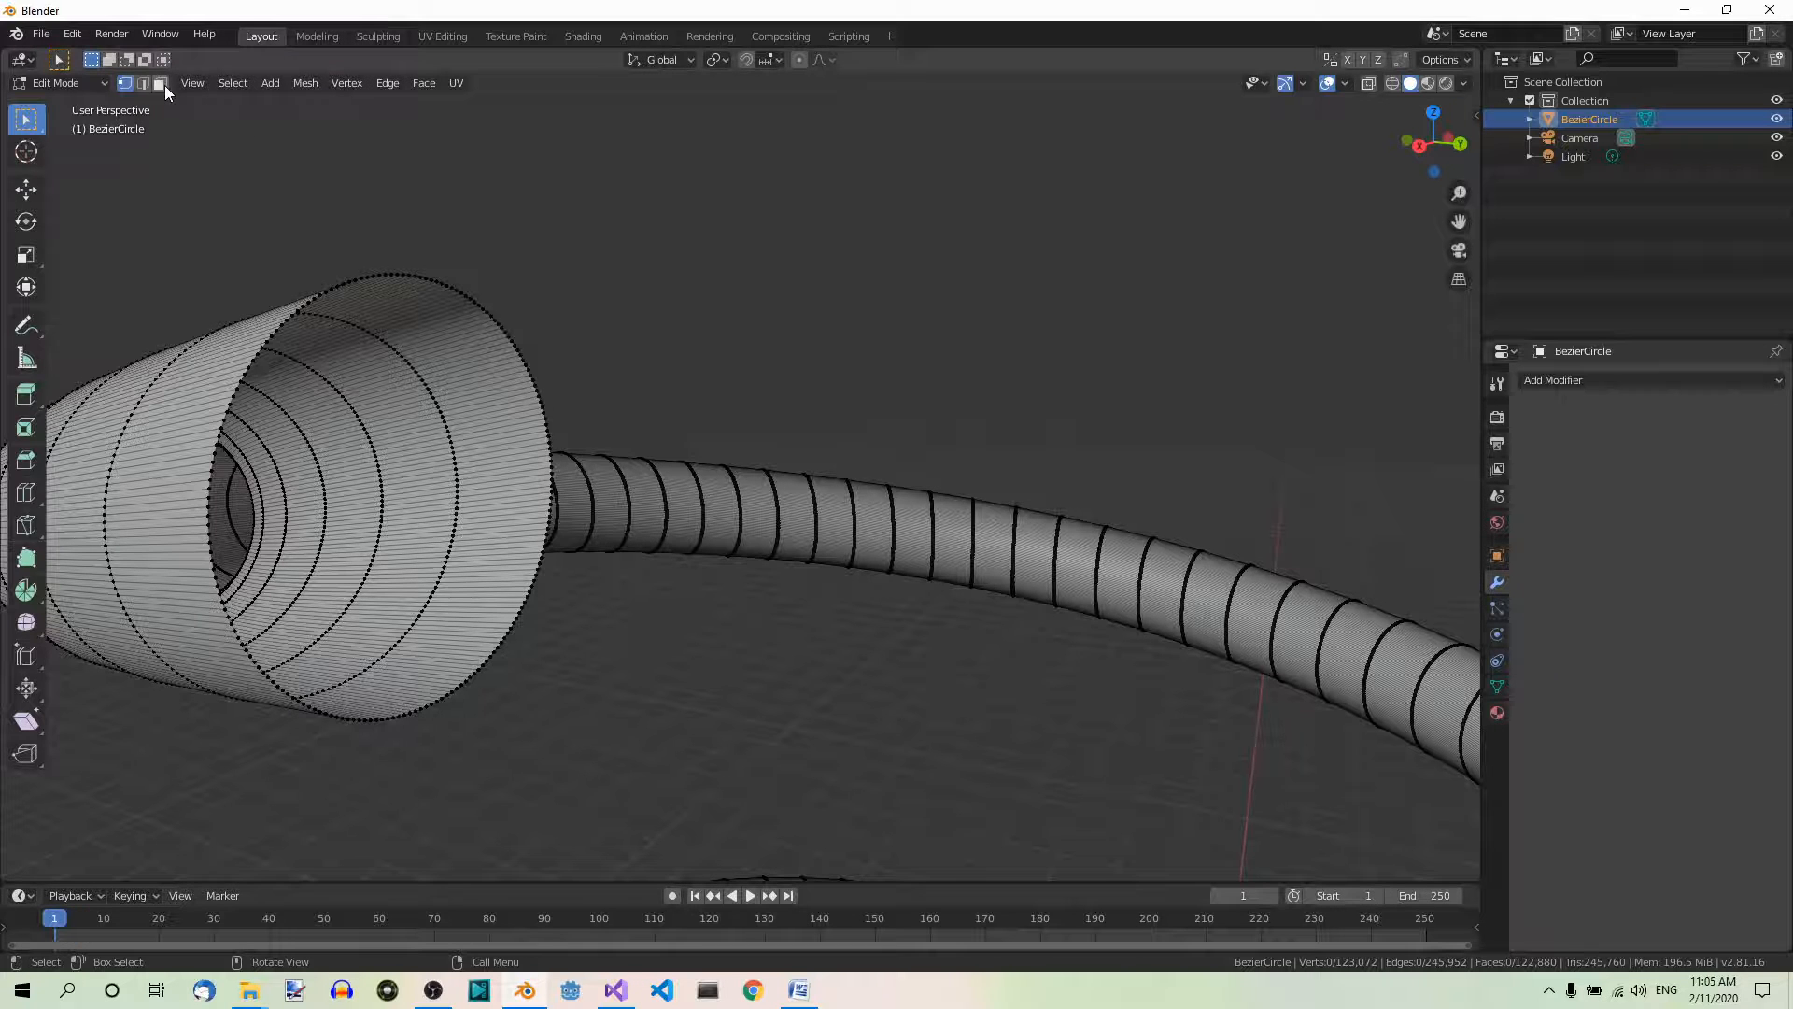
{"action": "left_click", "coordinate": [125, 82]}
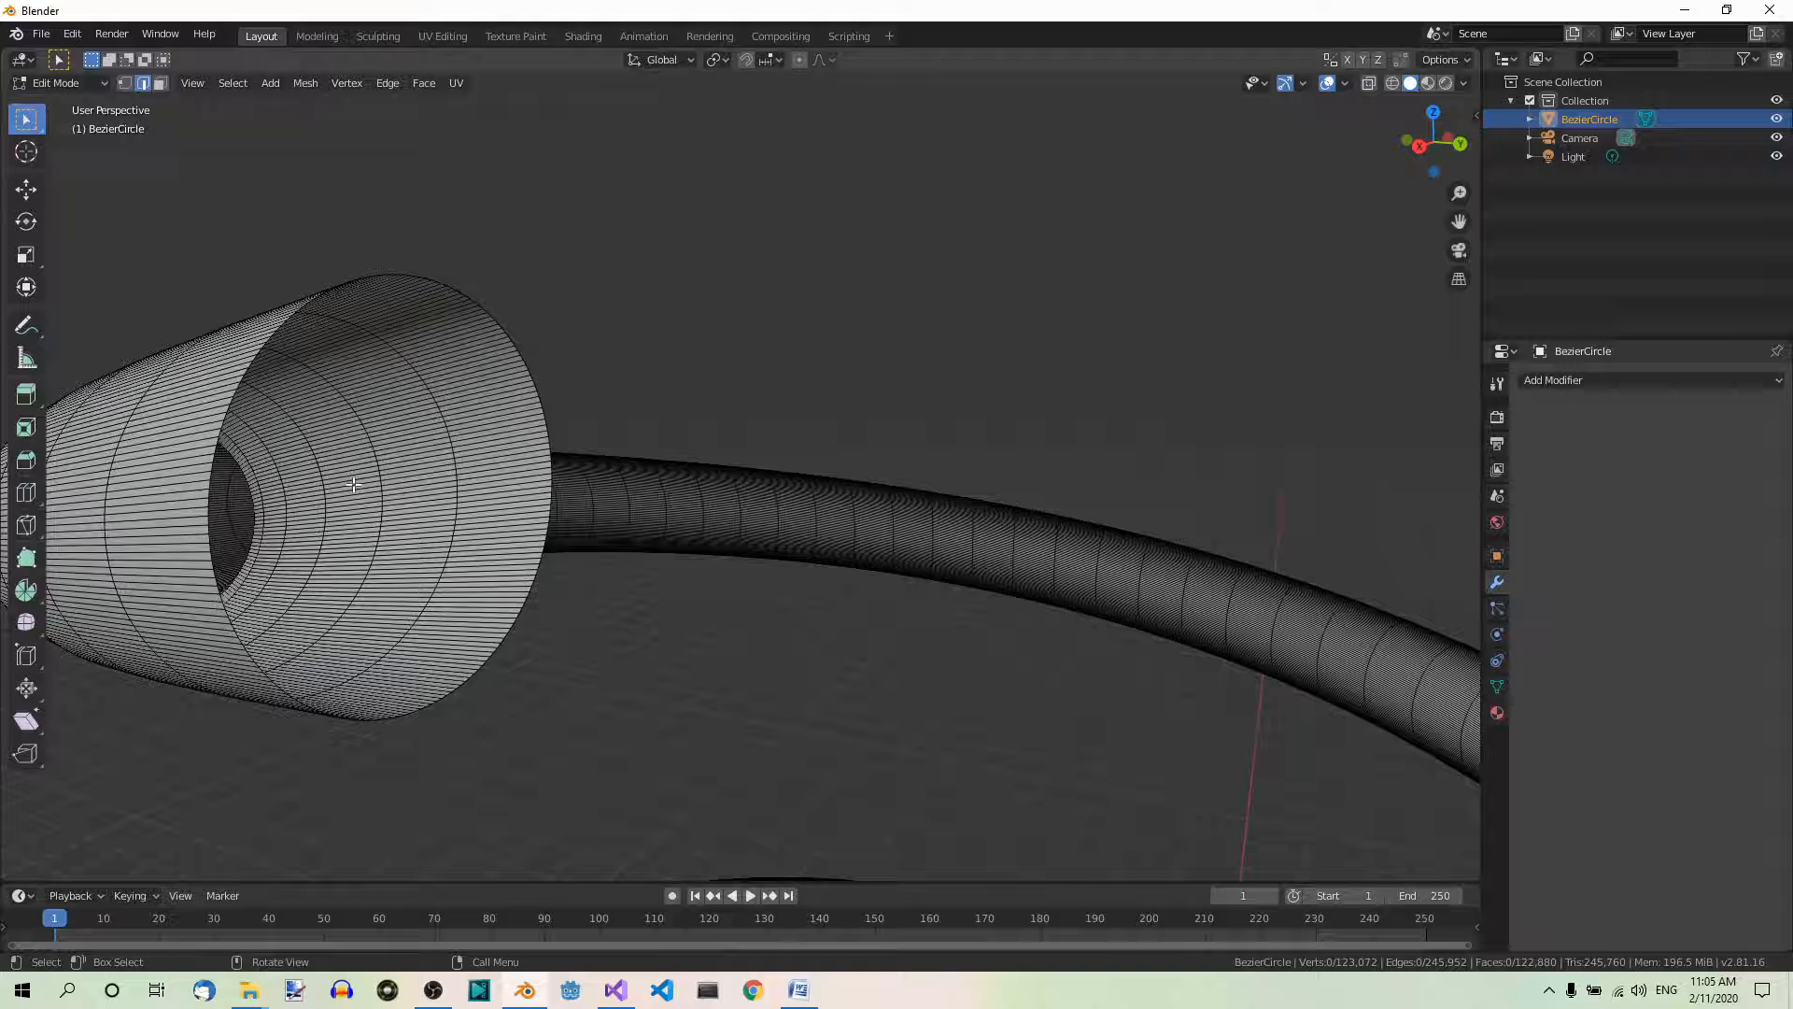
{"action": "mouse_move", "coordinate": [538, 355]}
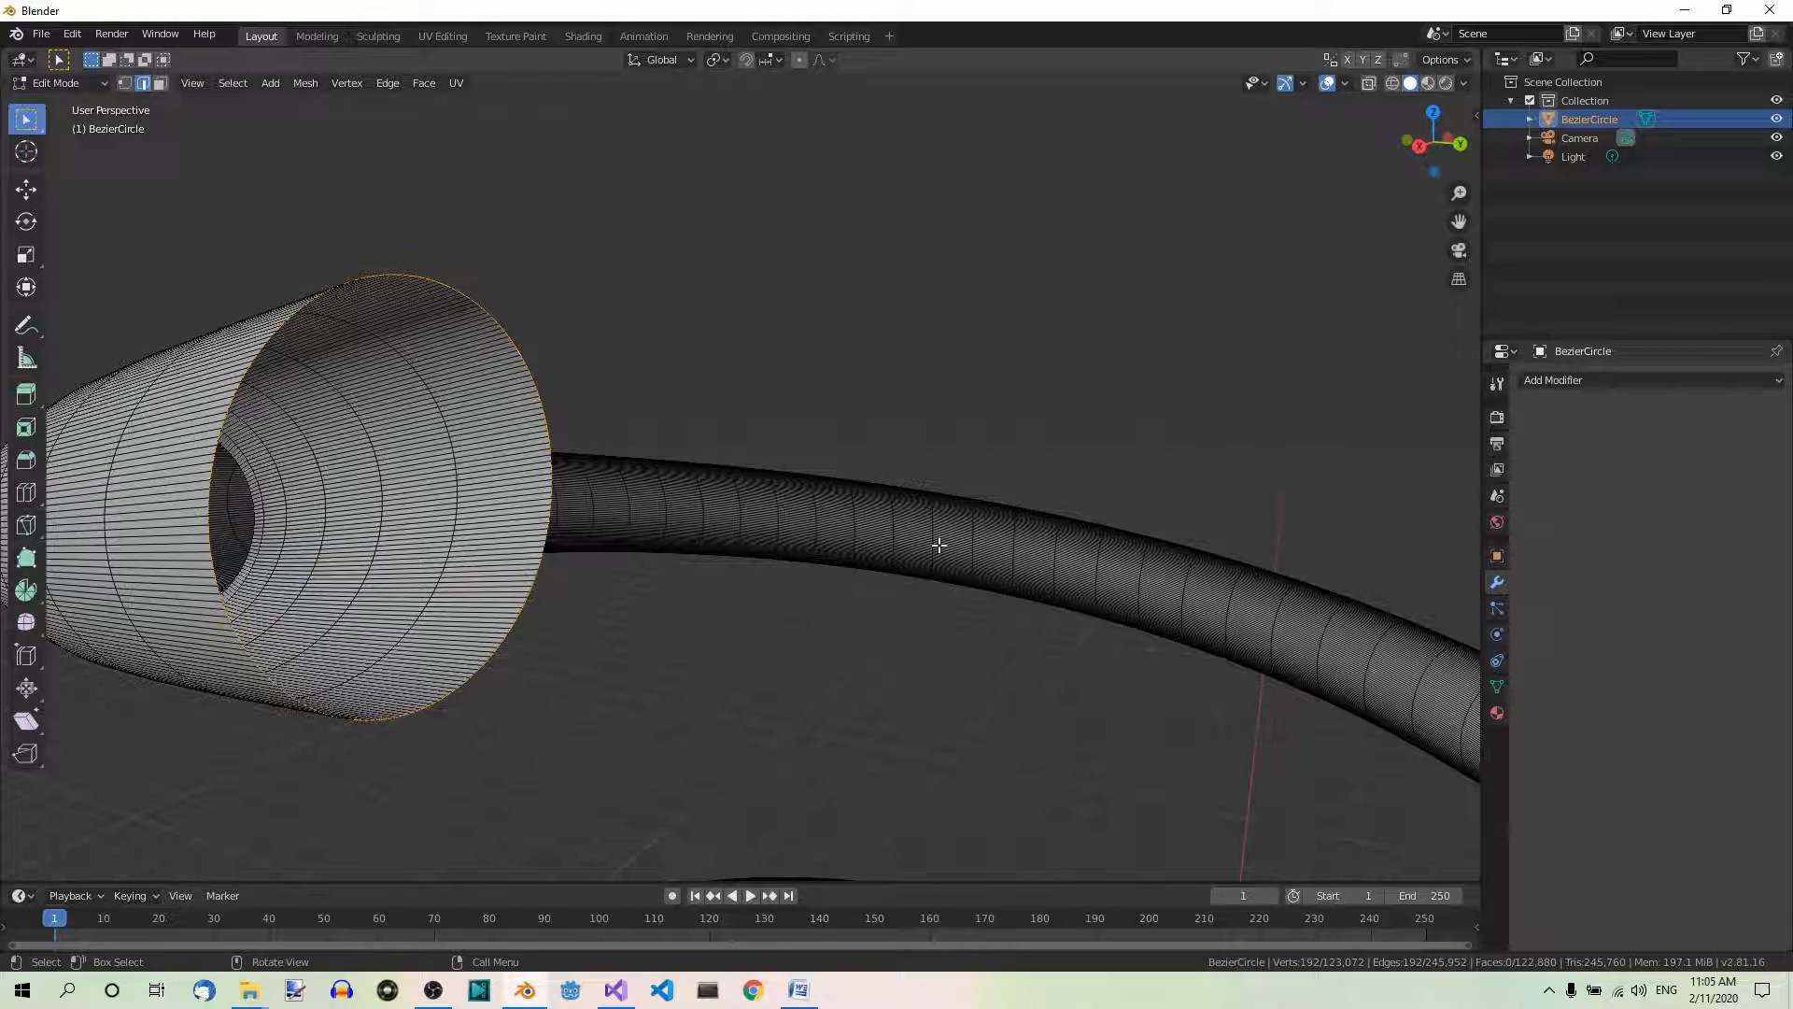
{"action": "mouse_move", "coordinate": [728, 637]}
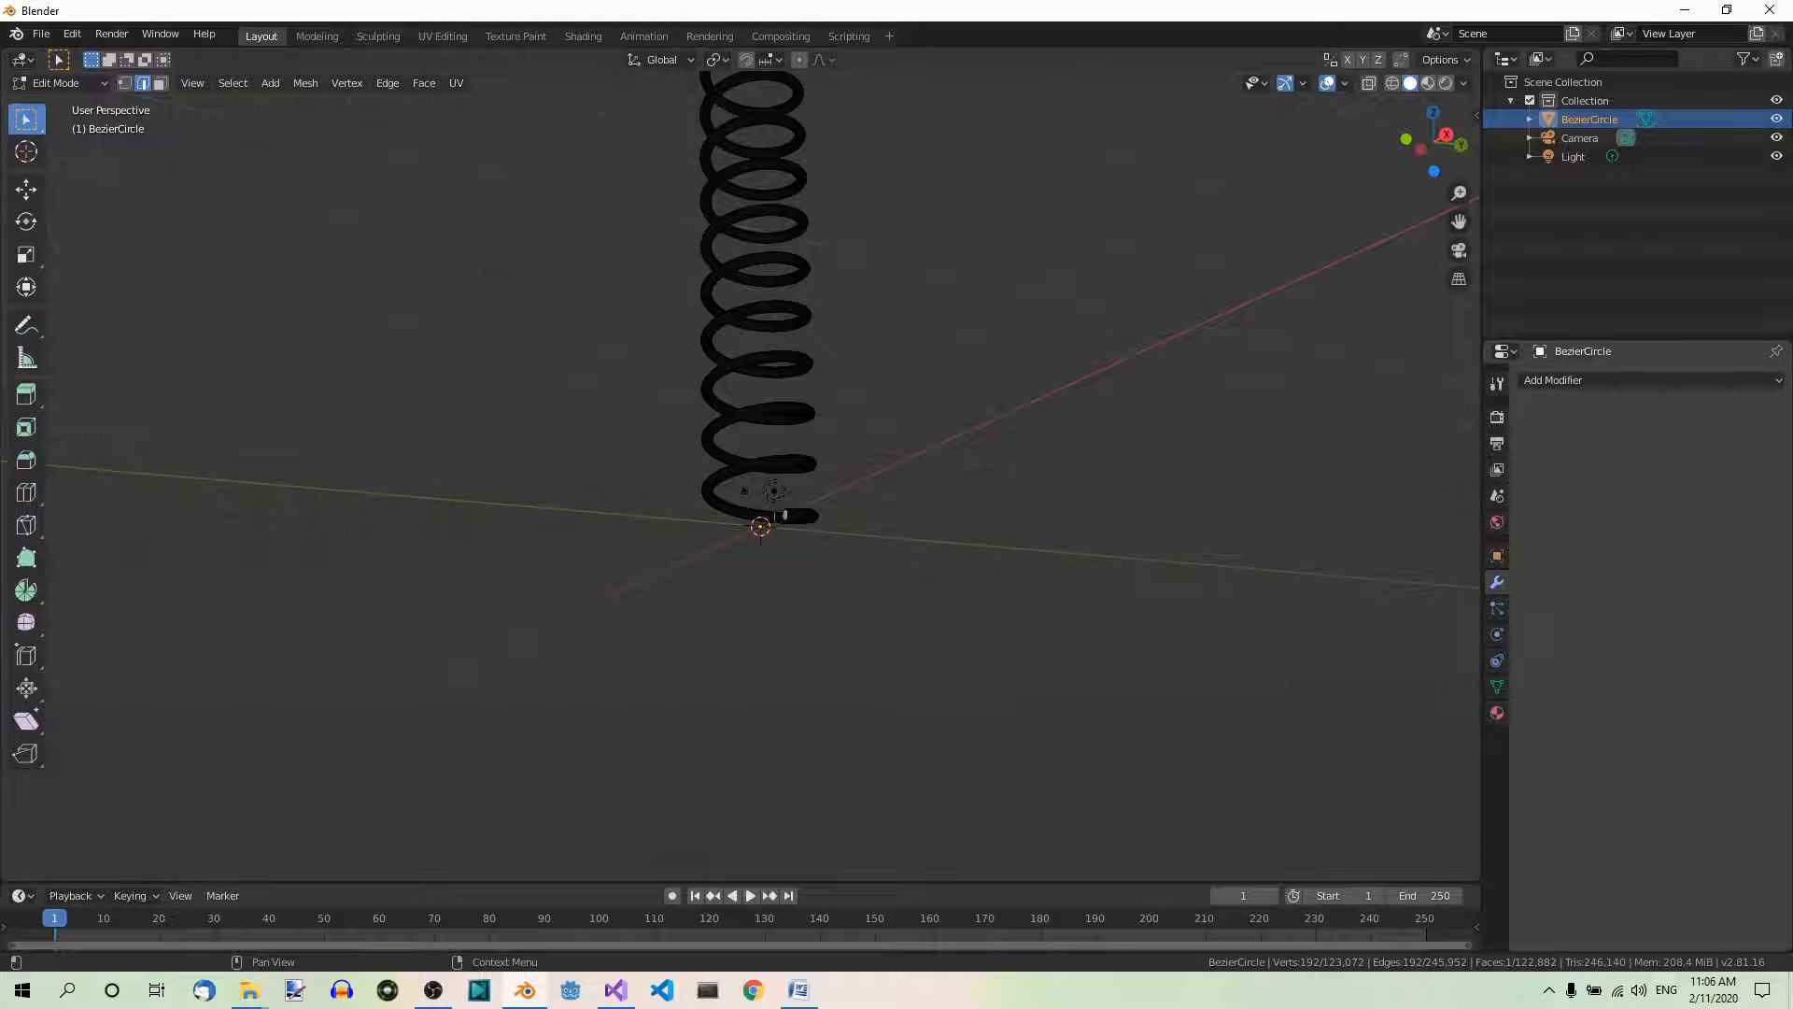
{"action": "mouse_move", "coordinate": [1310, 564]}
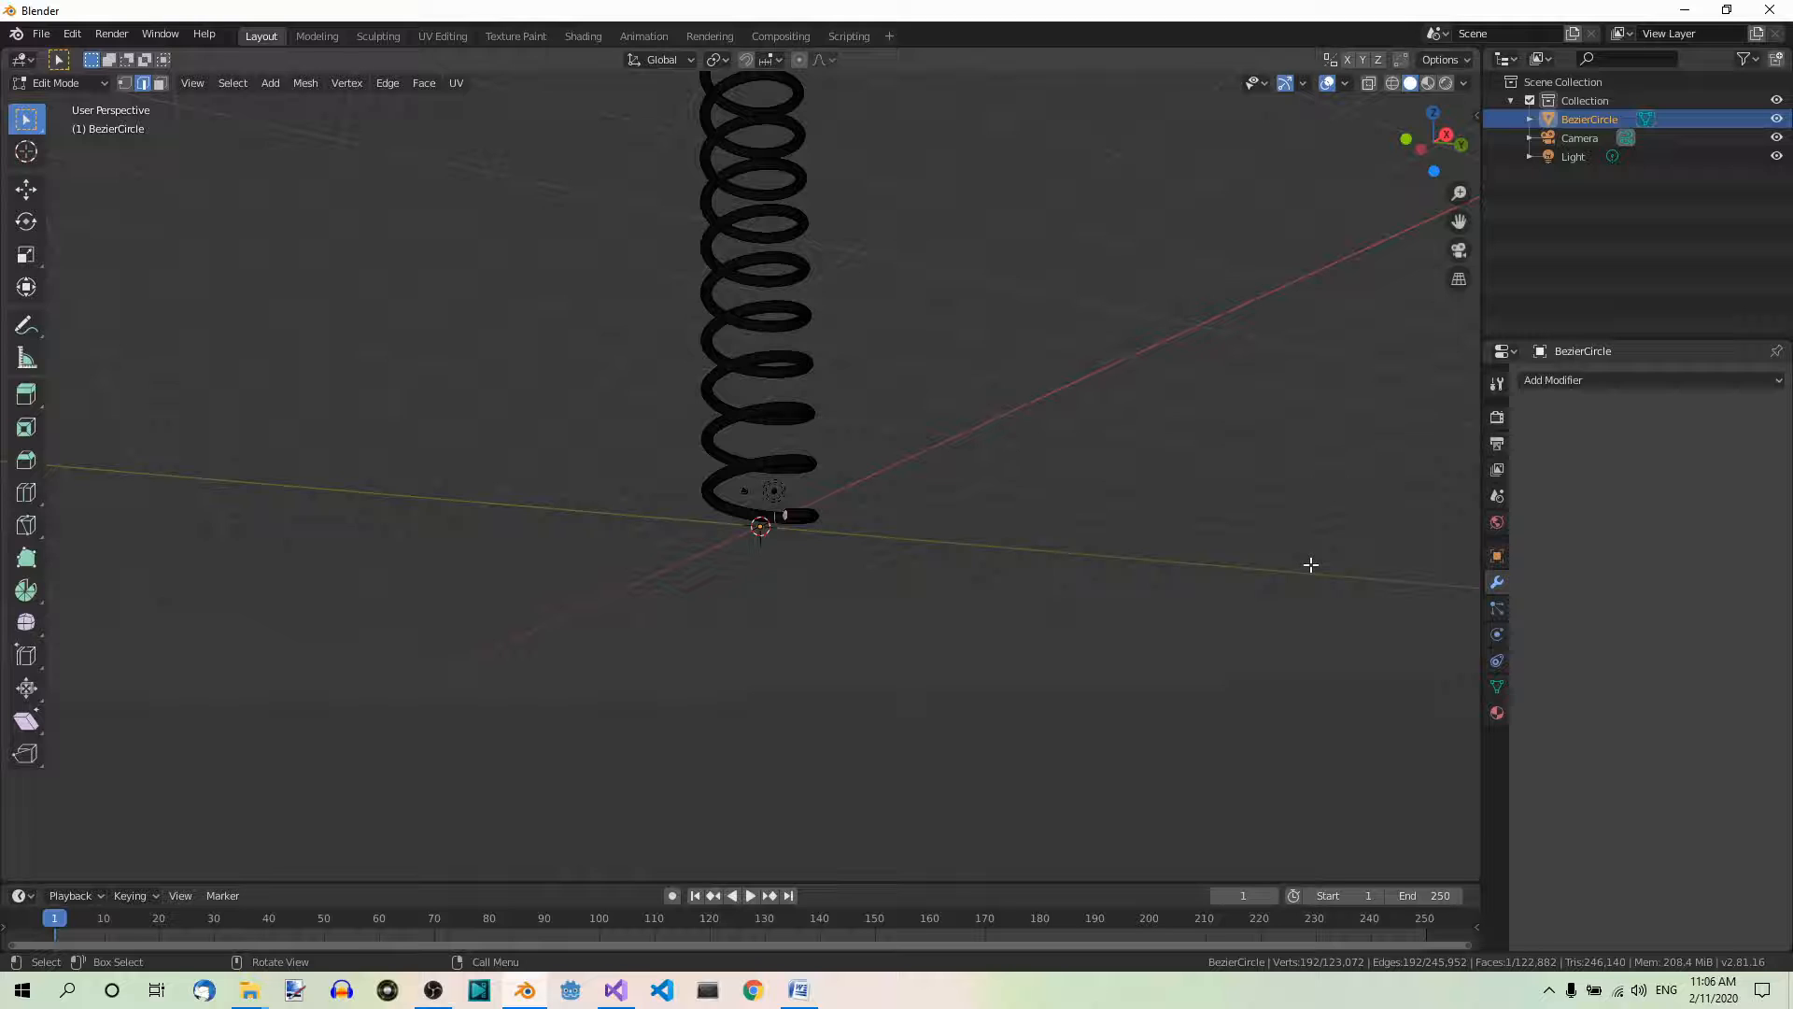
{"action": "mouse_move", "coordinate": [1110, 477]}
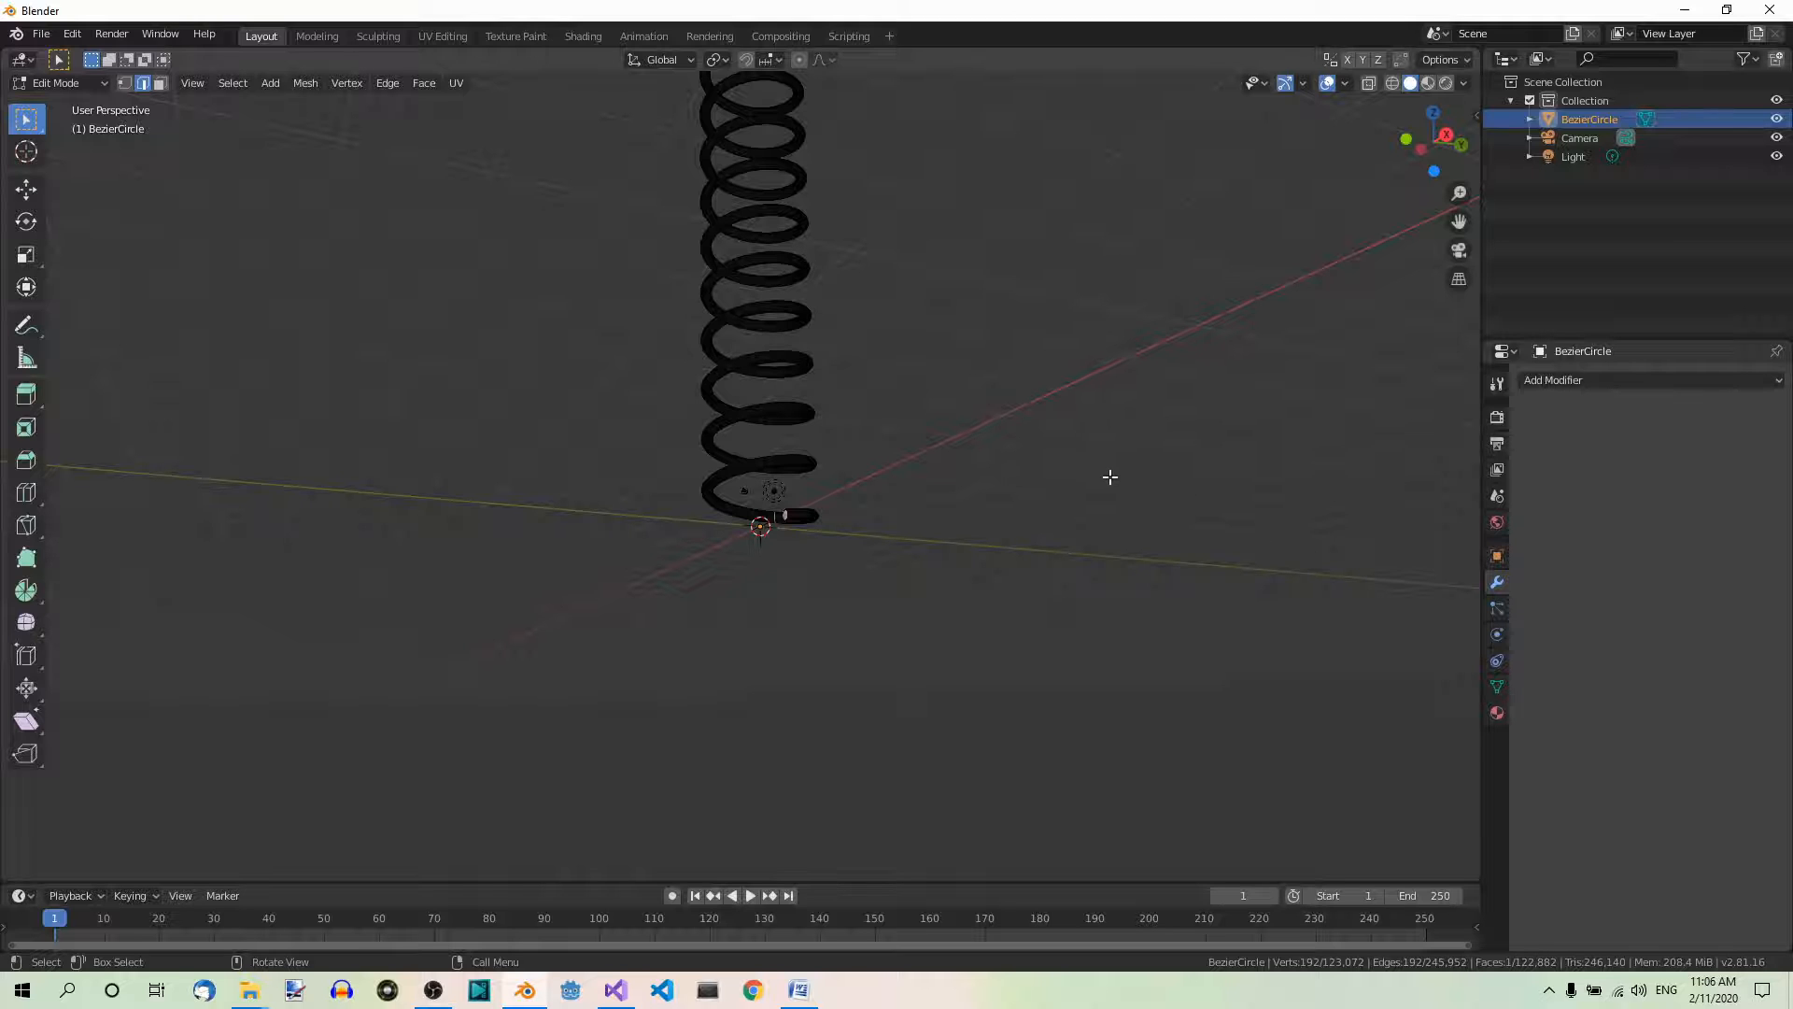
Cap the spring tube's open ends with faces and leave Edit Mode.
{"action": "key", "text": "Tab"}
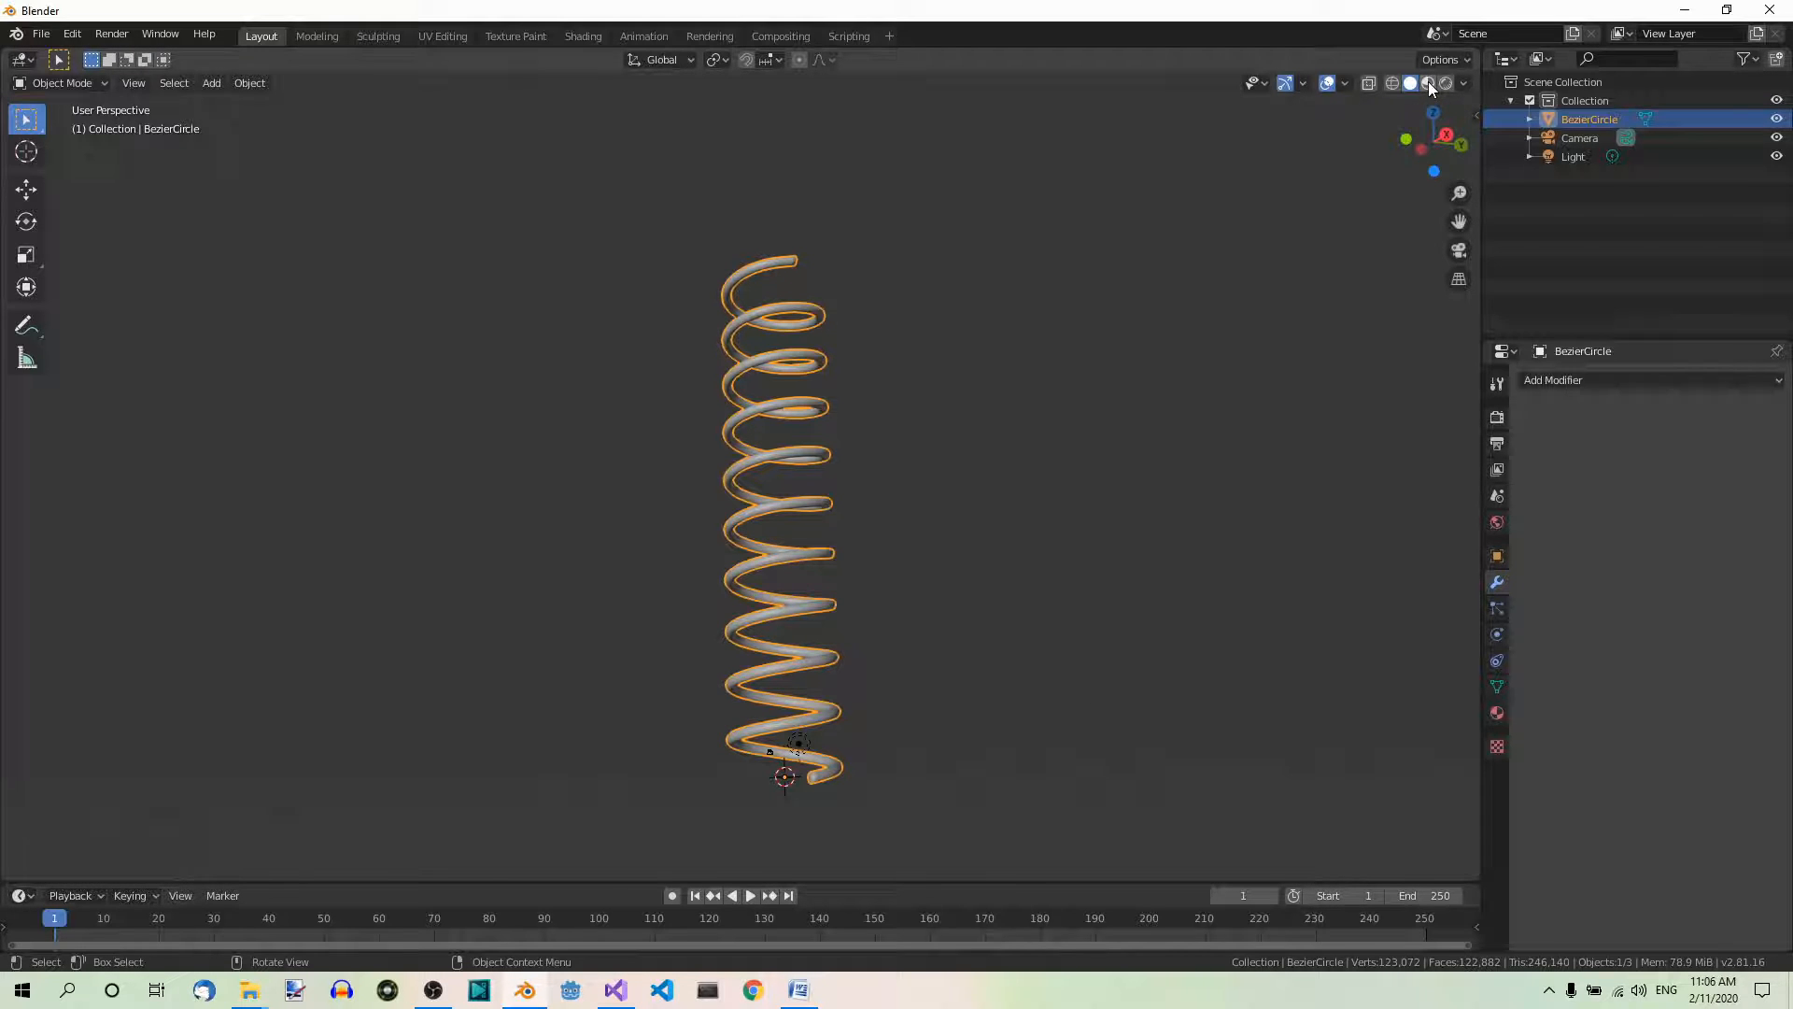
Switch to Material Preview shading and open the spring's Principled BSDF material settings.
{"action": "left_click", "coordinate": [1427, 82]}
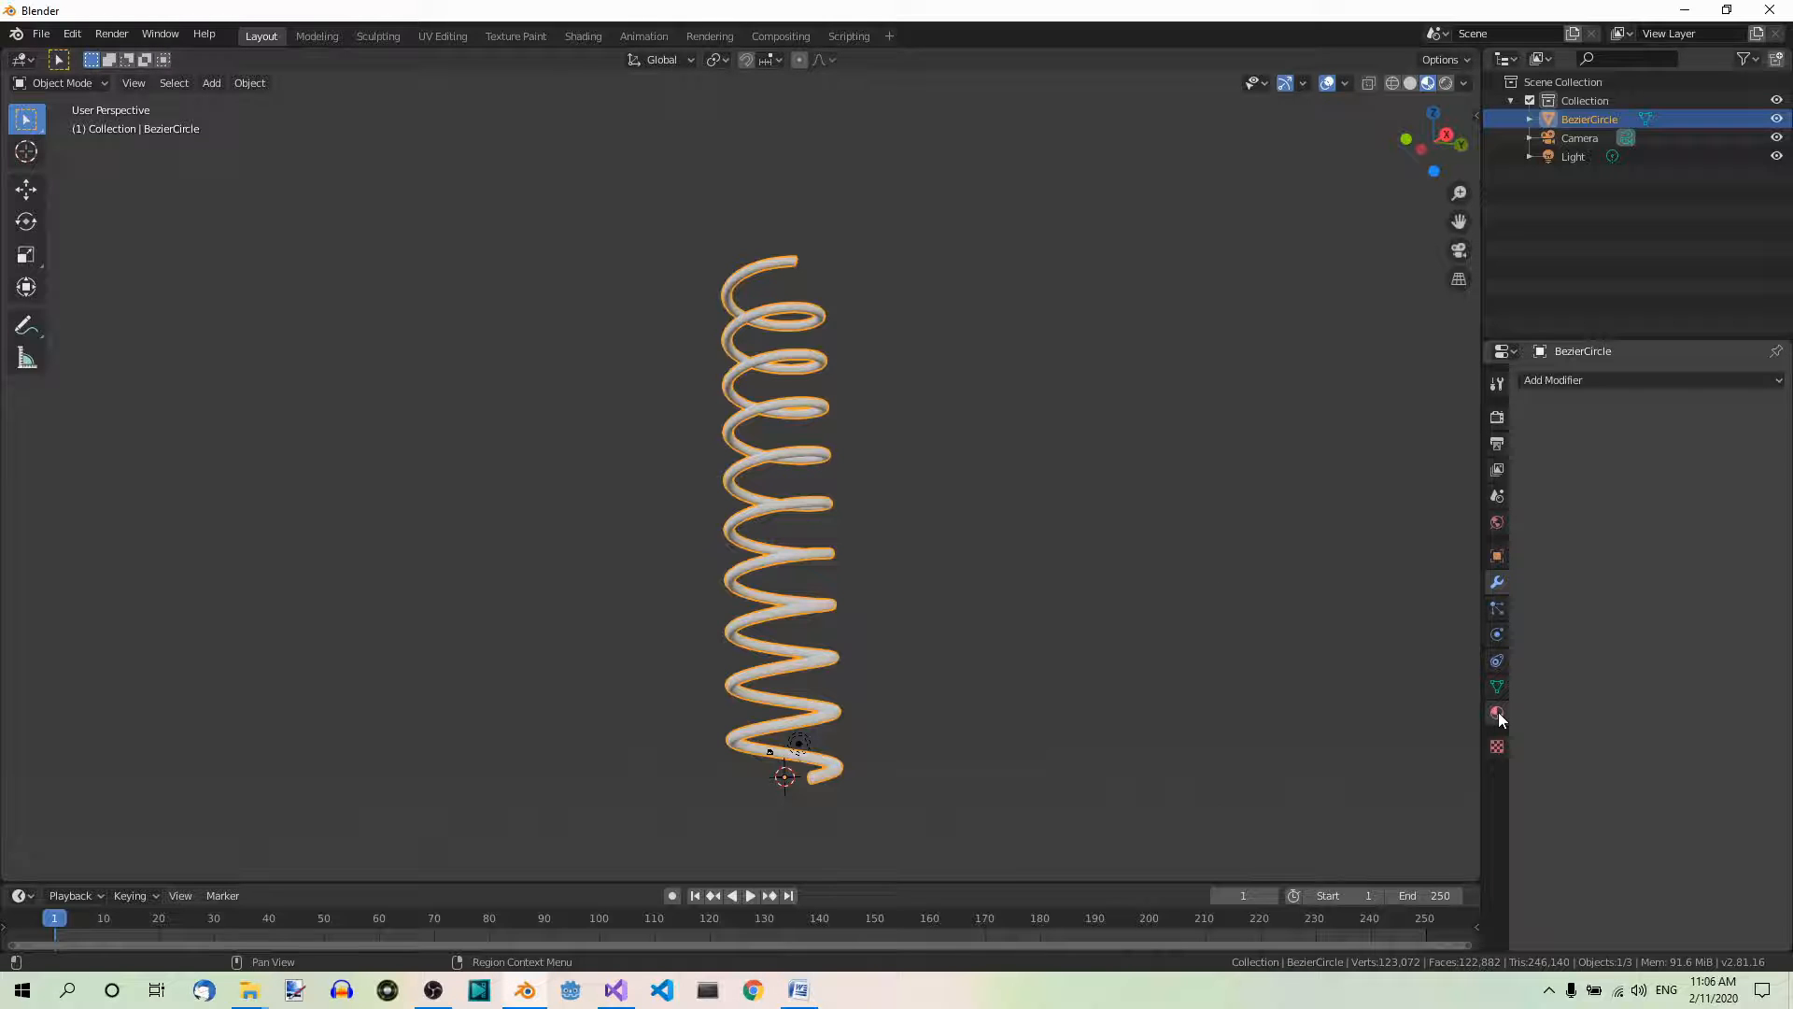
{"action": "left_click", "coordinate": [1497, 713]}
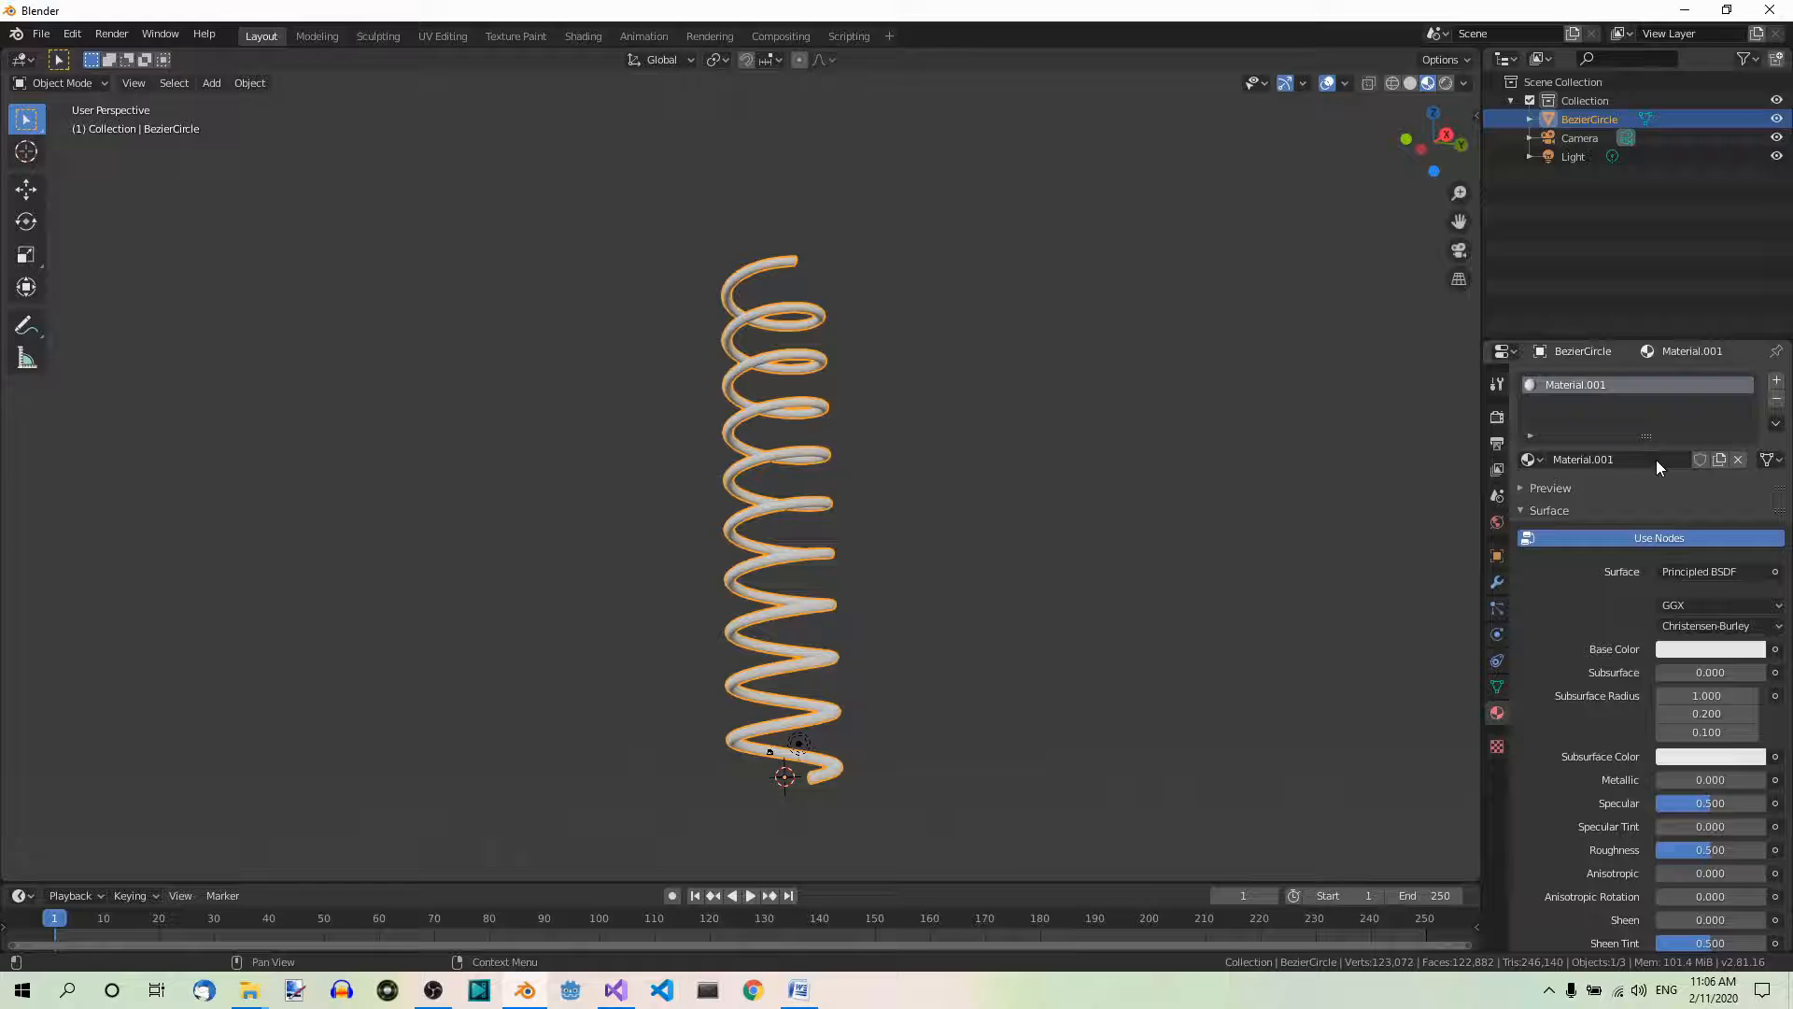
{"action": "mouse_move", "coordinate": [1706, 712]}
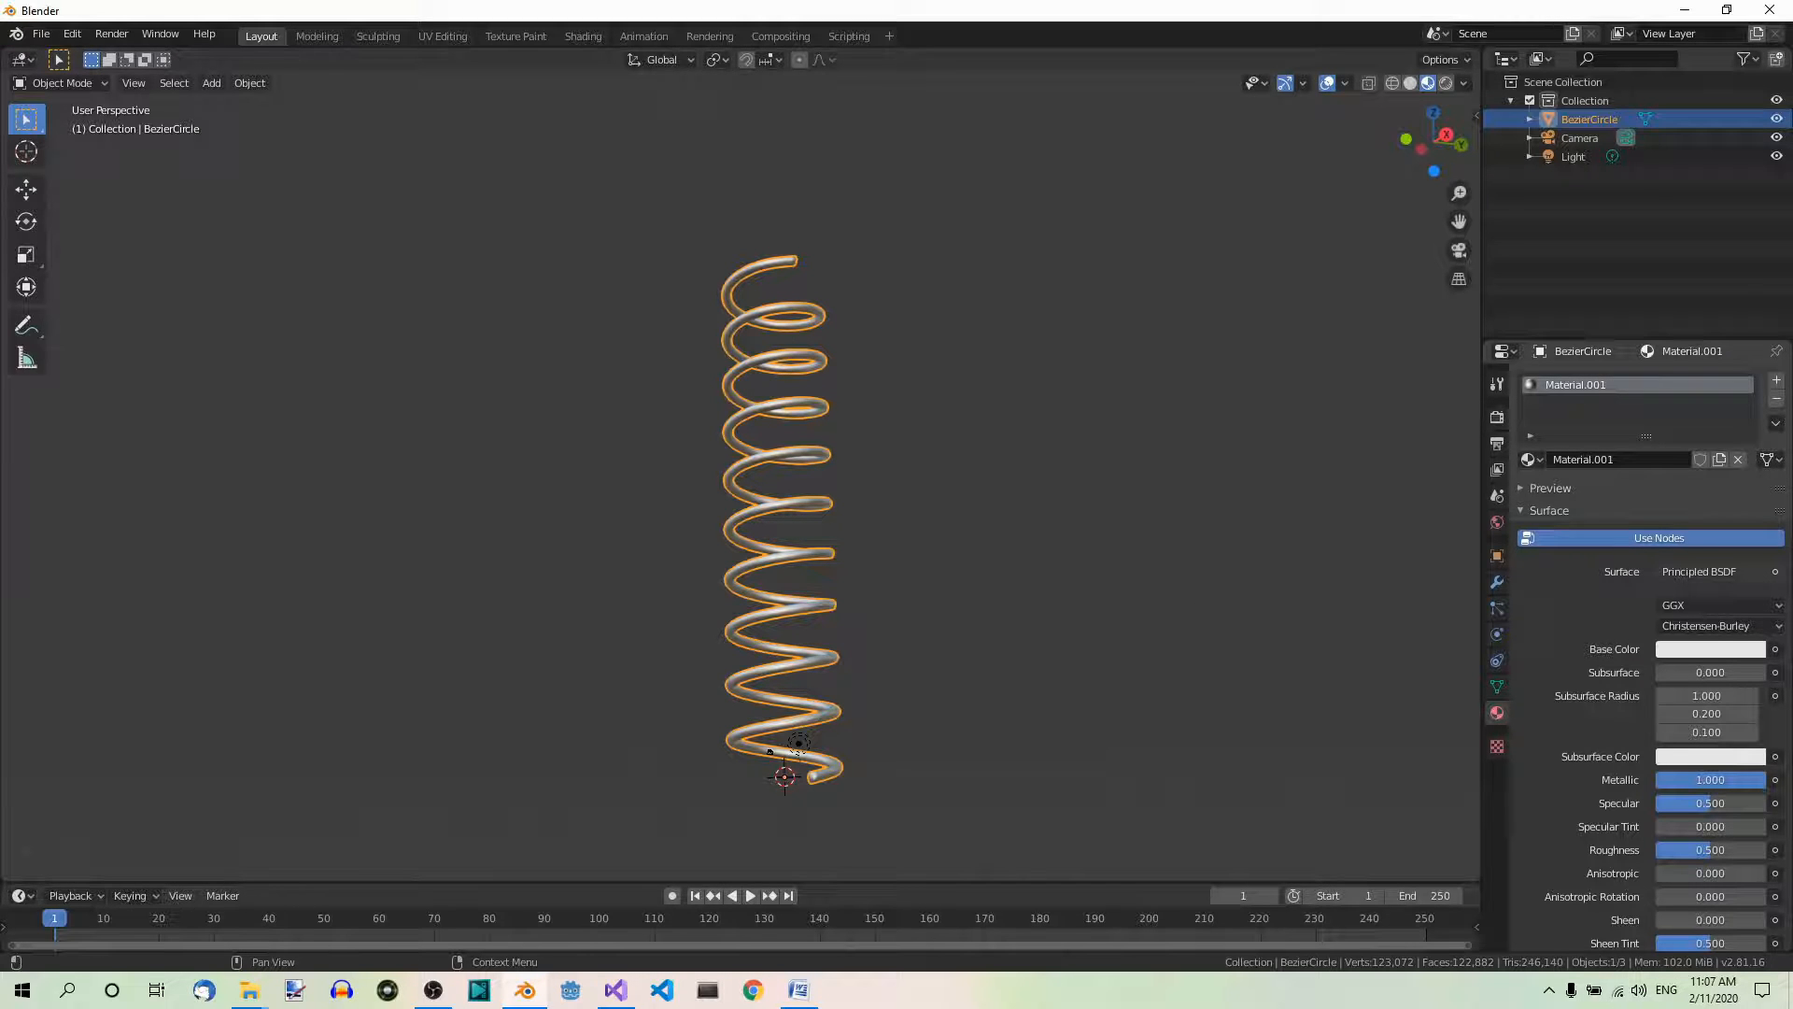
{"action": "mouse_move", "coordinate": [1151, 485]}
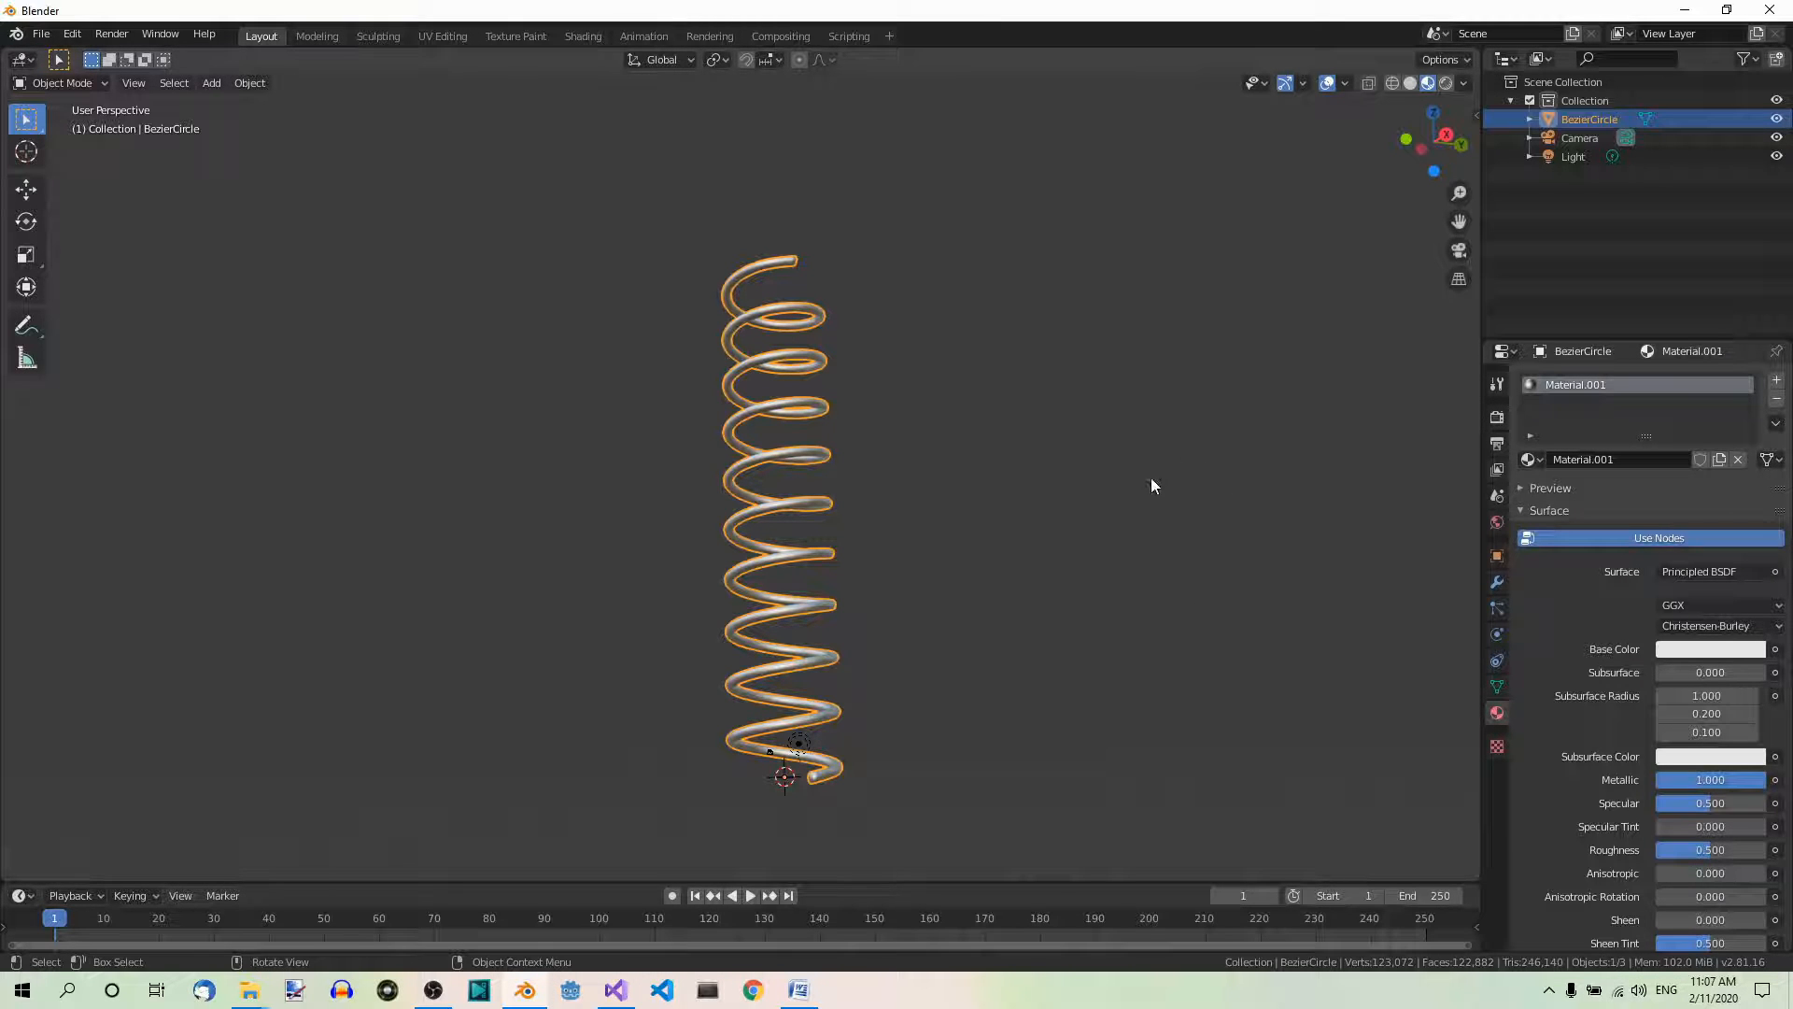
Switch to Rendered shading, then select the point light and move it above the spring.
{"action": "left_click", "coordinate": [1445, 82]}
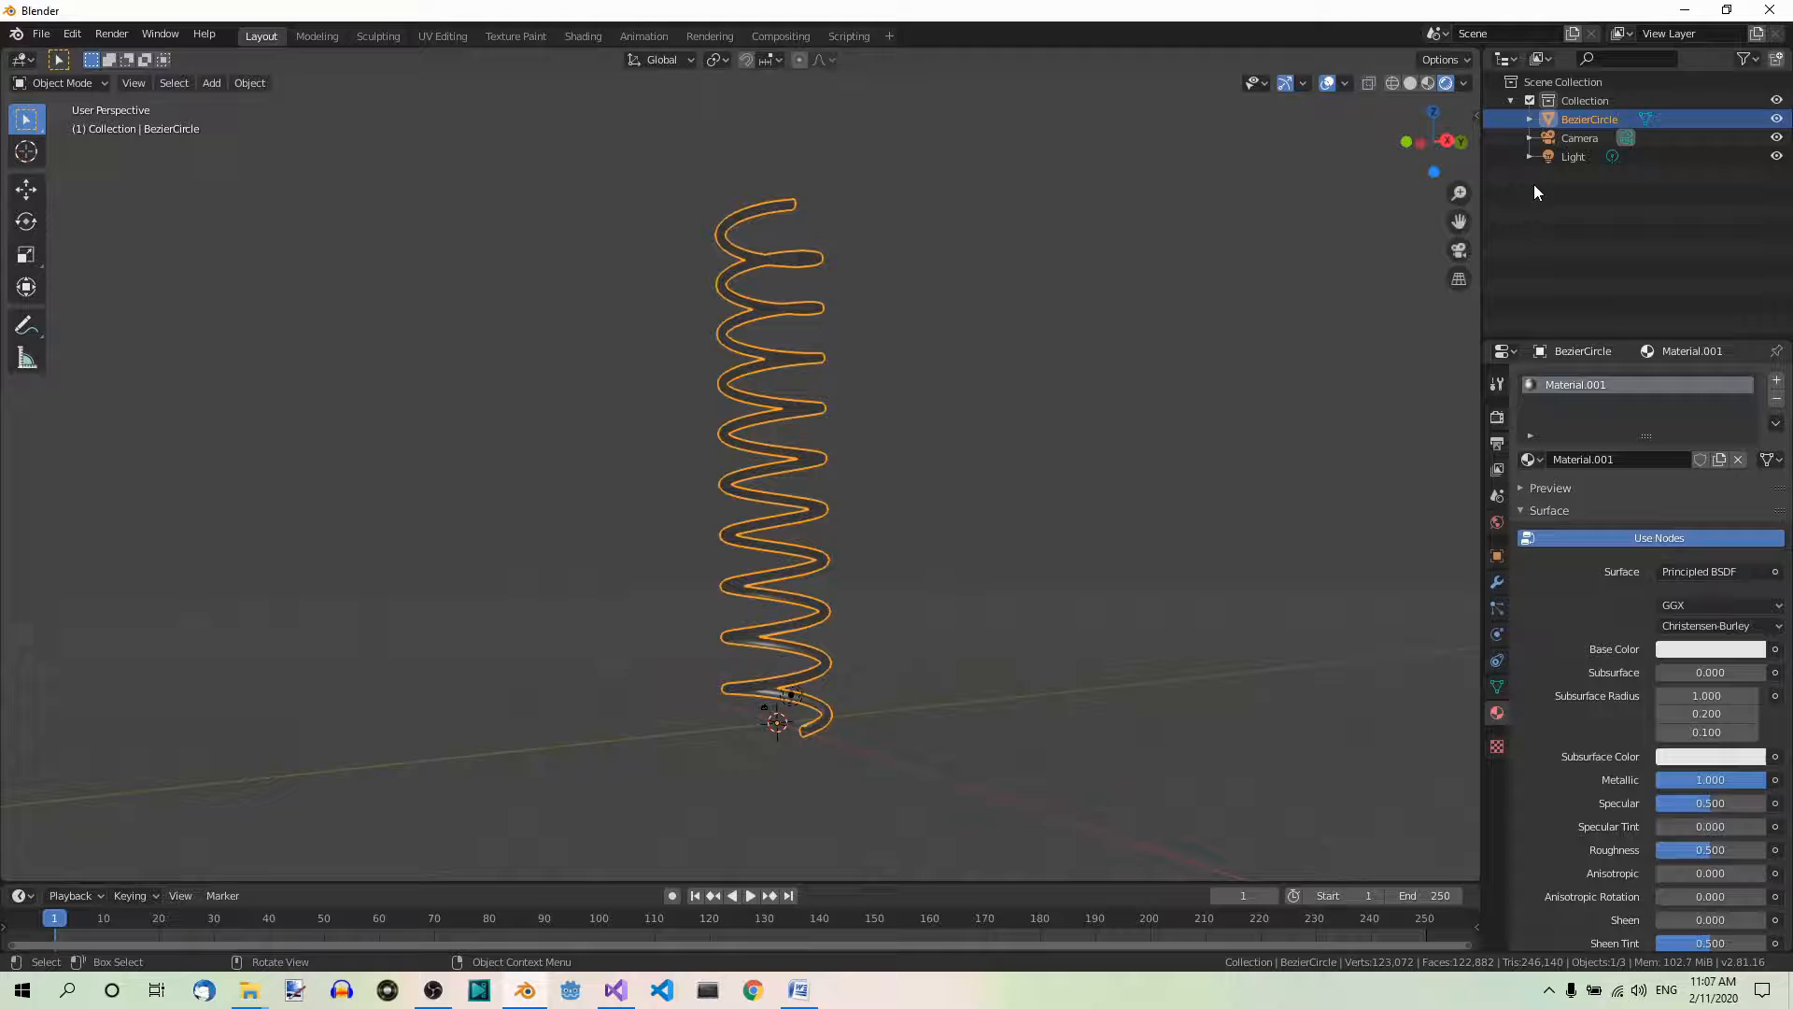
{"action": "left_click", "coordinate": [1573, 156]}
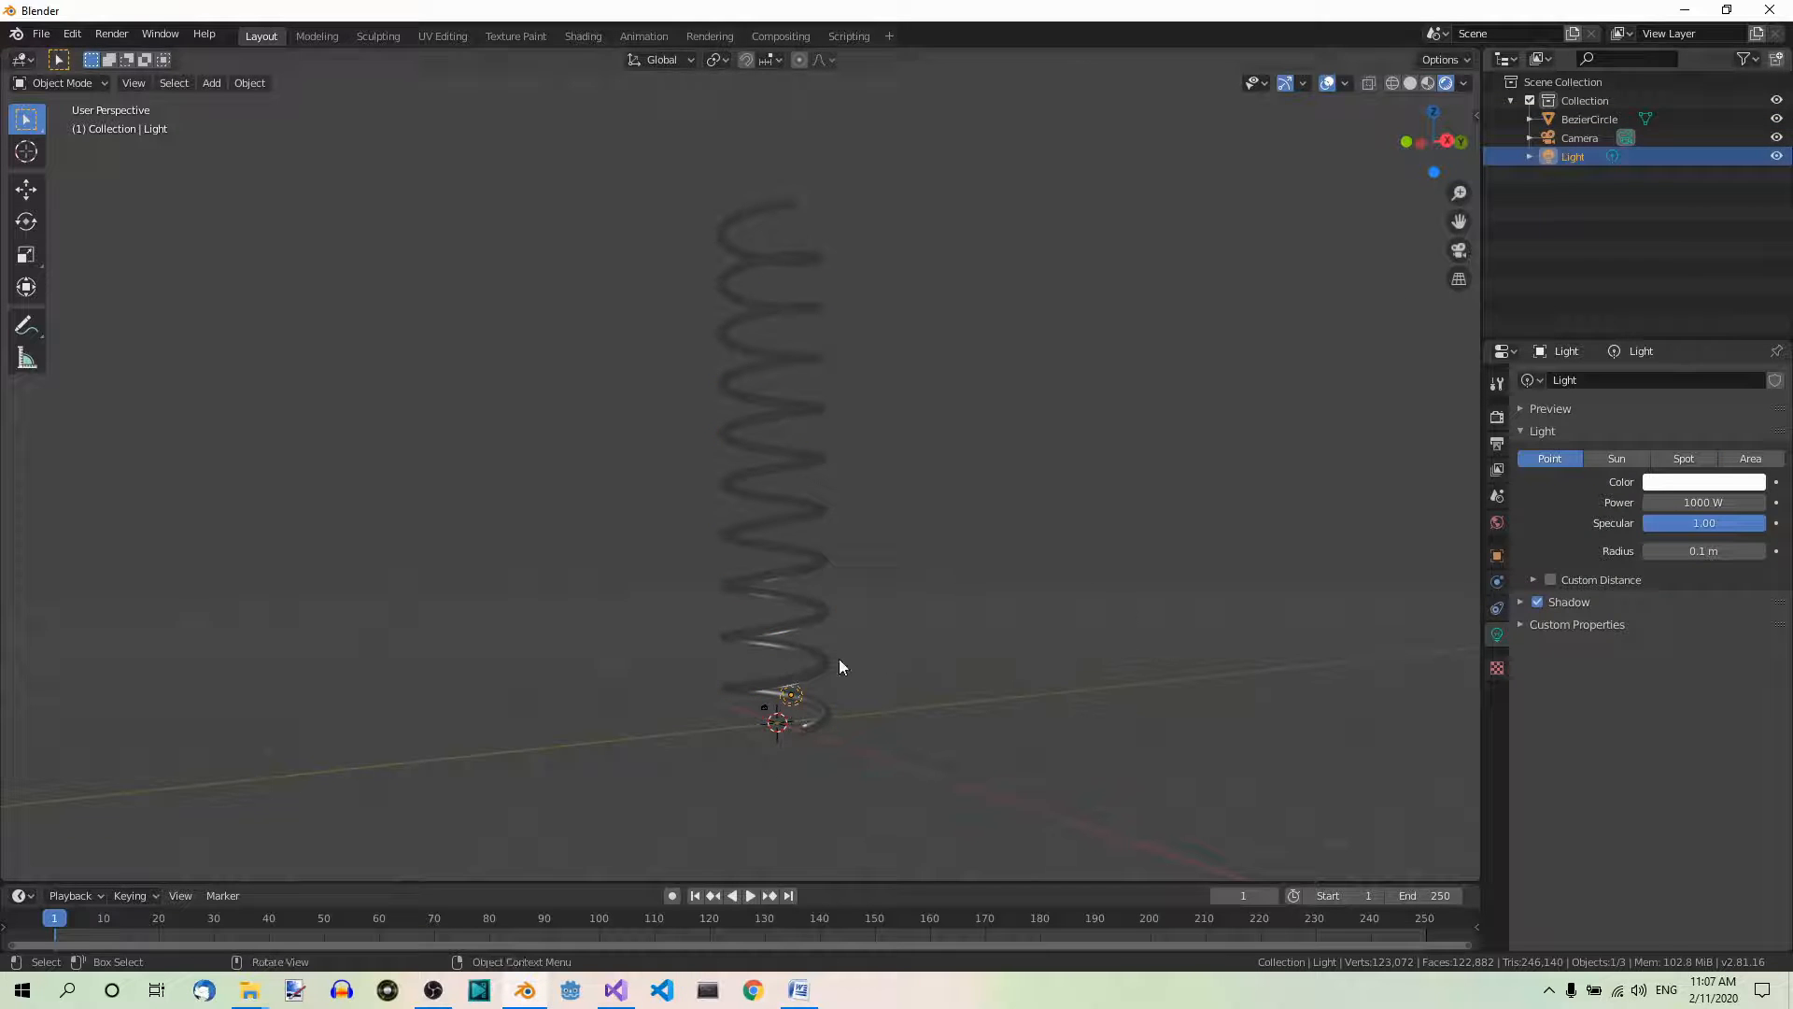
{"action": "mouse_move", "coordinate": [1151, 496]}
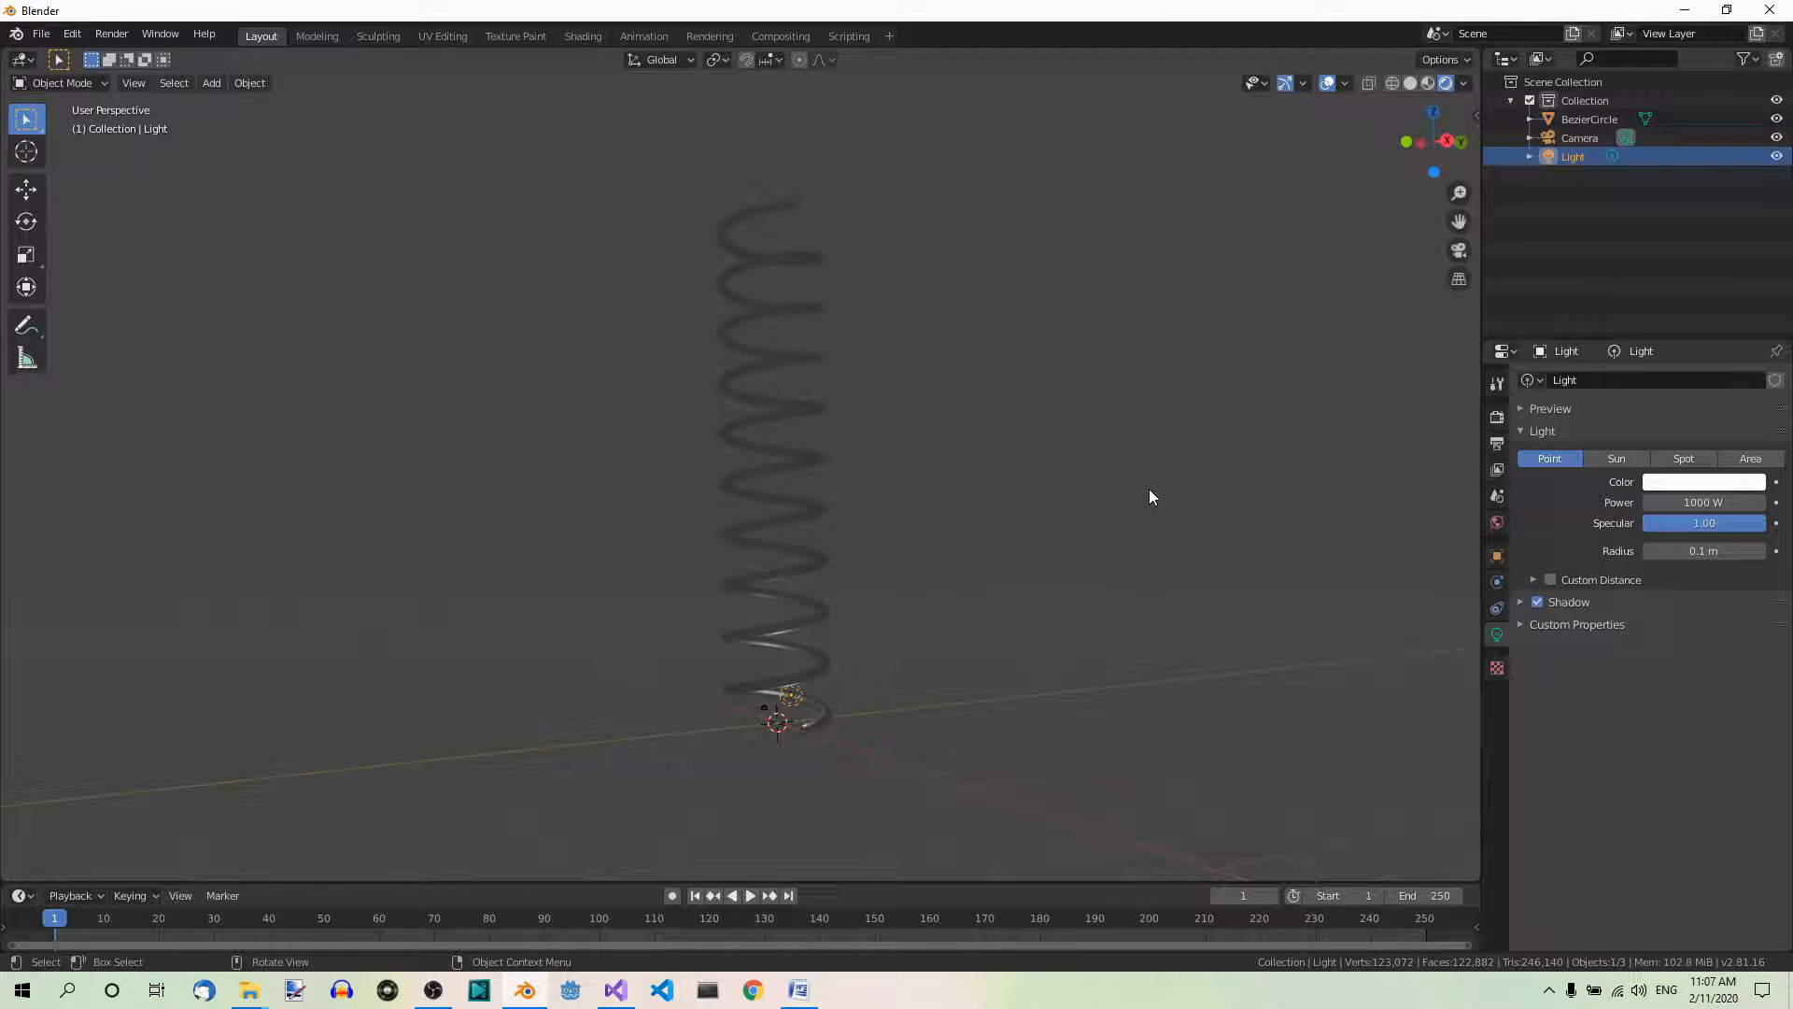
{"action": "key", "text": "g"}
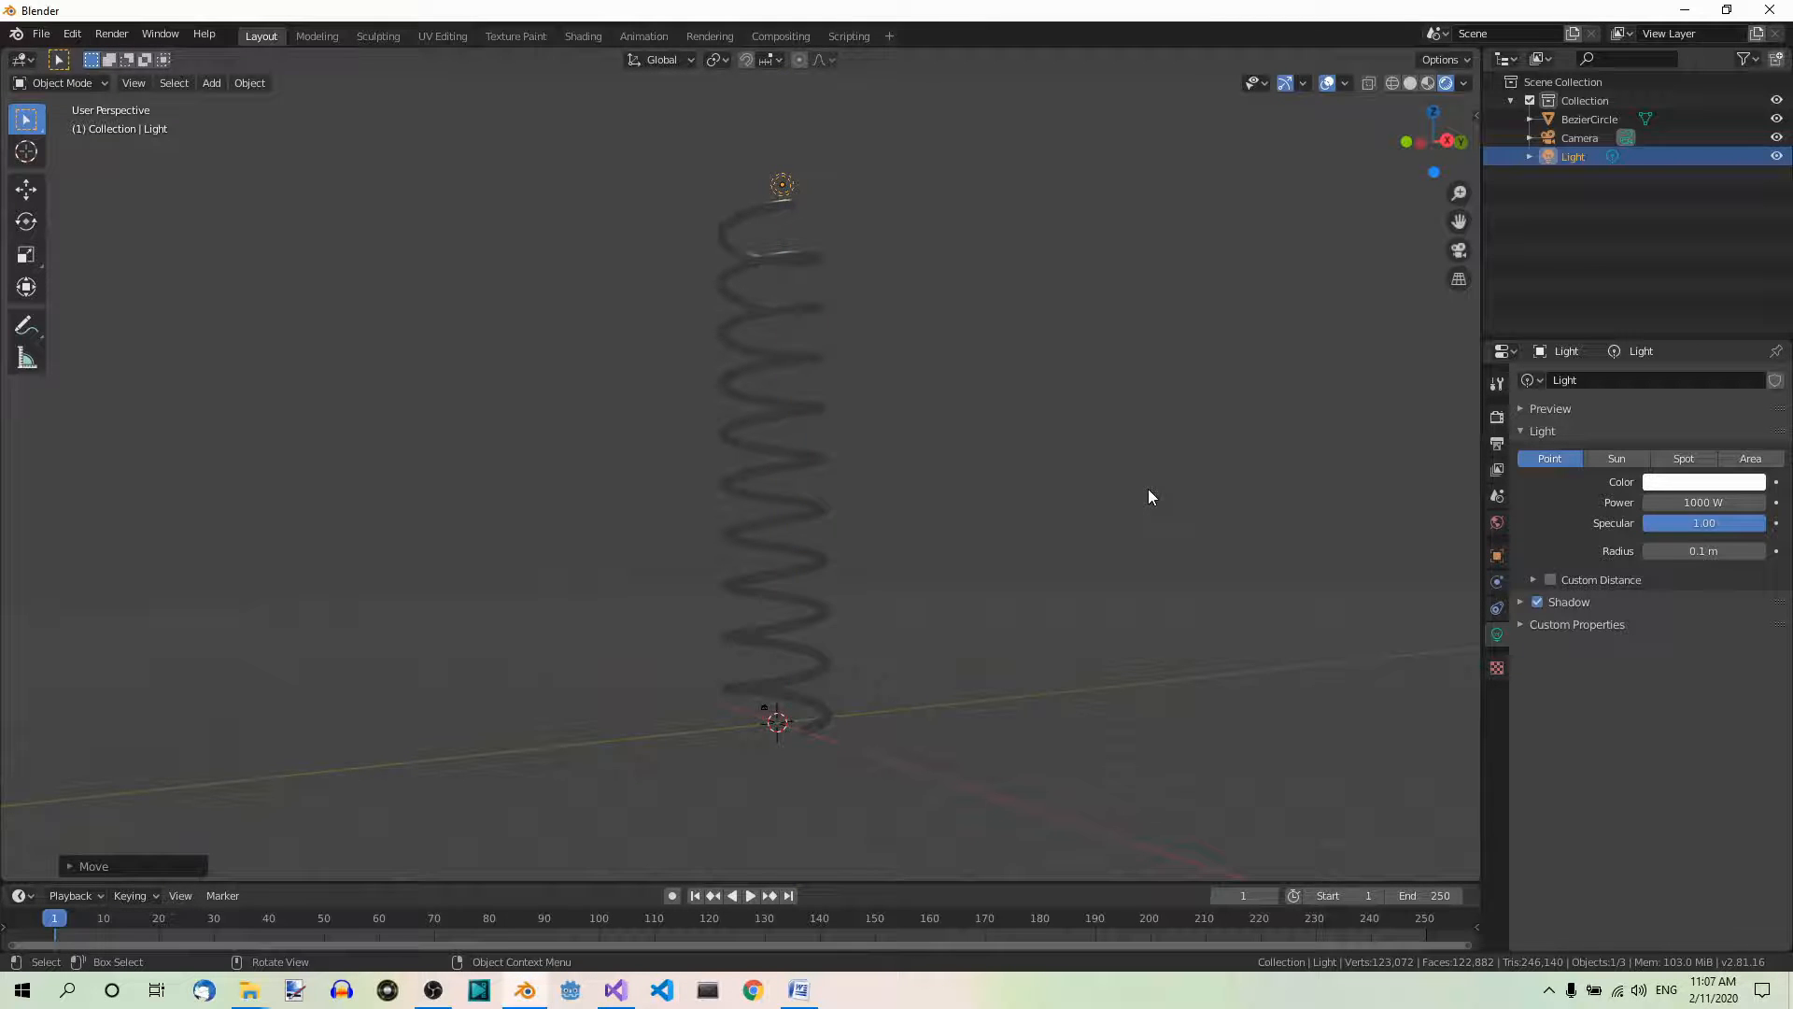
{"action": "mouse_move", "coordinate": [1233, 423]}
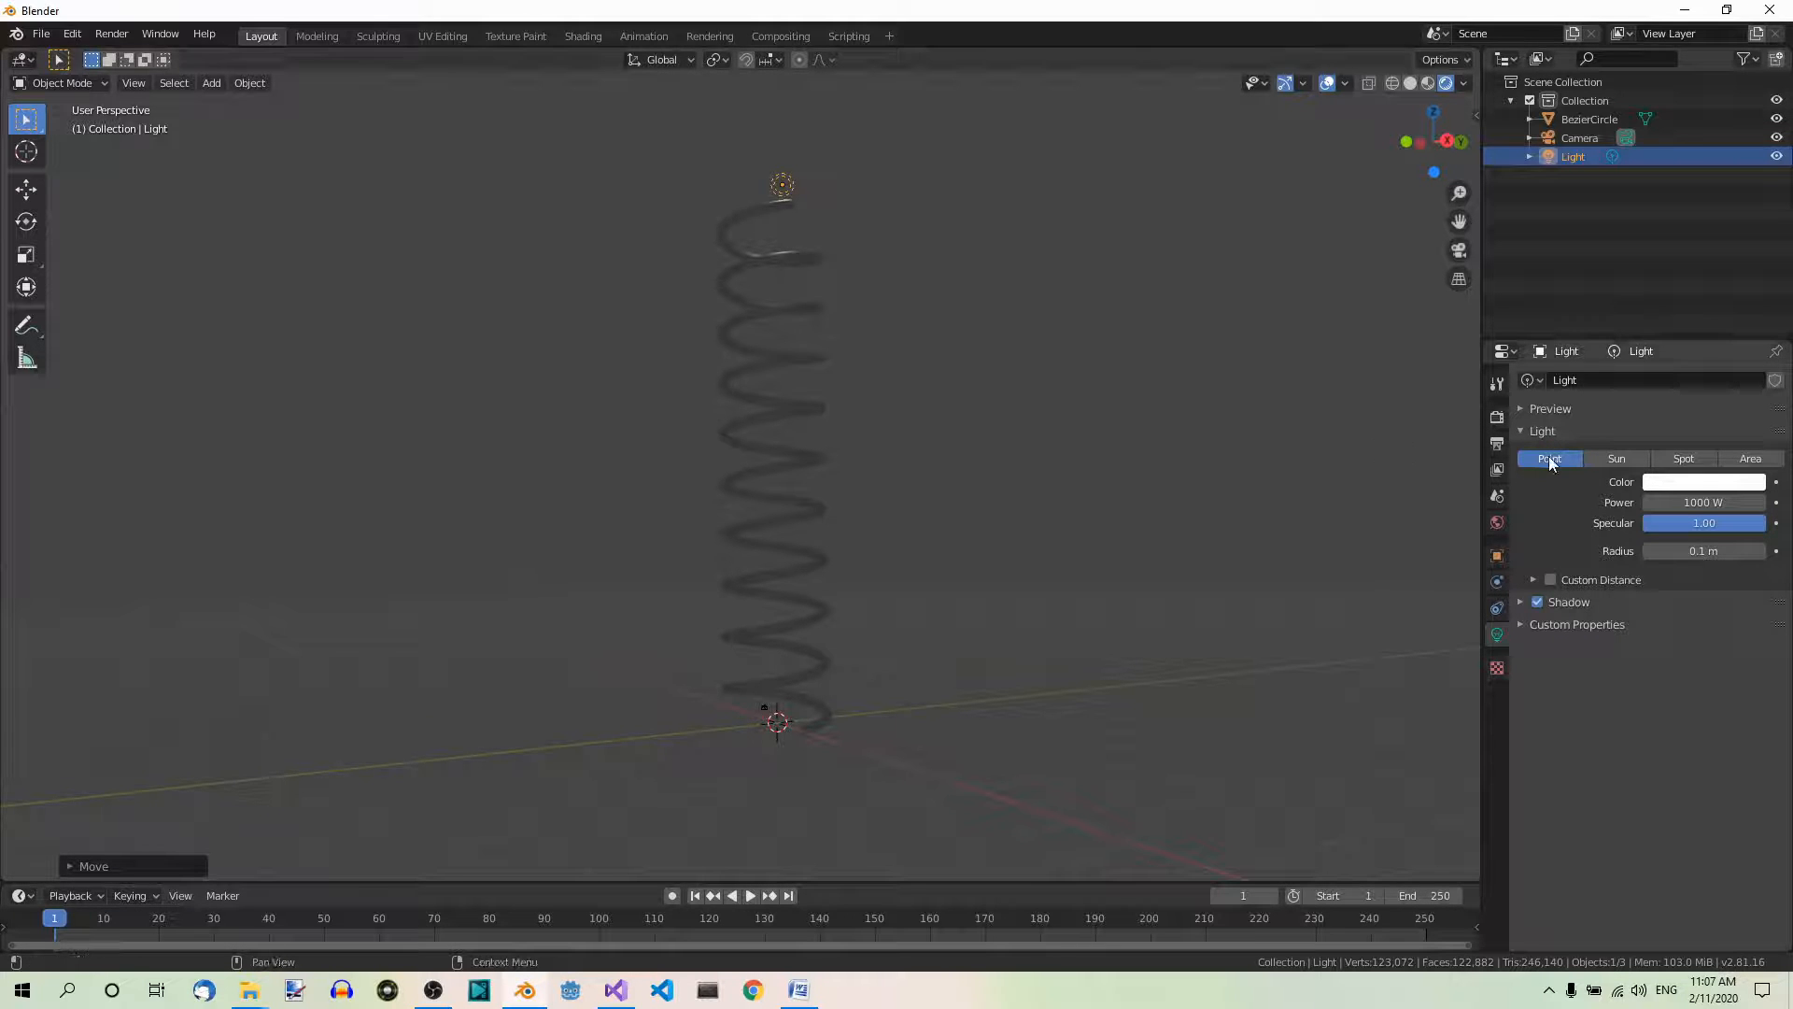
{"action": "mouse_move", "coordinate": [1548, 457]}
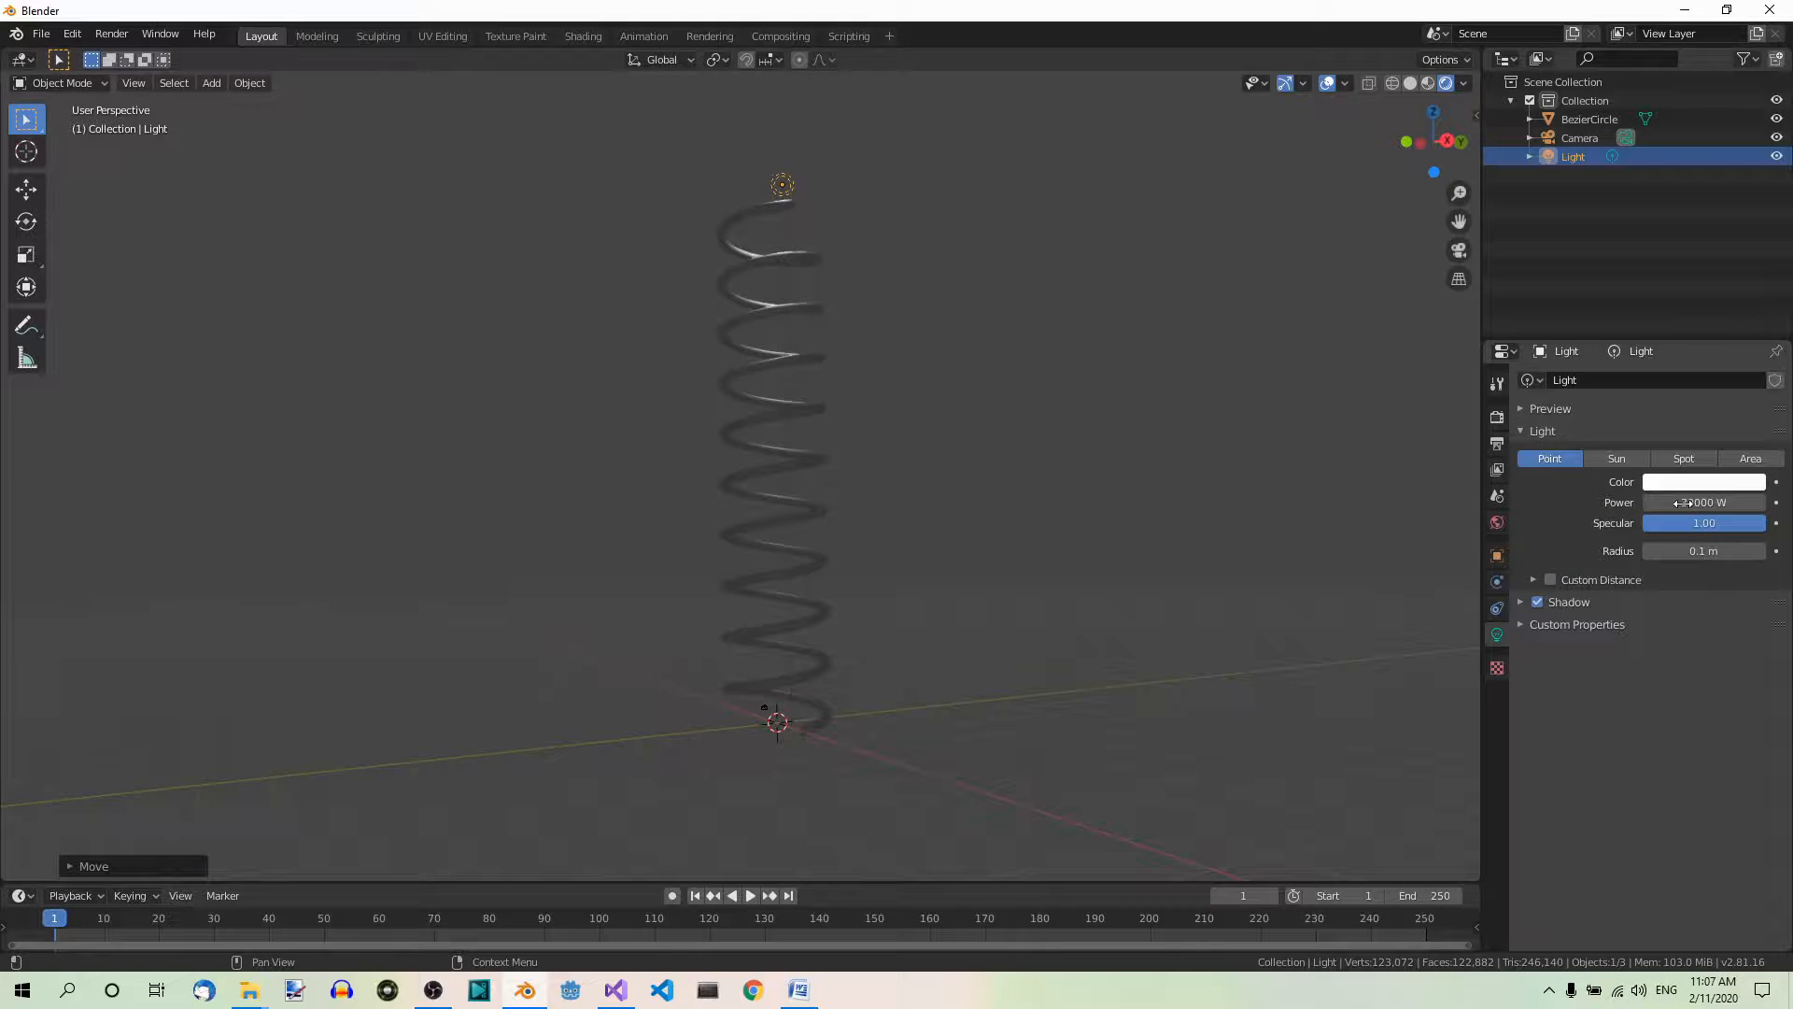
Set the point light to 30000 W with a golden orange colour.
{"action": "left_click", "coordinate": [1702, 500]}
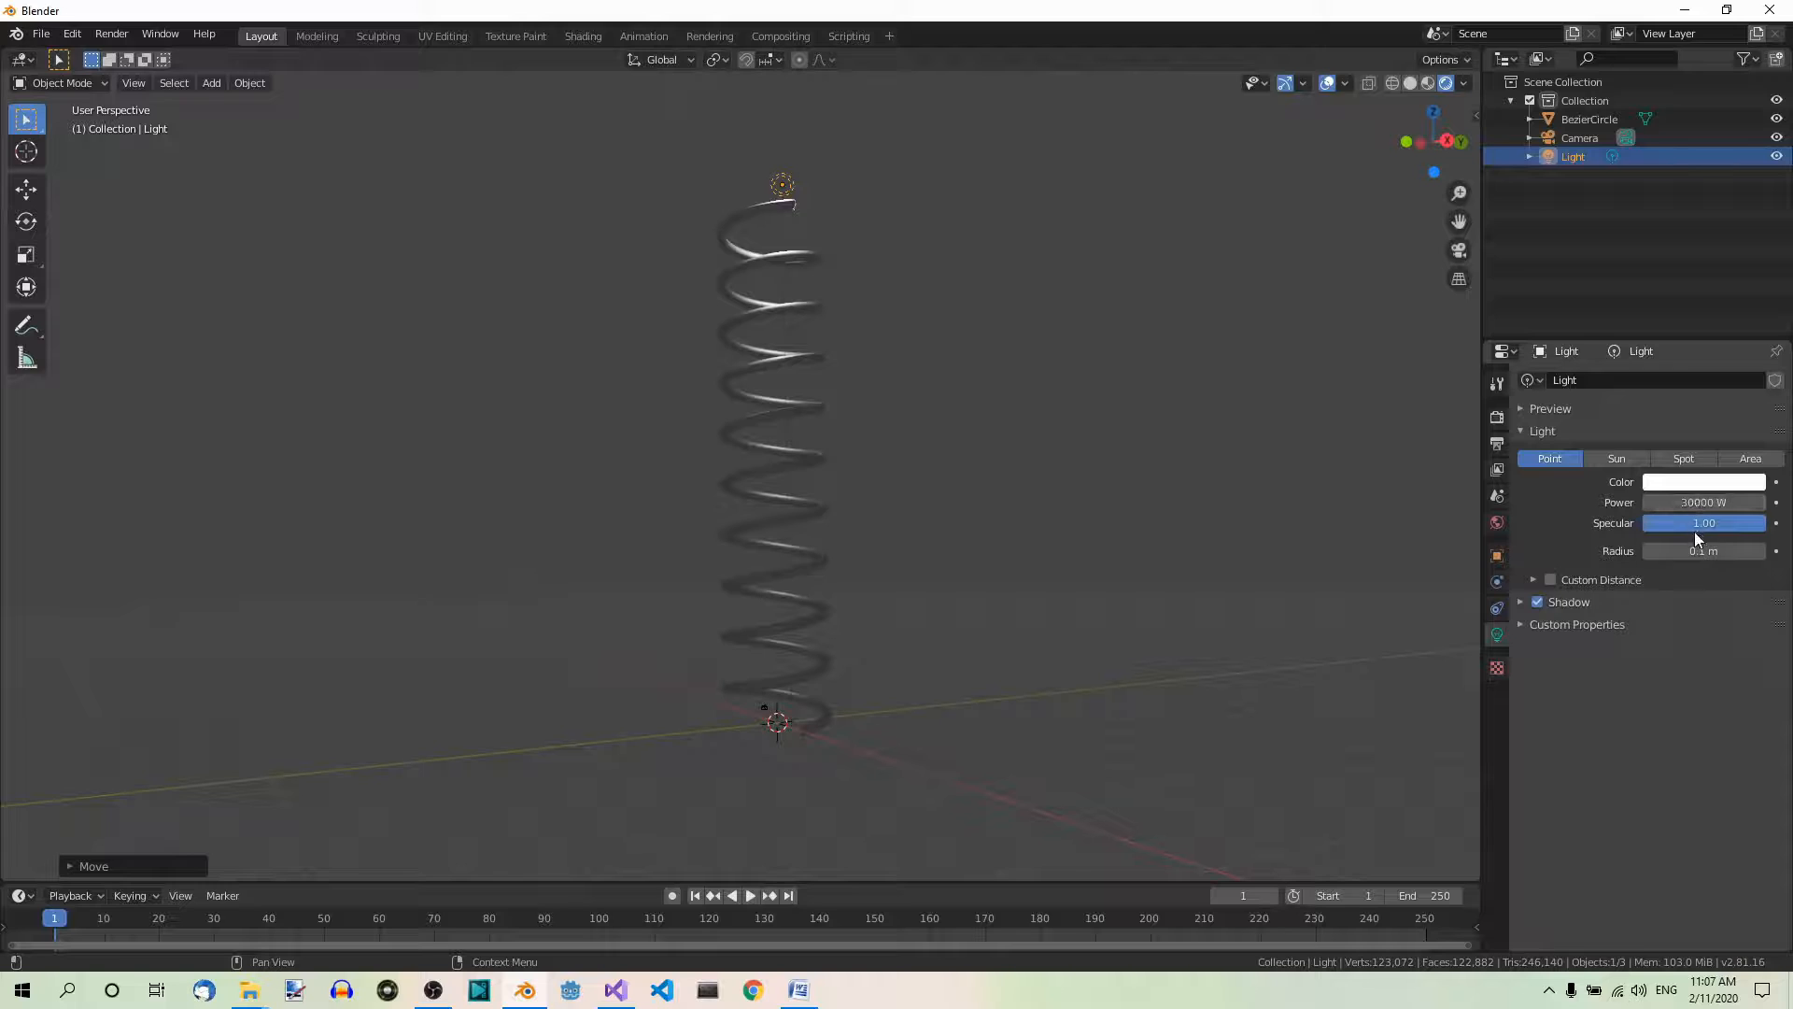
{"action": "left_click", "coordinate": [1702, 482]}
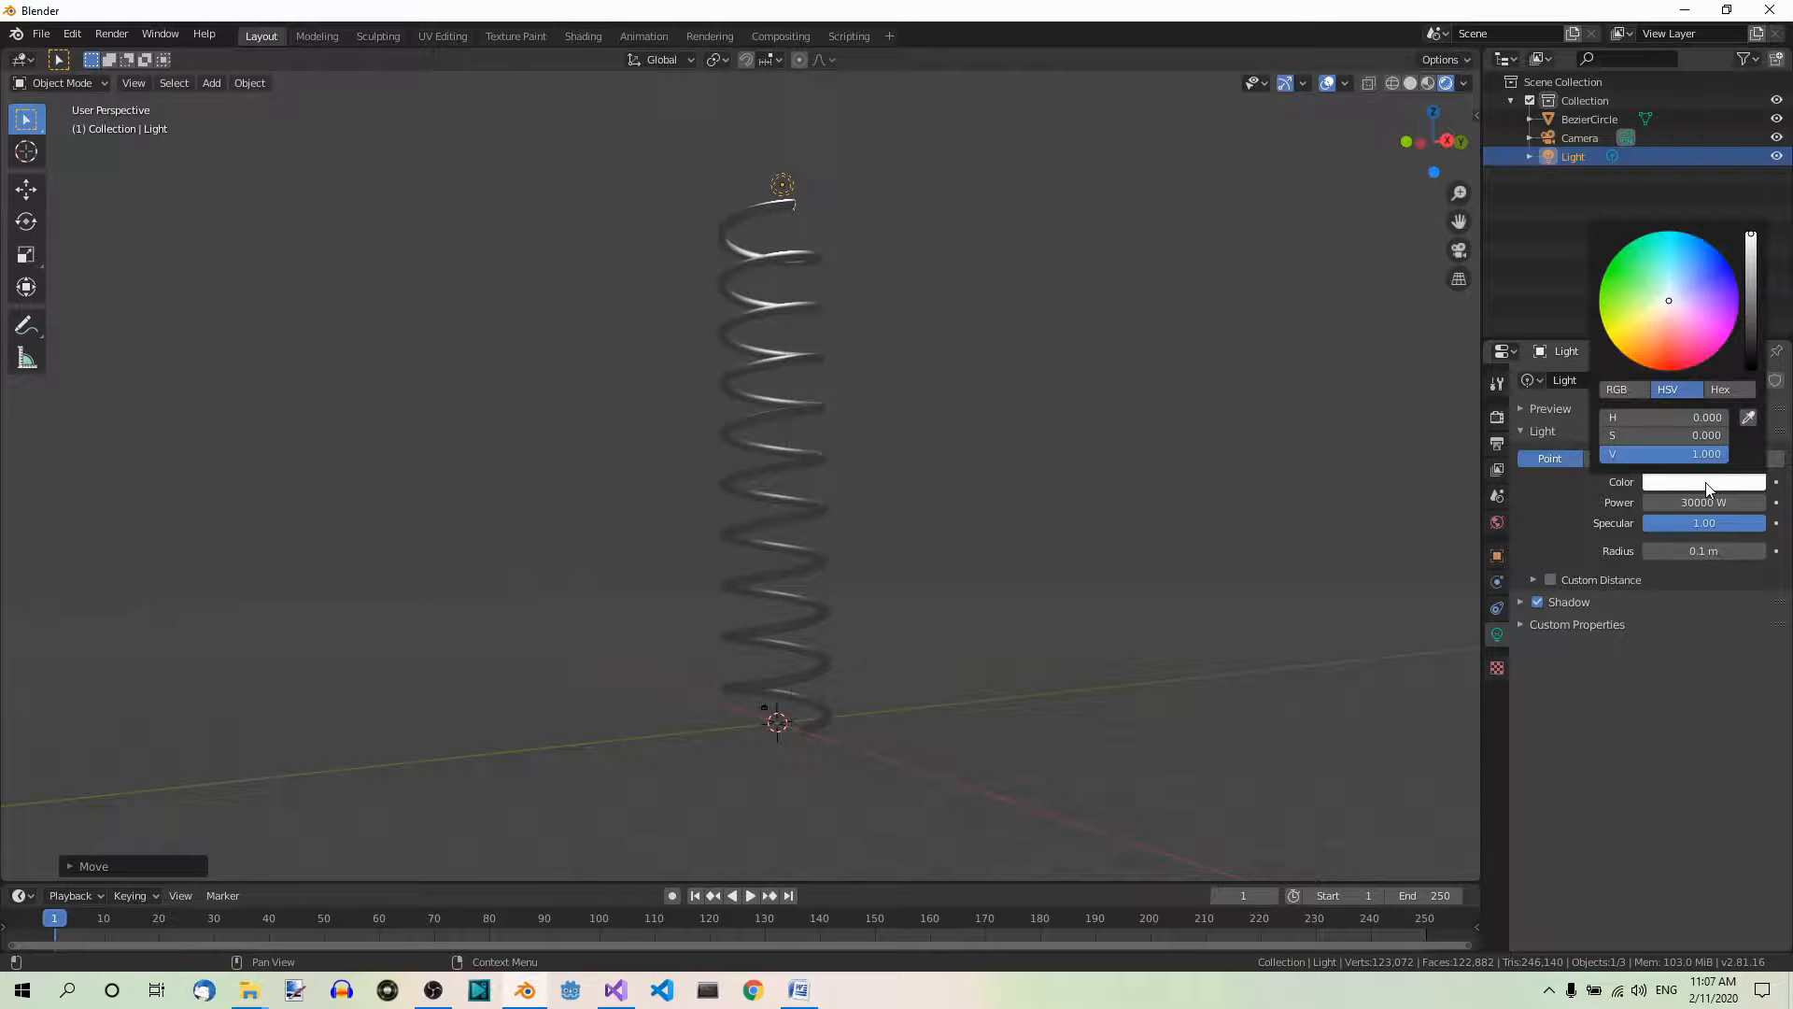
{"action": "left_click", "coordinate": [1718, 388]}
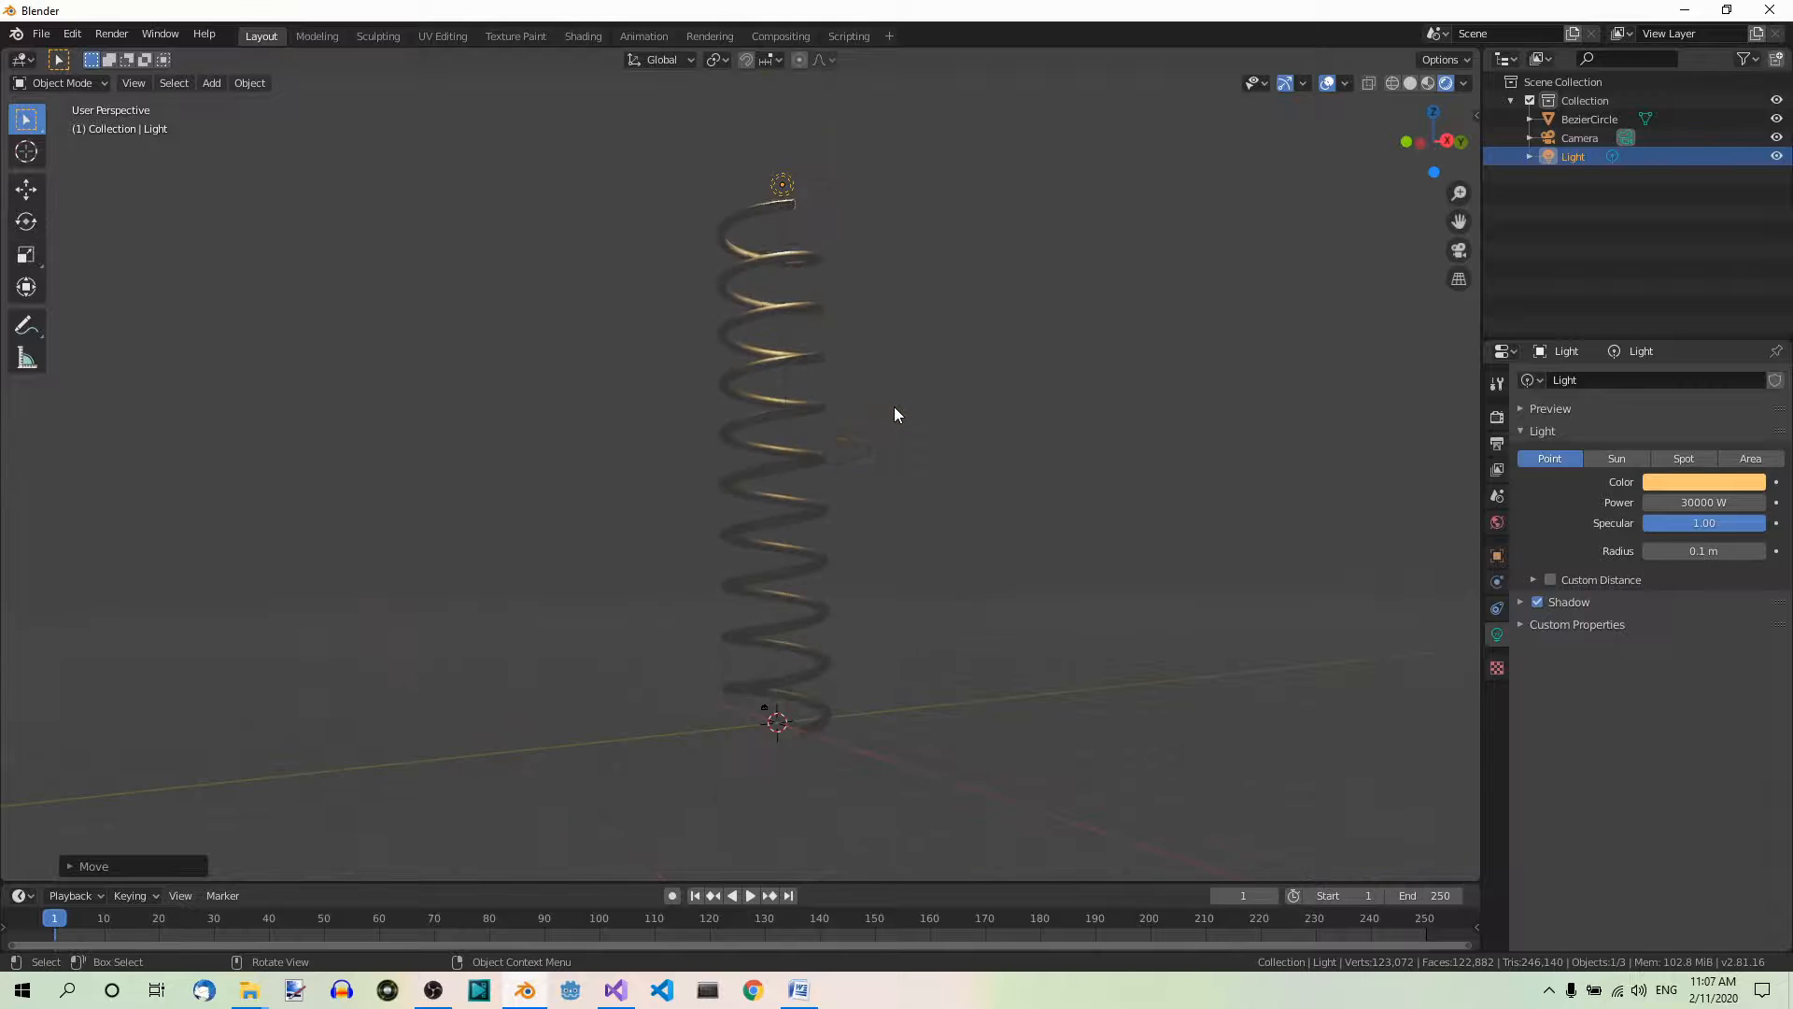
{"action": "mouse_move", "coordinate": [1616, 458]}
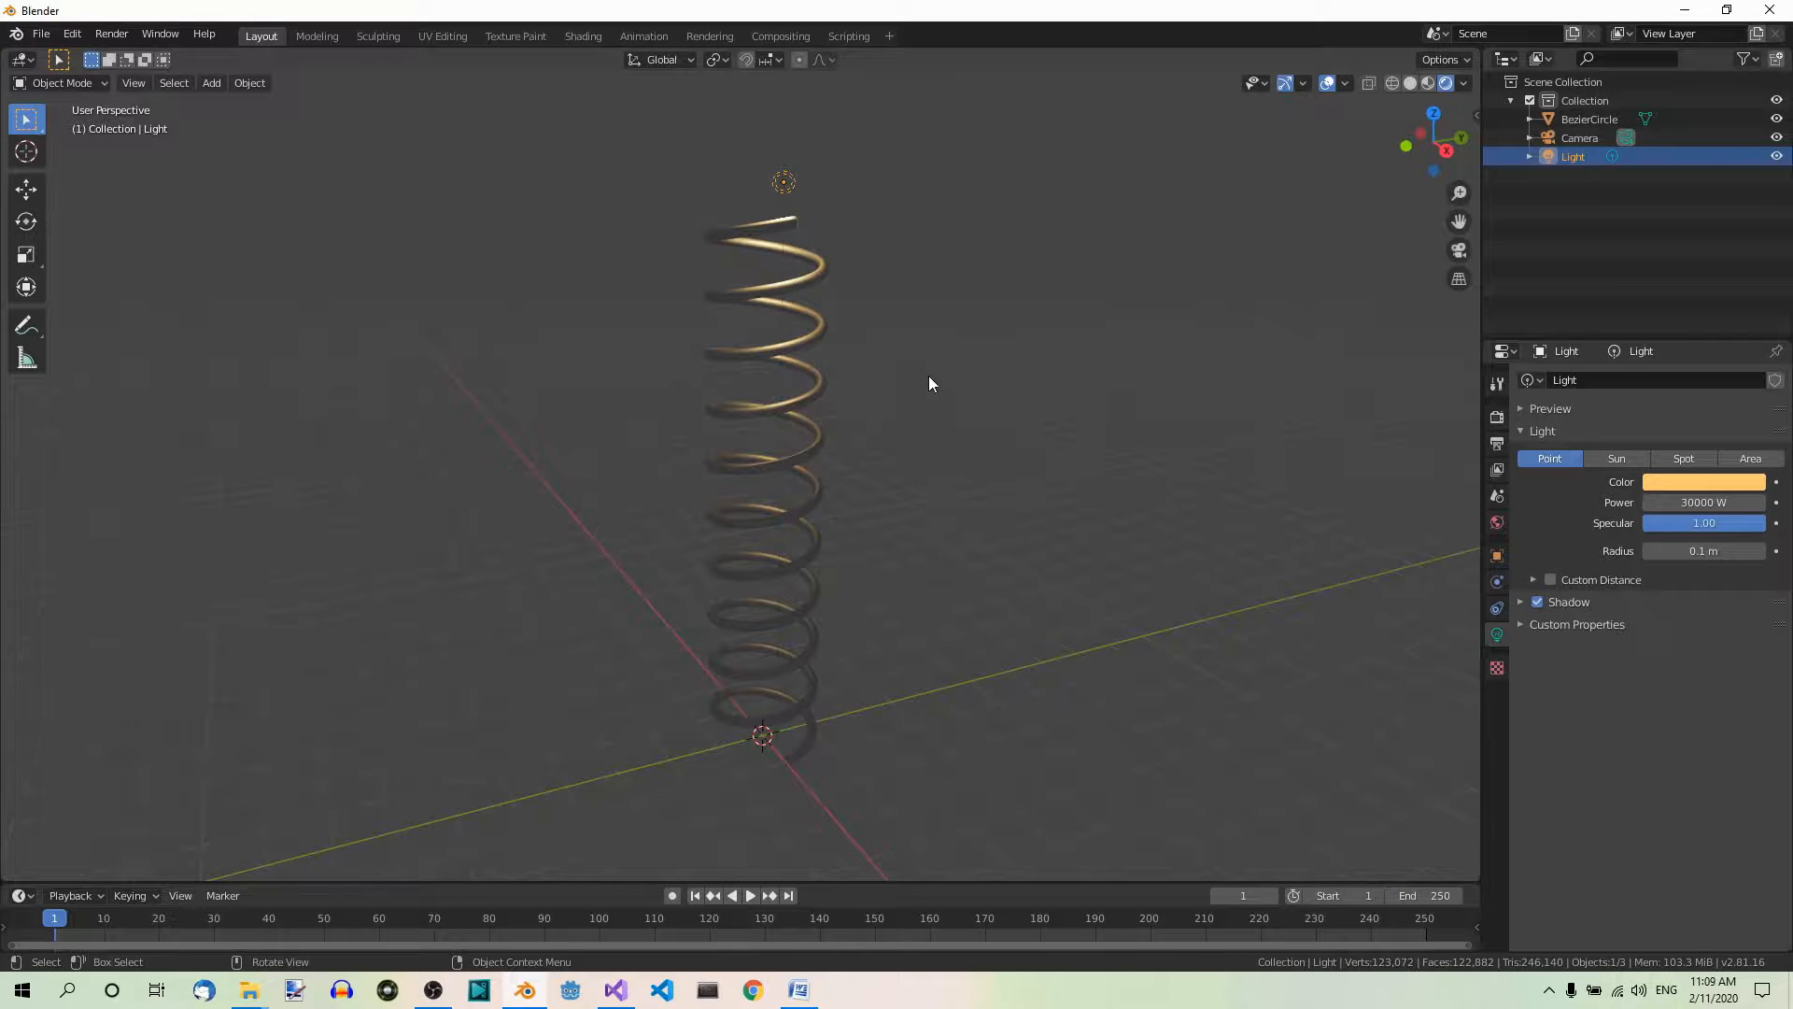
{"action": "mouse_move", "coordinate": [778, 569]}
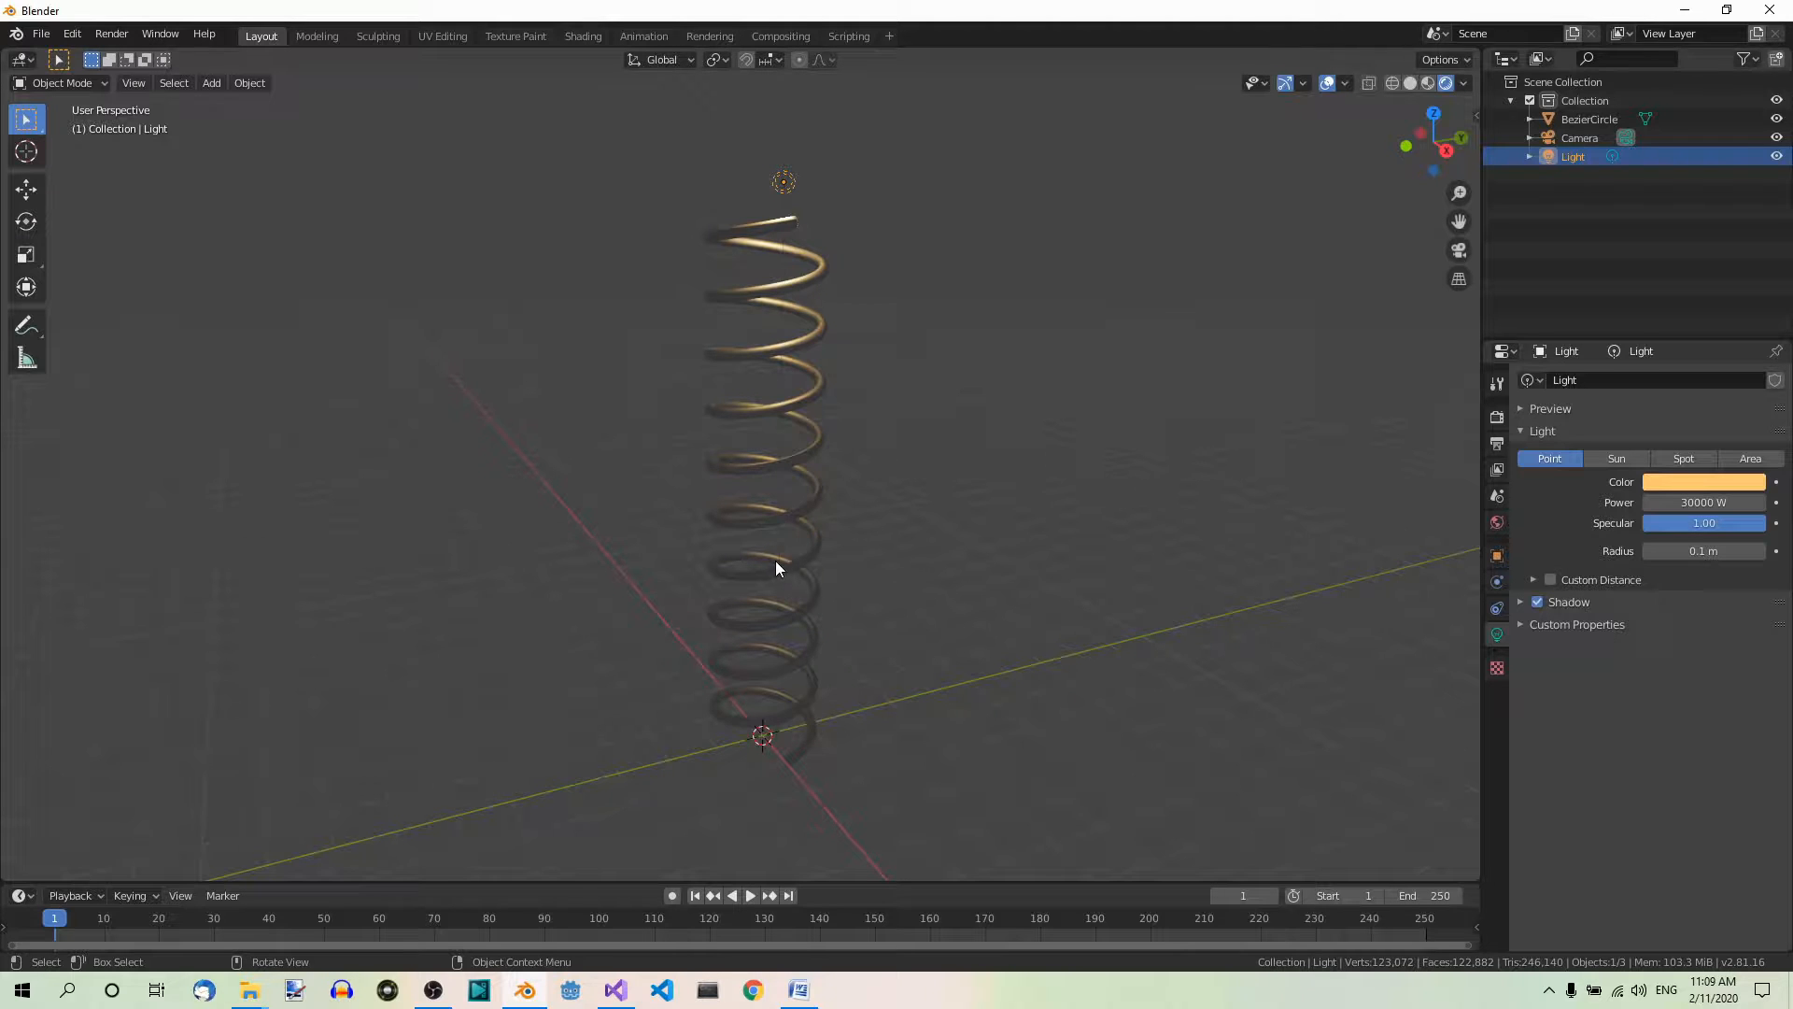
{"action": "mouse_move", "coordinate": [818, 446]}
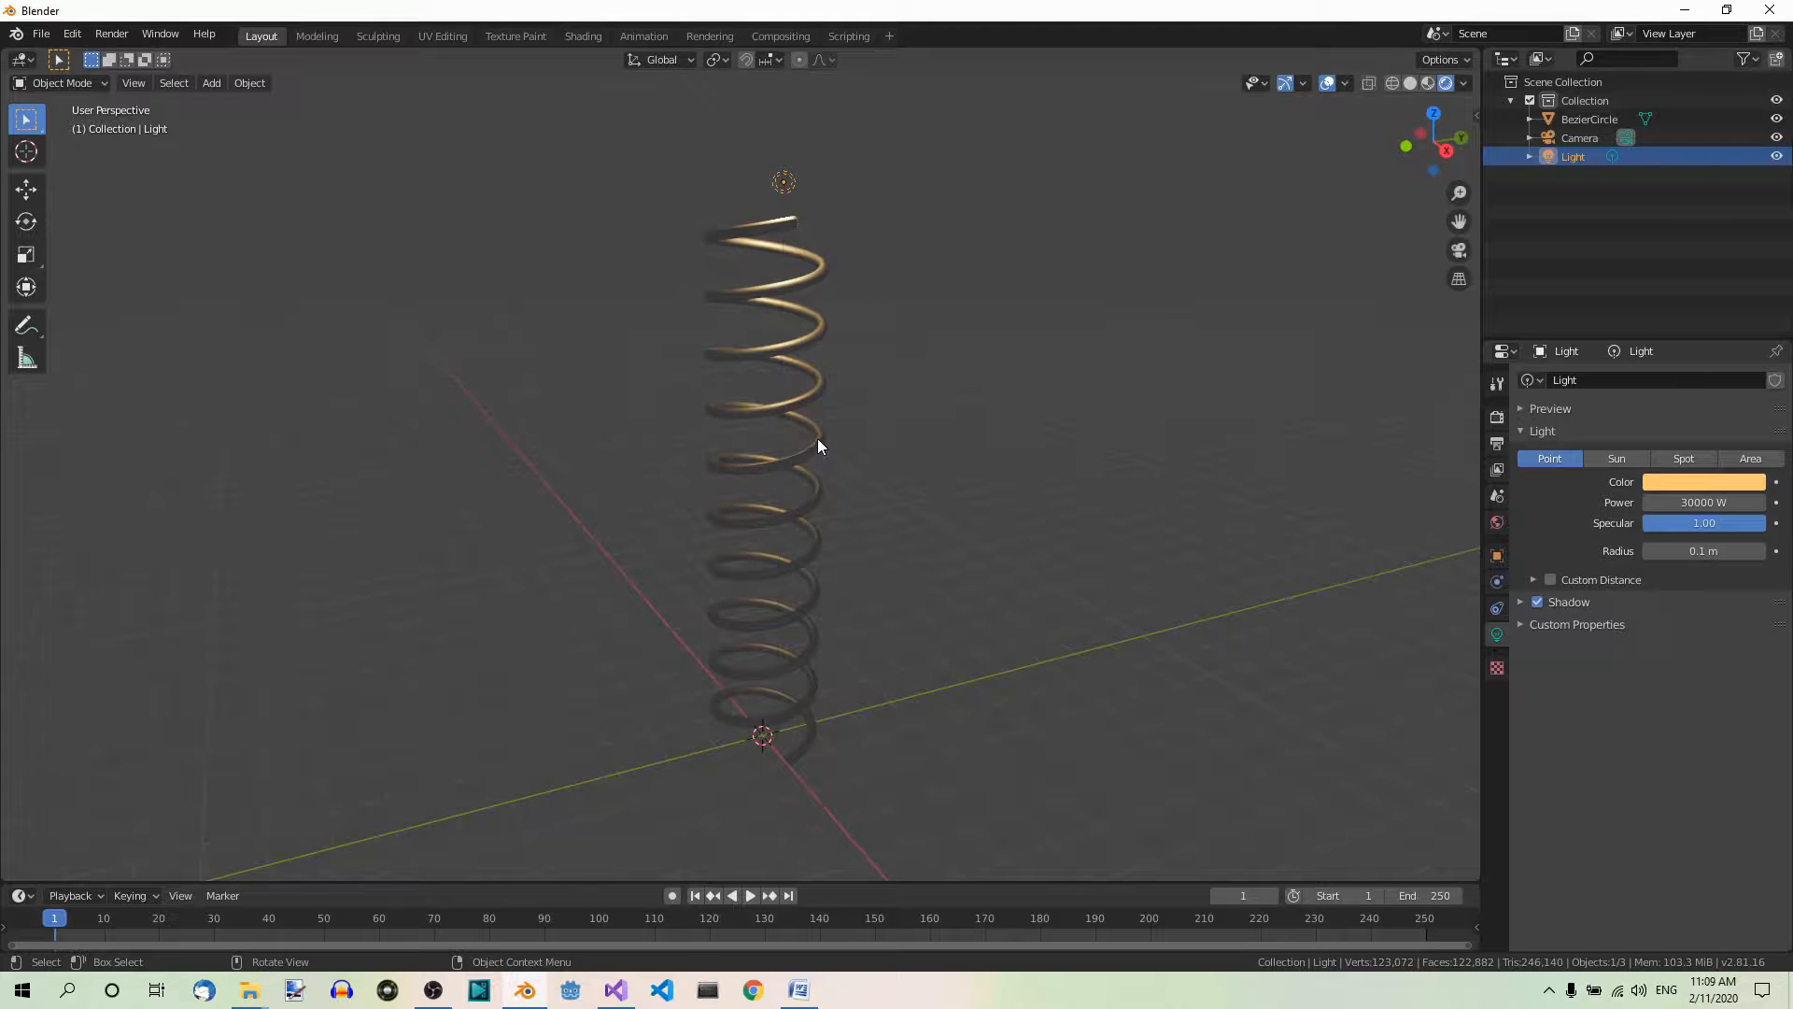
{"action": "mouse_move", "coordinate": [786, 355]}
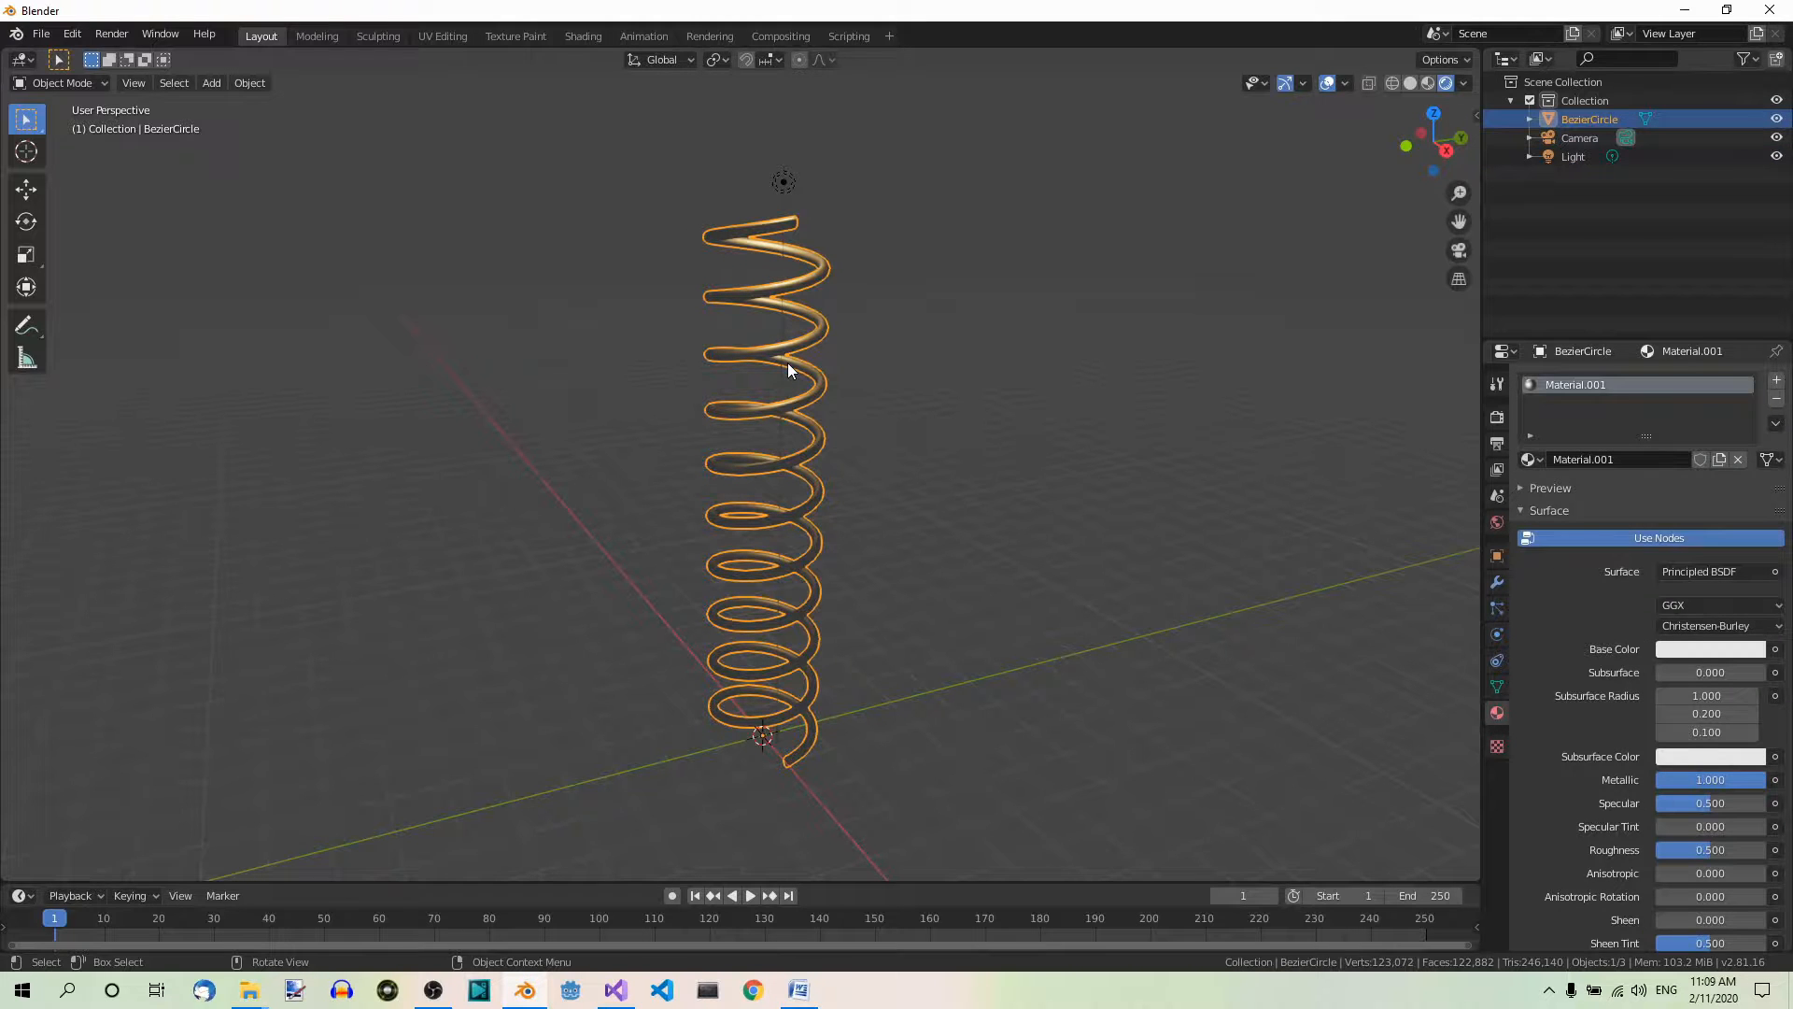
Align the active camera to the selected spring via View > Align View.
{"action": "left_click", "coordinate": [133, 82]}
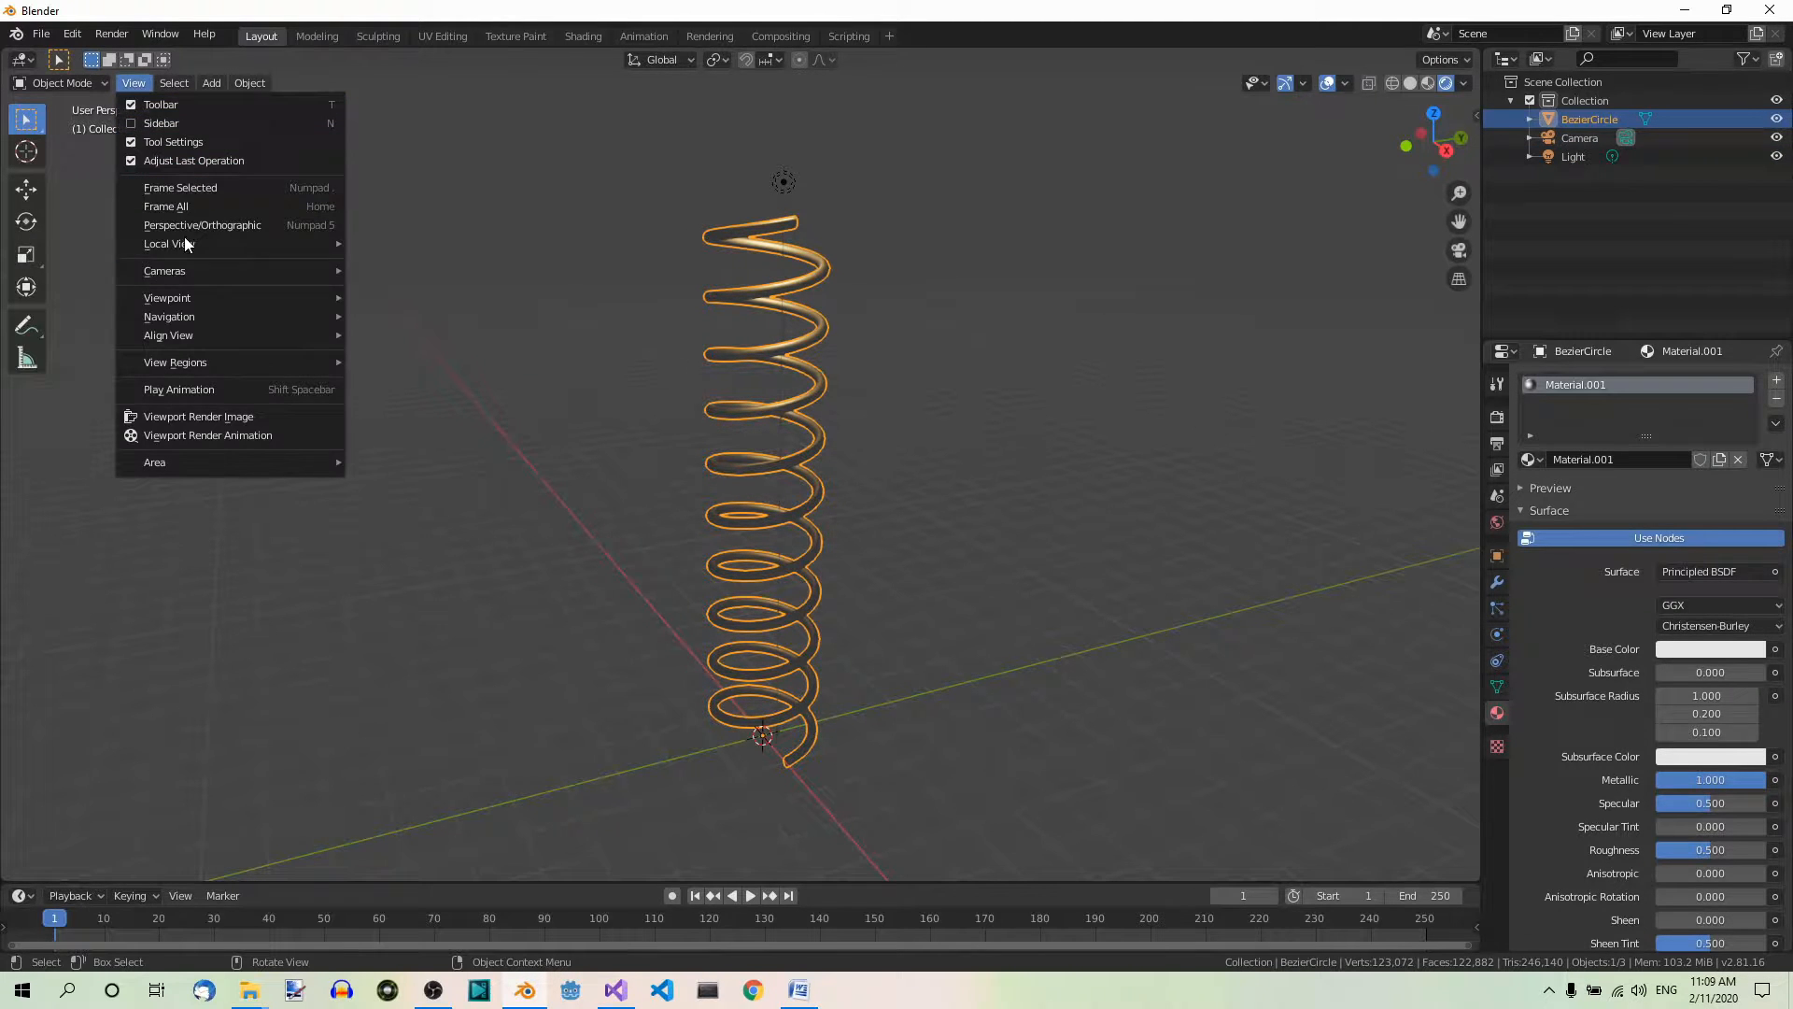
{"action": "left_click", "coordinate": [168, 335]}
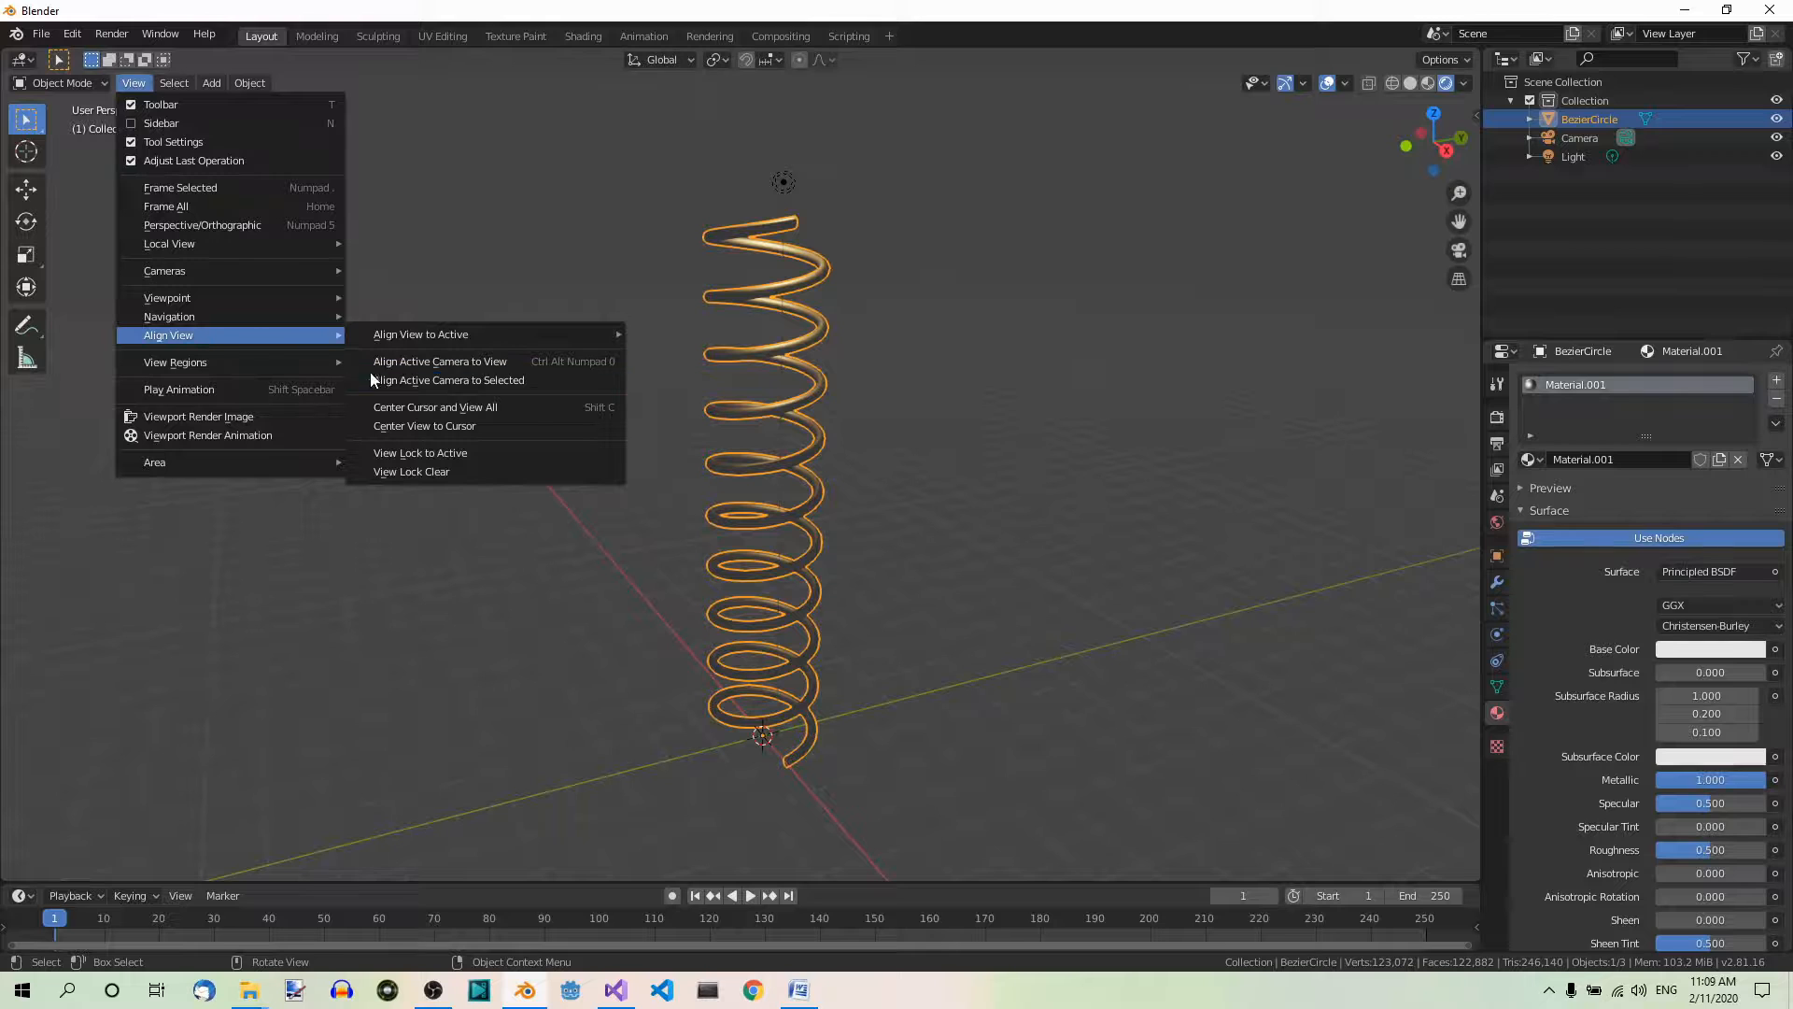
{"action": "left_click", "coordinate": [392, 384]}
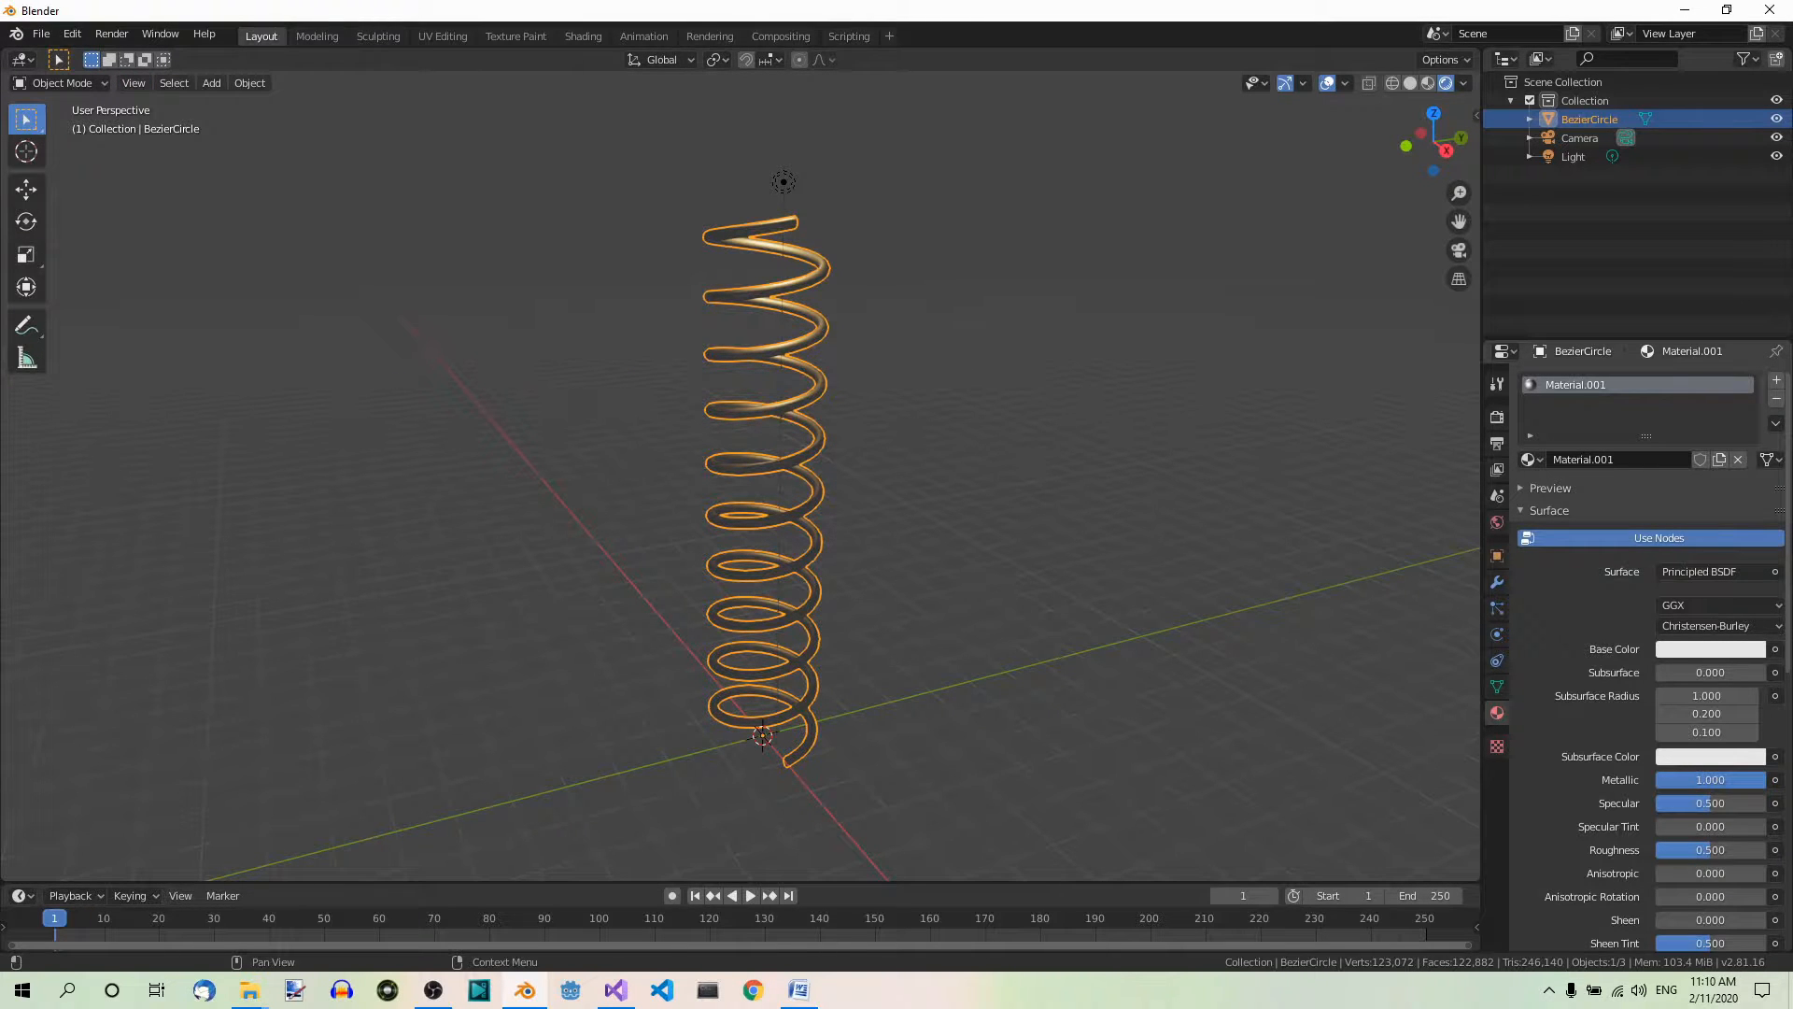
{"action": "left_click", "coordinate": [1022, 397]}
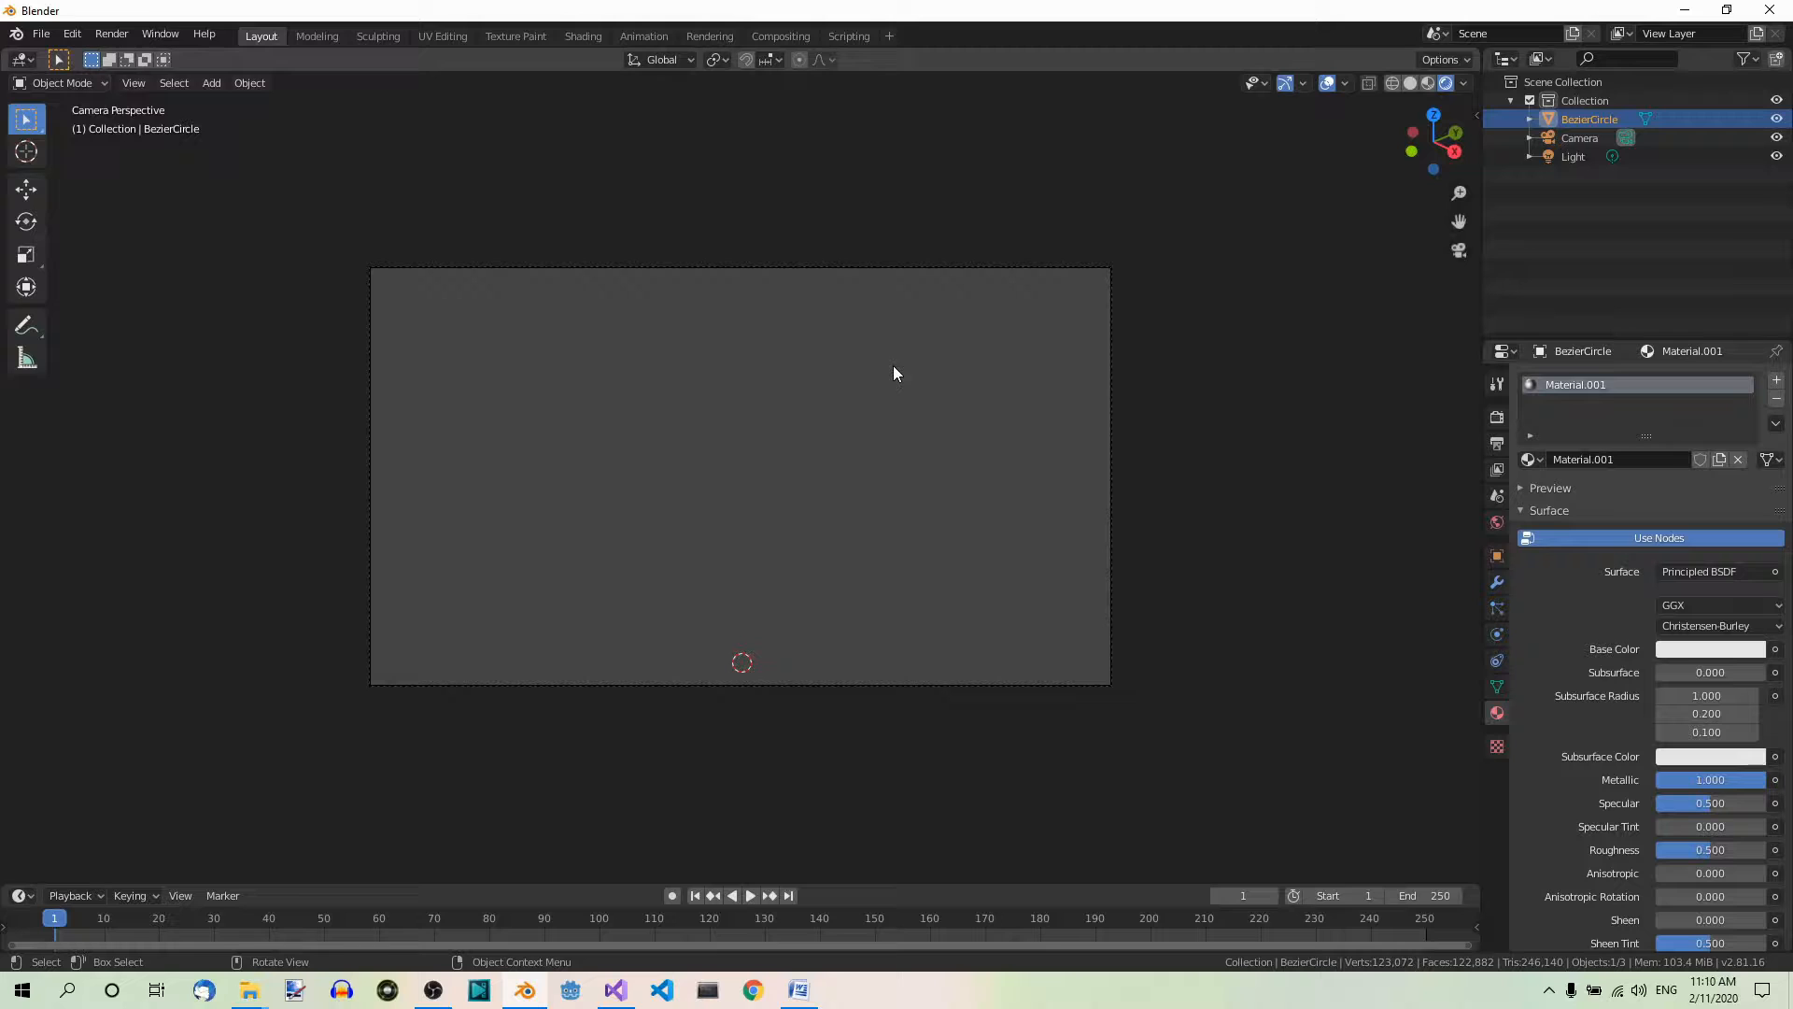
{"action": "mouse_move", "coordinate": [903, 406]}
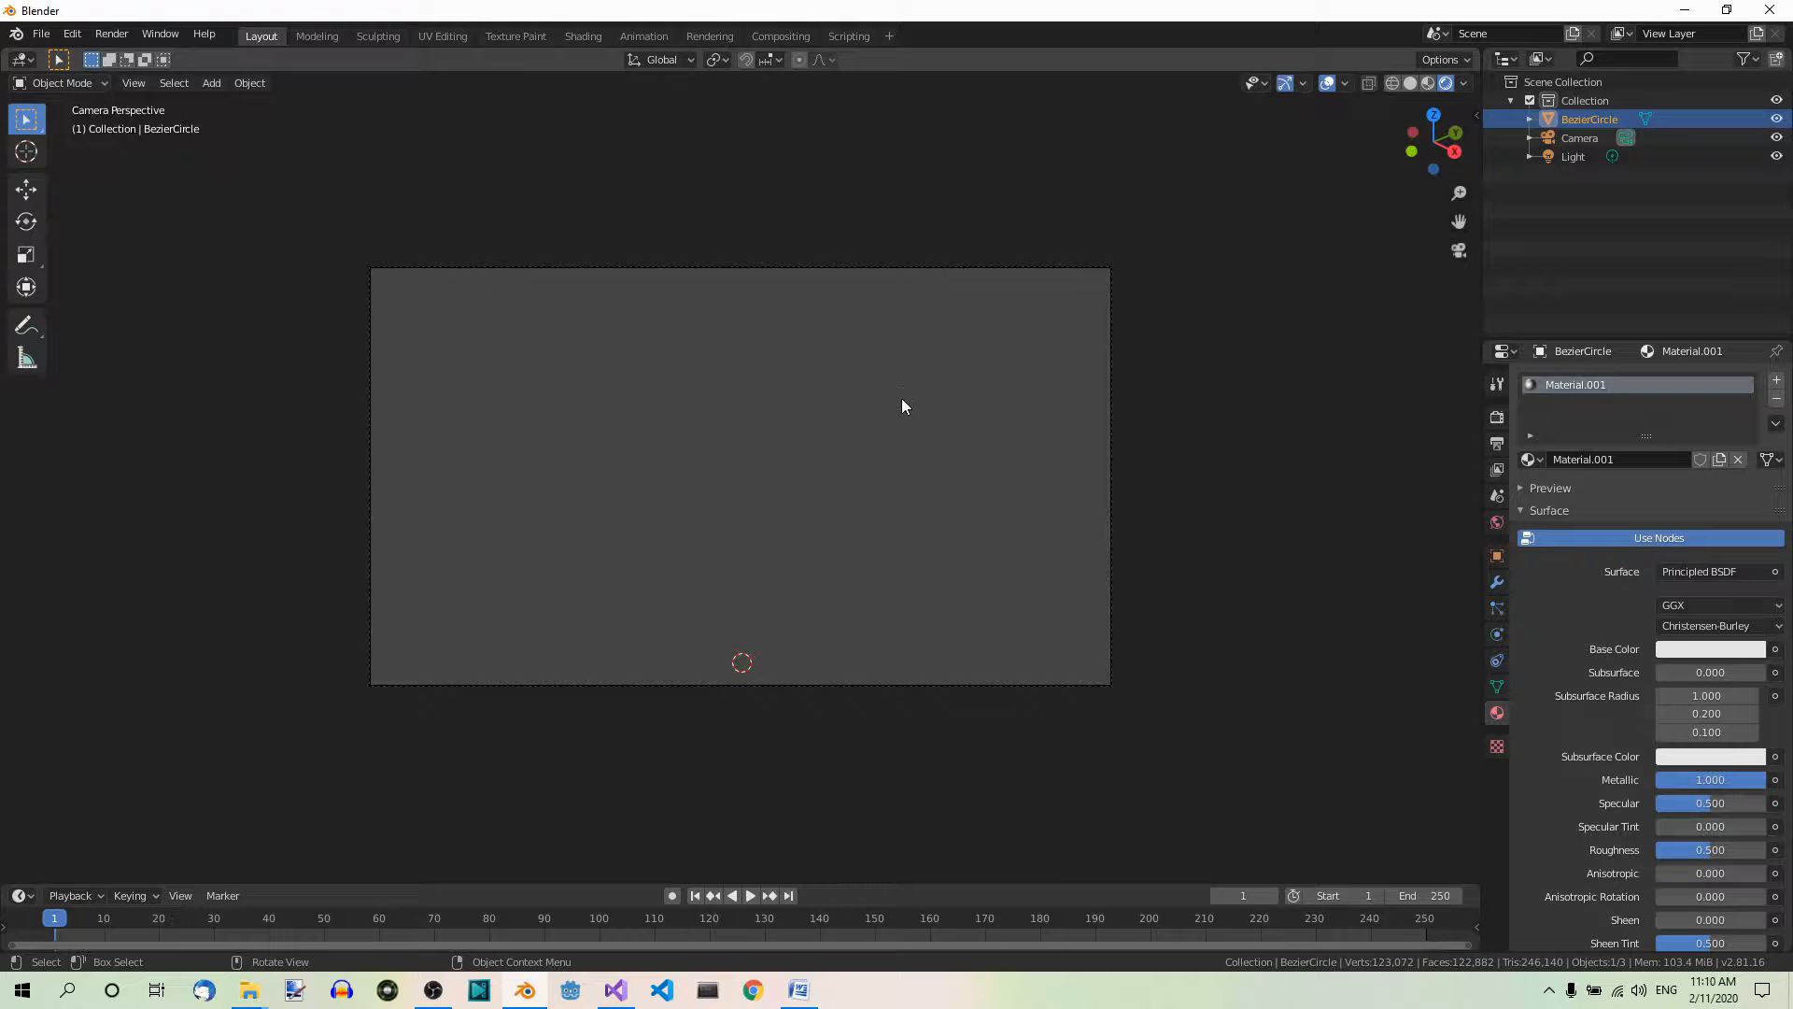
Select the Camera in the outliner to reach its lens clip settings.
{"action": "left_click", "coordinate": [1579, 137]}
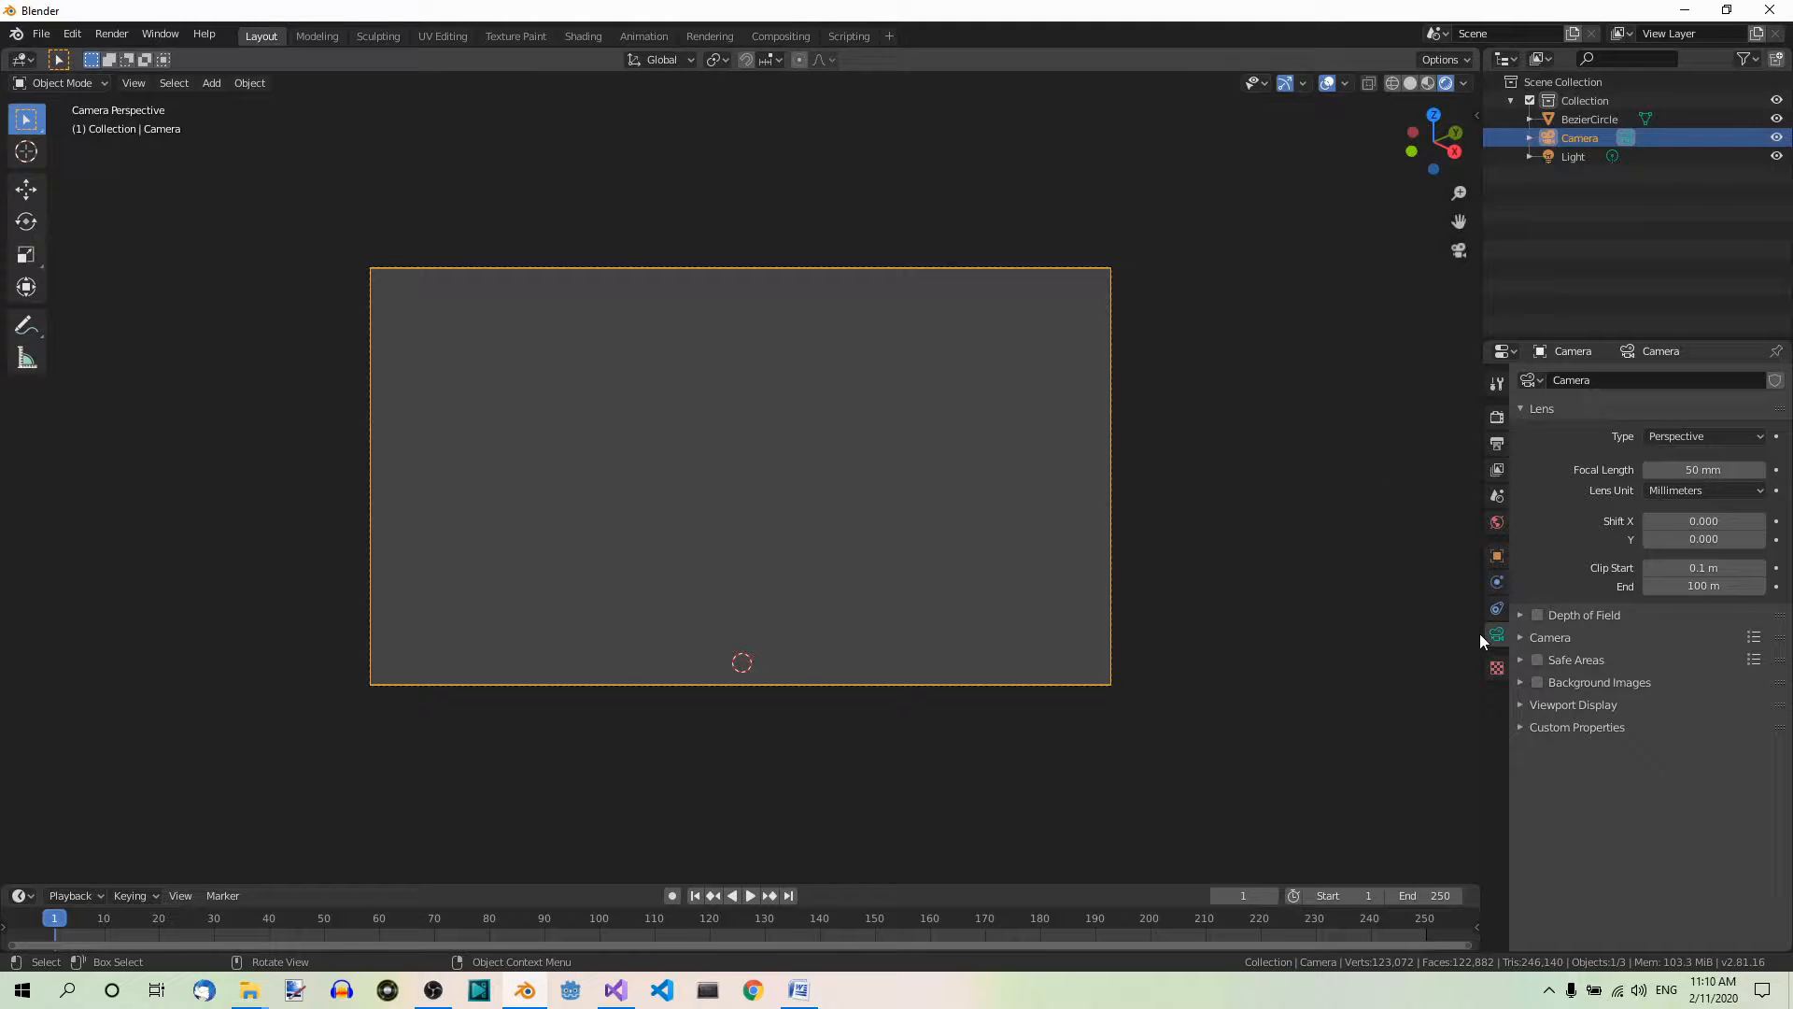
{"action": "mouse_move", "coordinate": [1415, 657]}
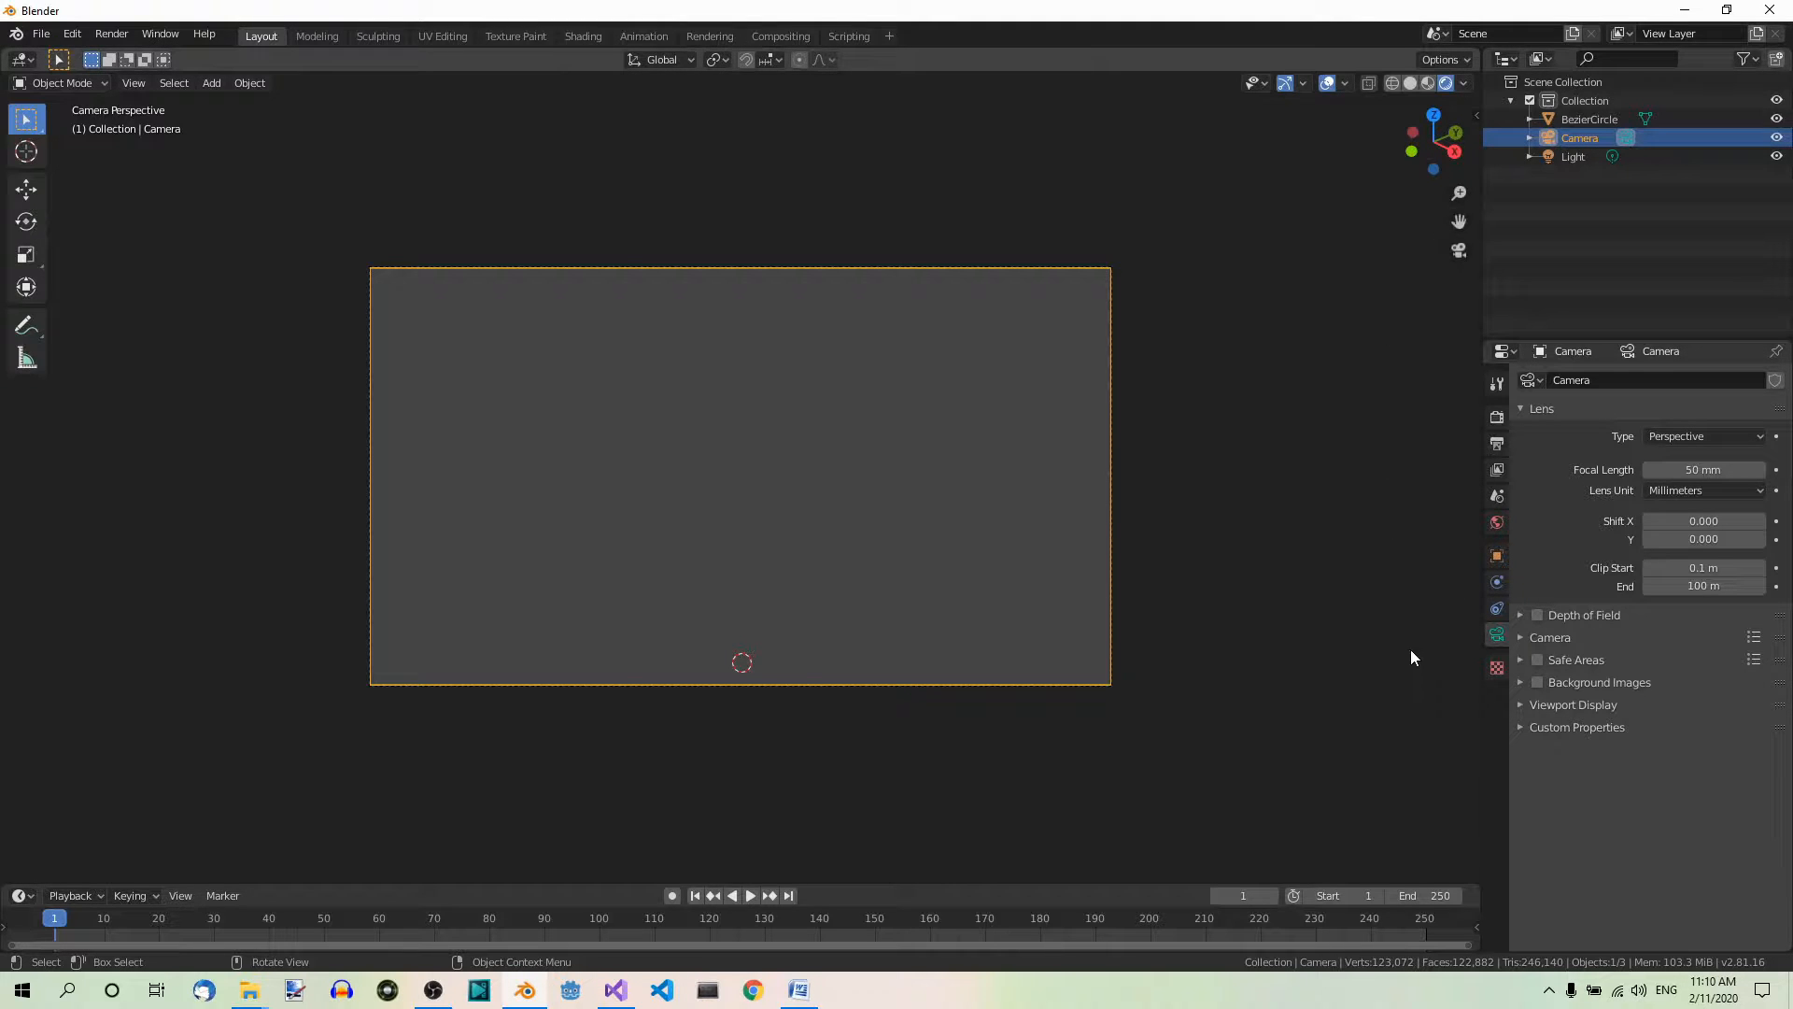
{"action": "mouse_move", "coordinate": [1568, 595]}
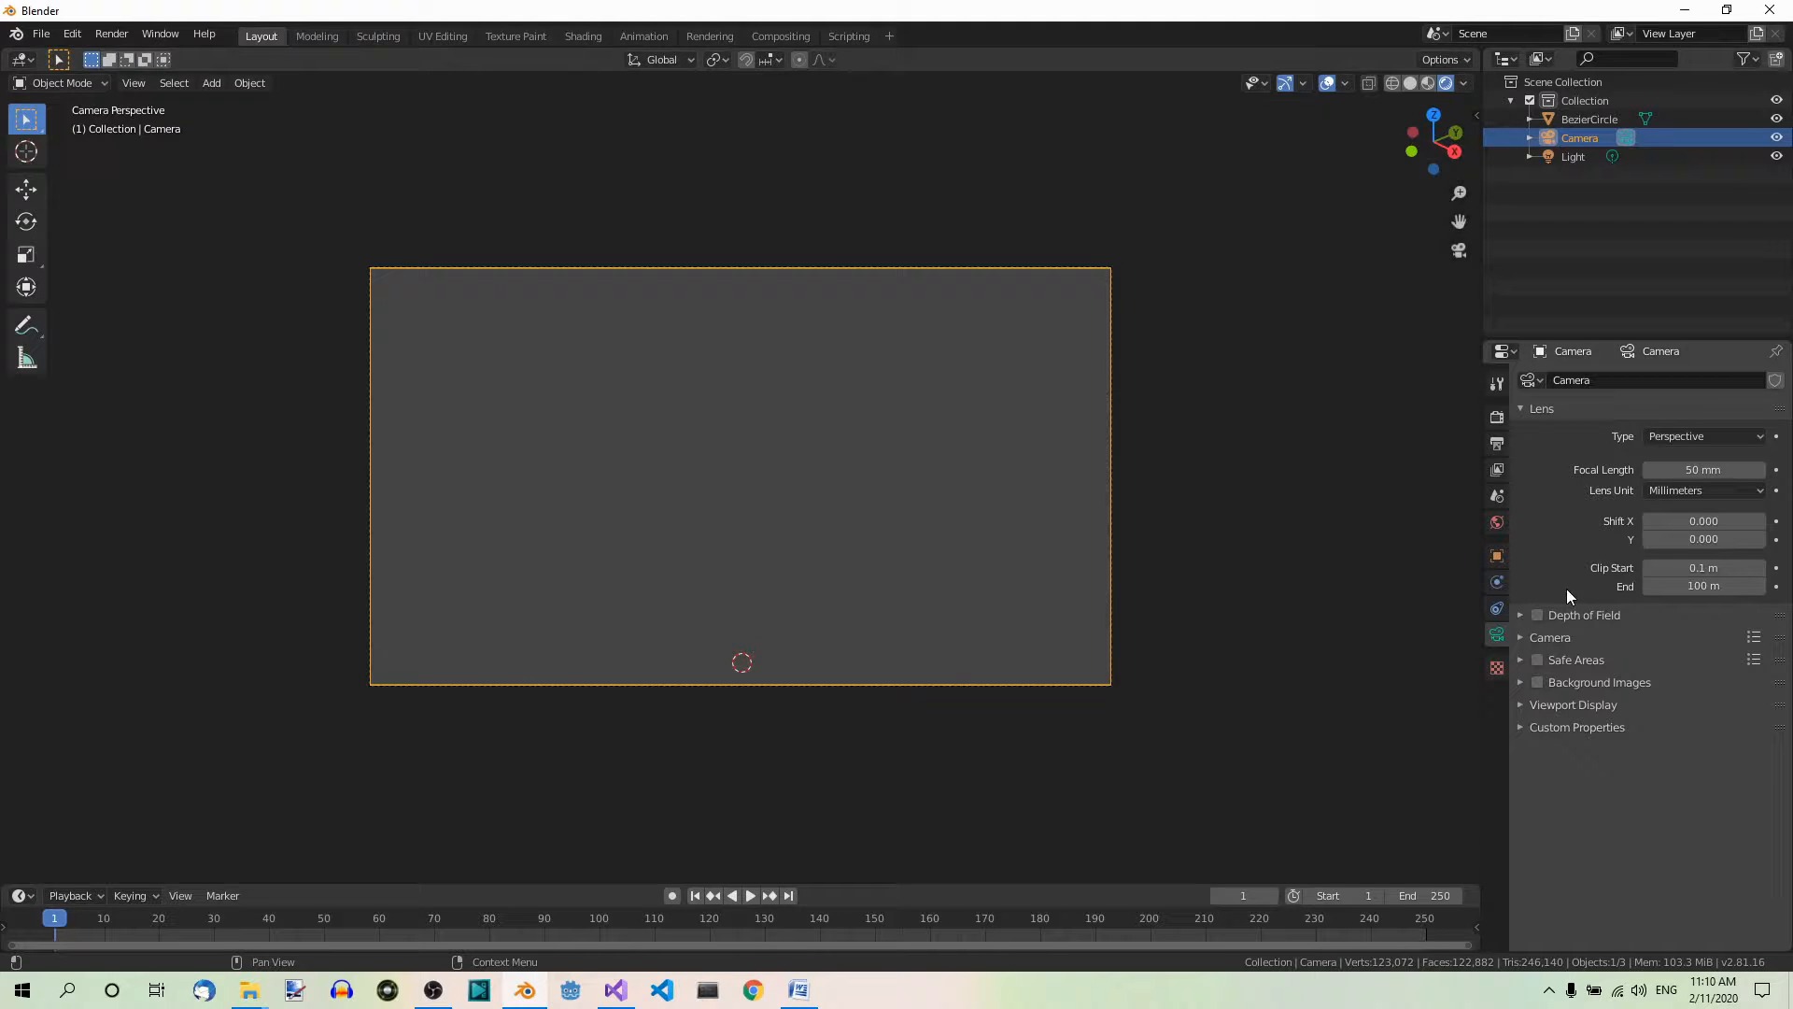
{"action": "mouse_move", "coordinate": [1702, 586]}
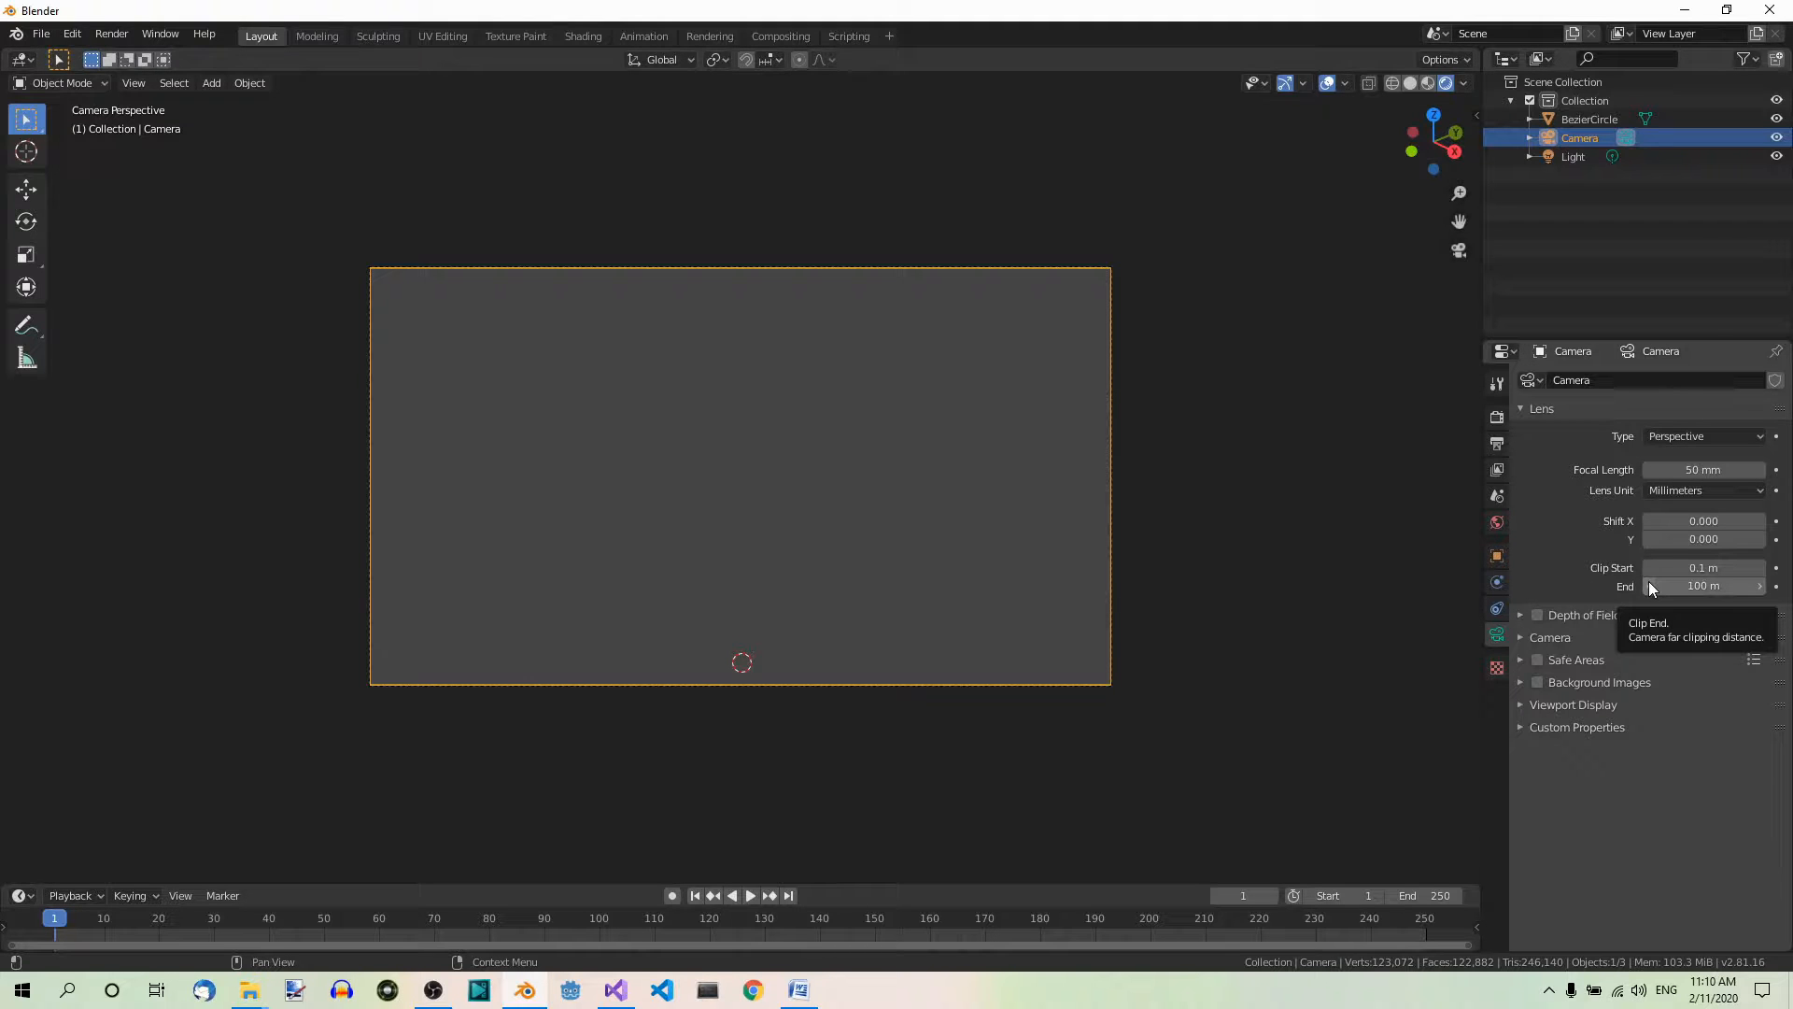
{"action": "mouse_move", "coordinate": [1704, 586]}
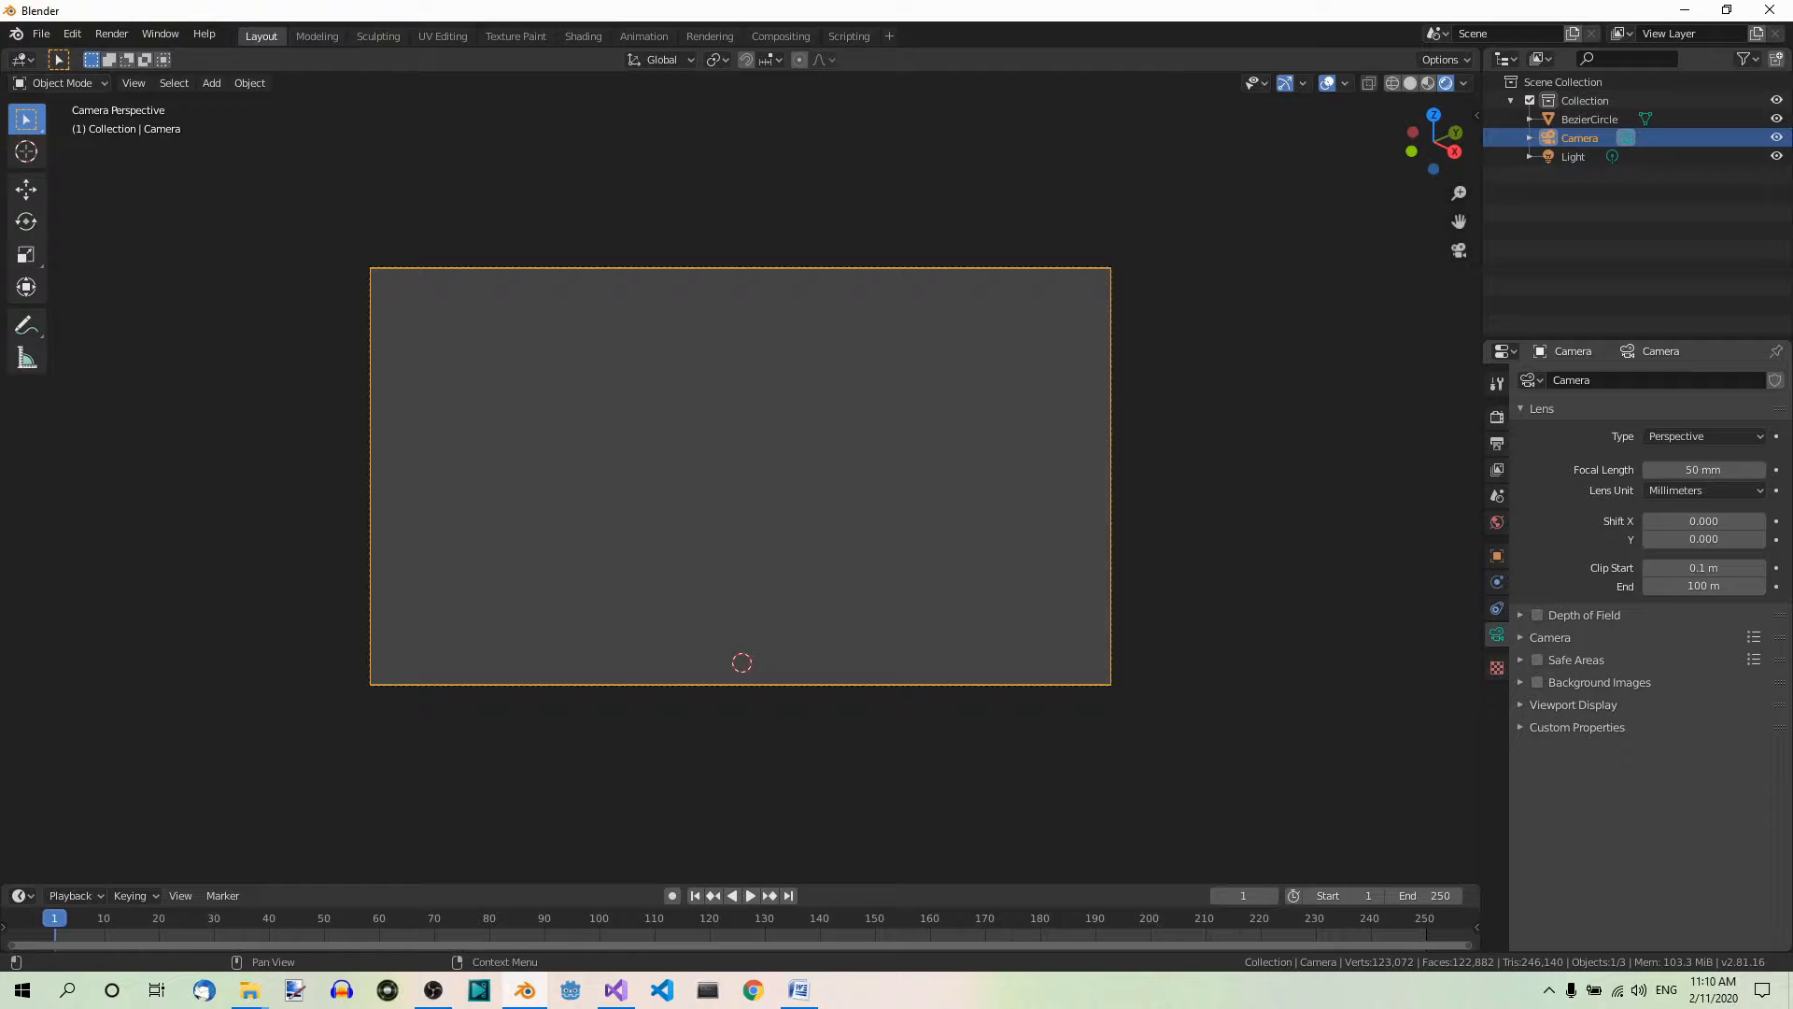
{"action": "mouse_move", "coordinate": [1718, 606]}
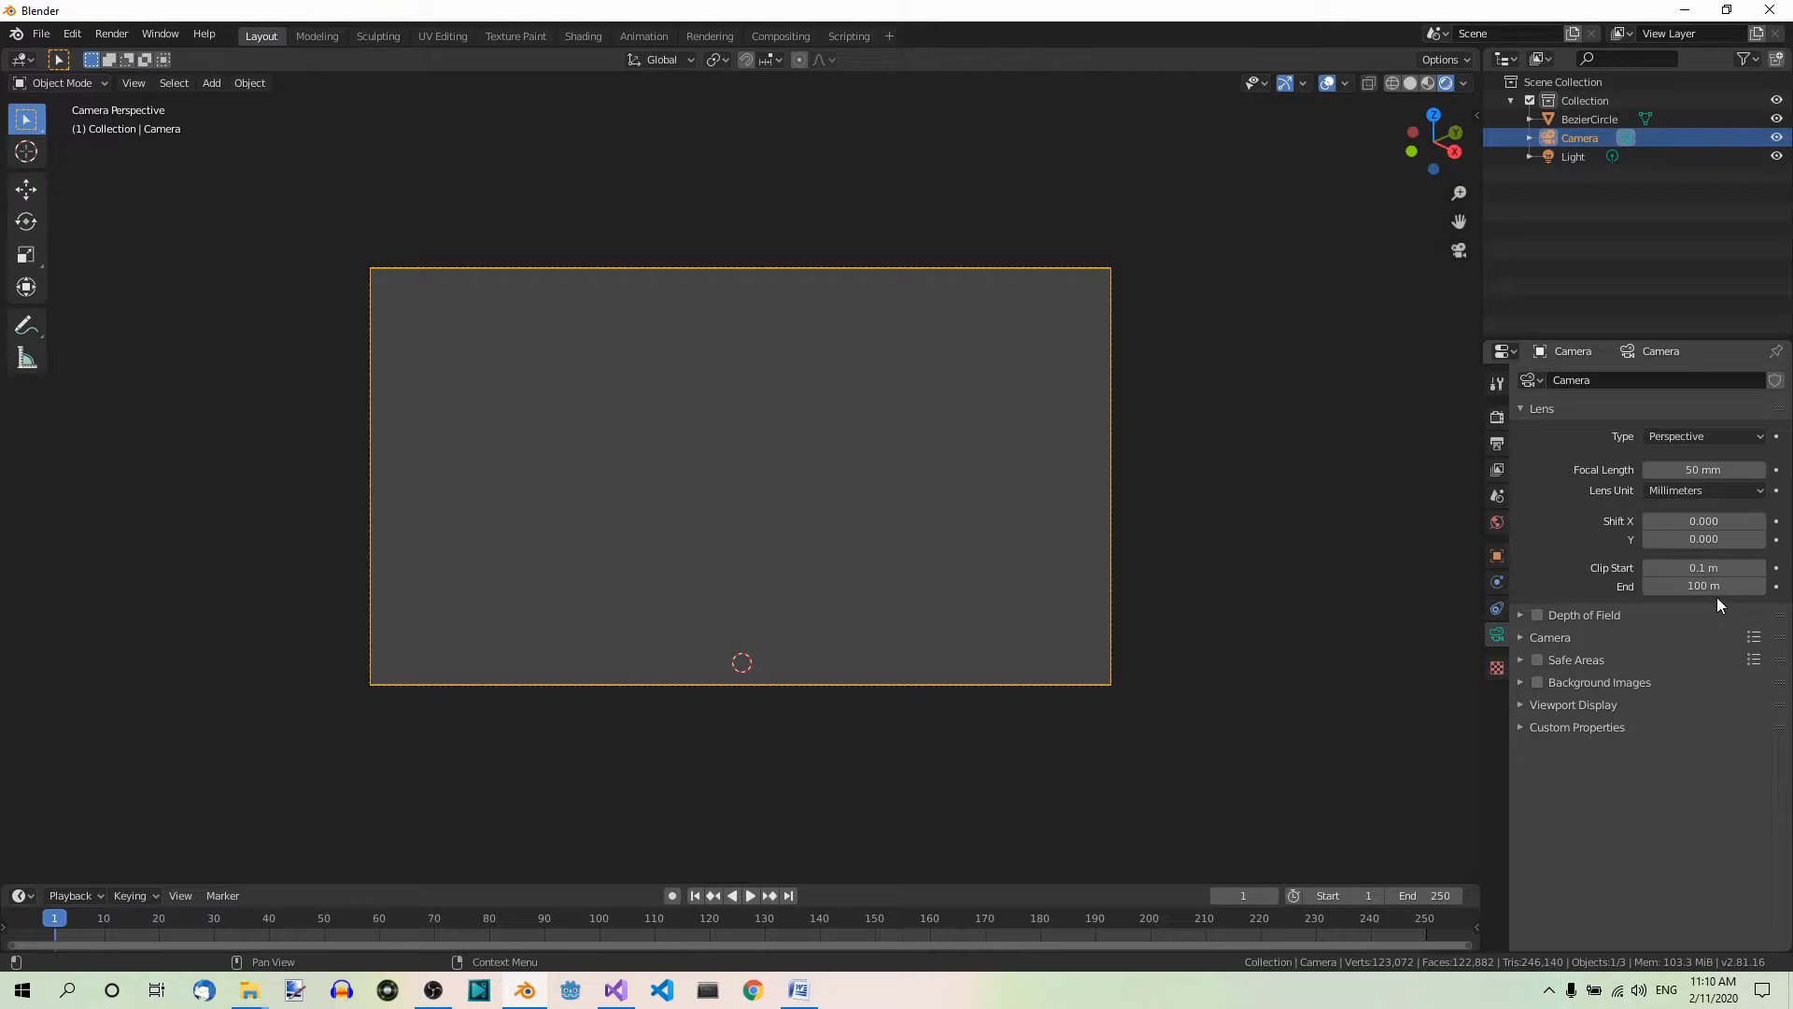